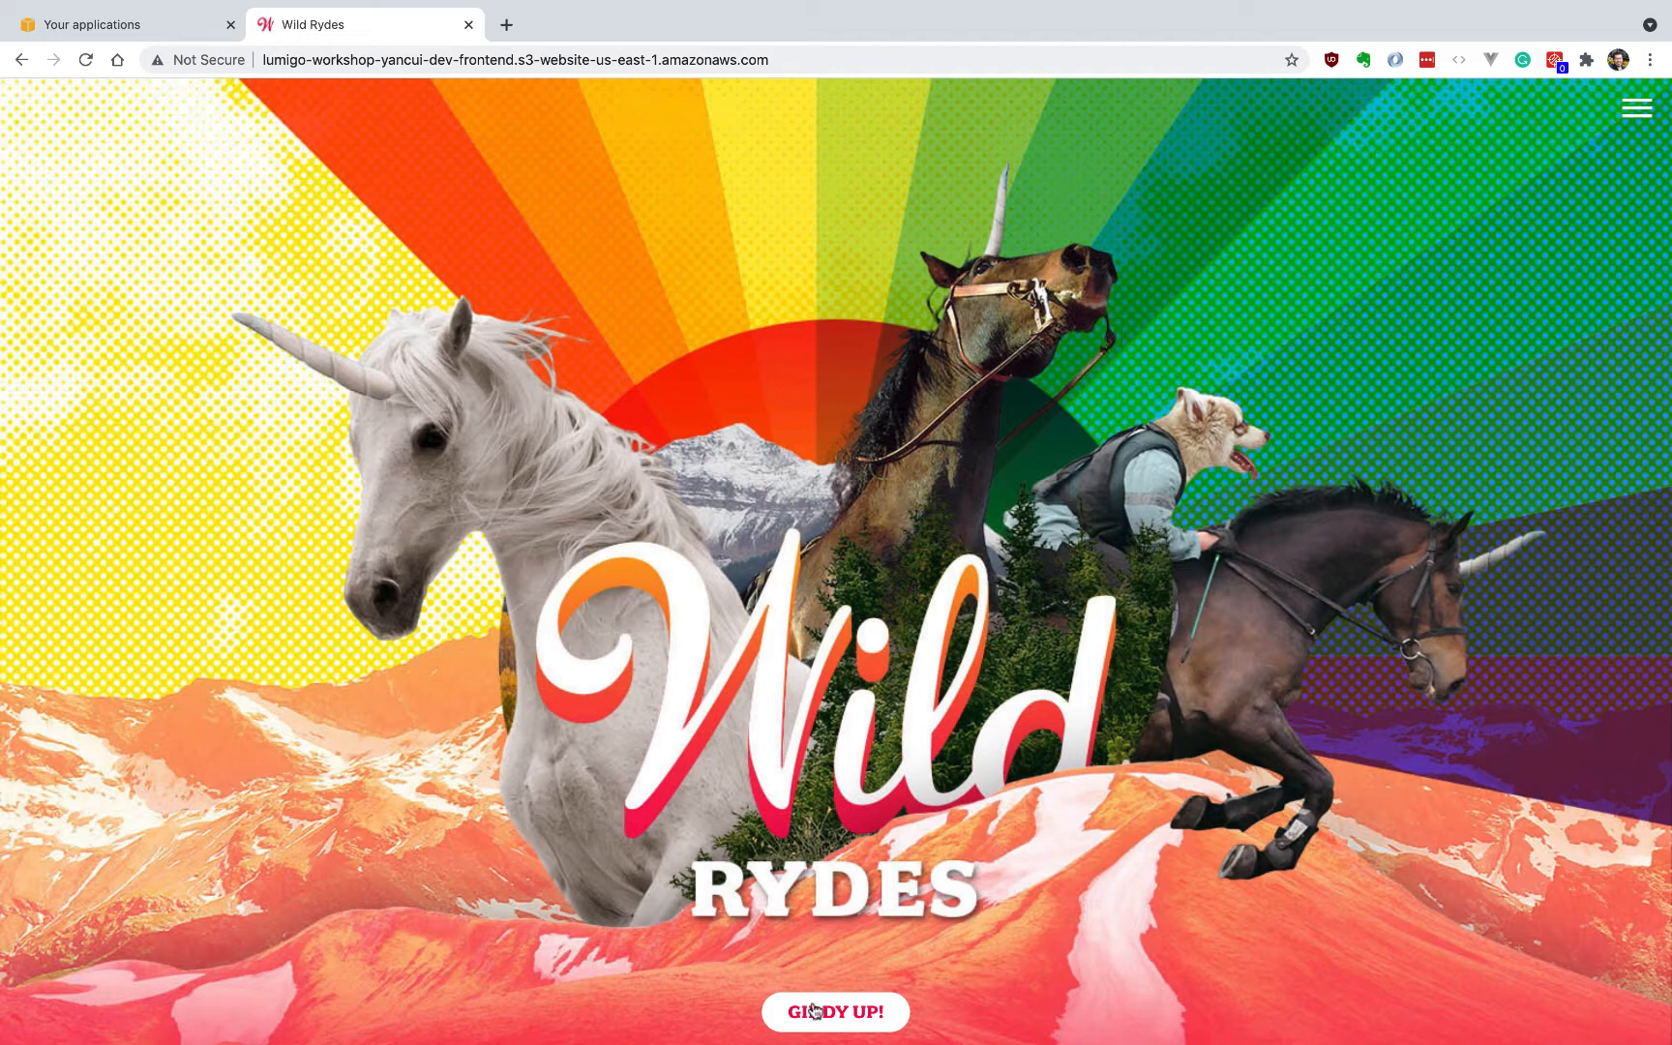
Request three unicorn rides from pickup points set on the map around Boston
{"action": "left_click", "coordinate": [835, 1011]}
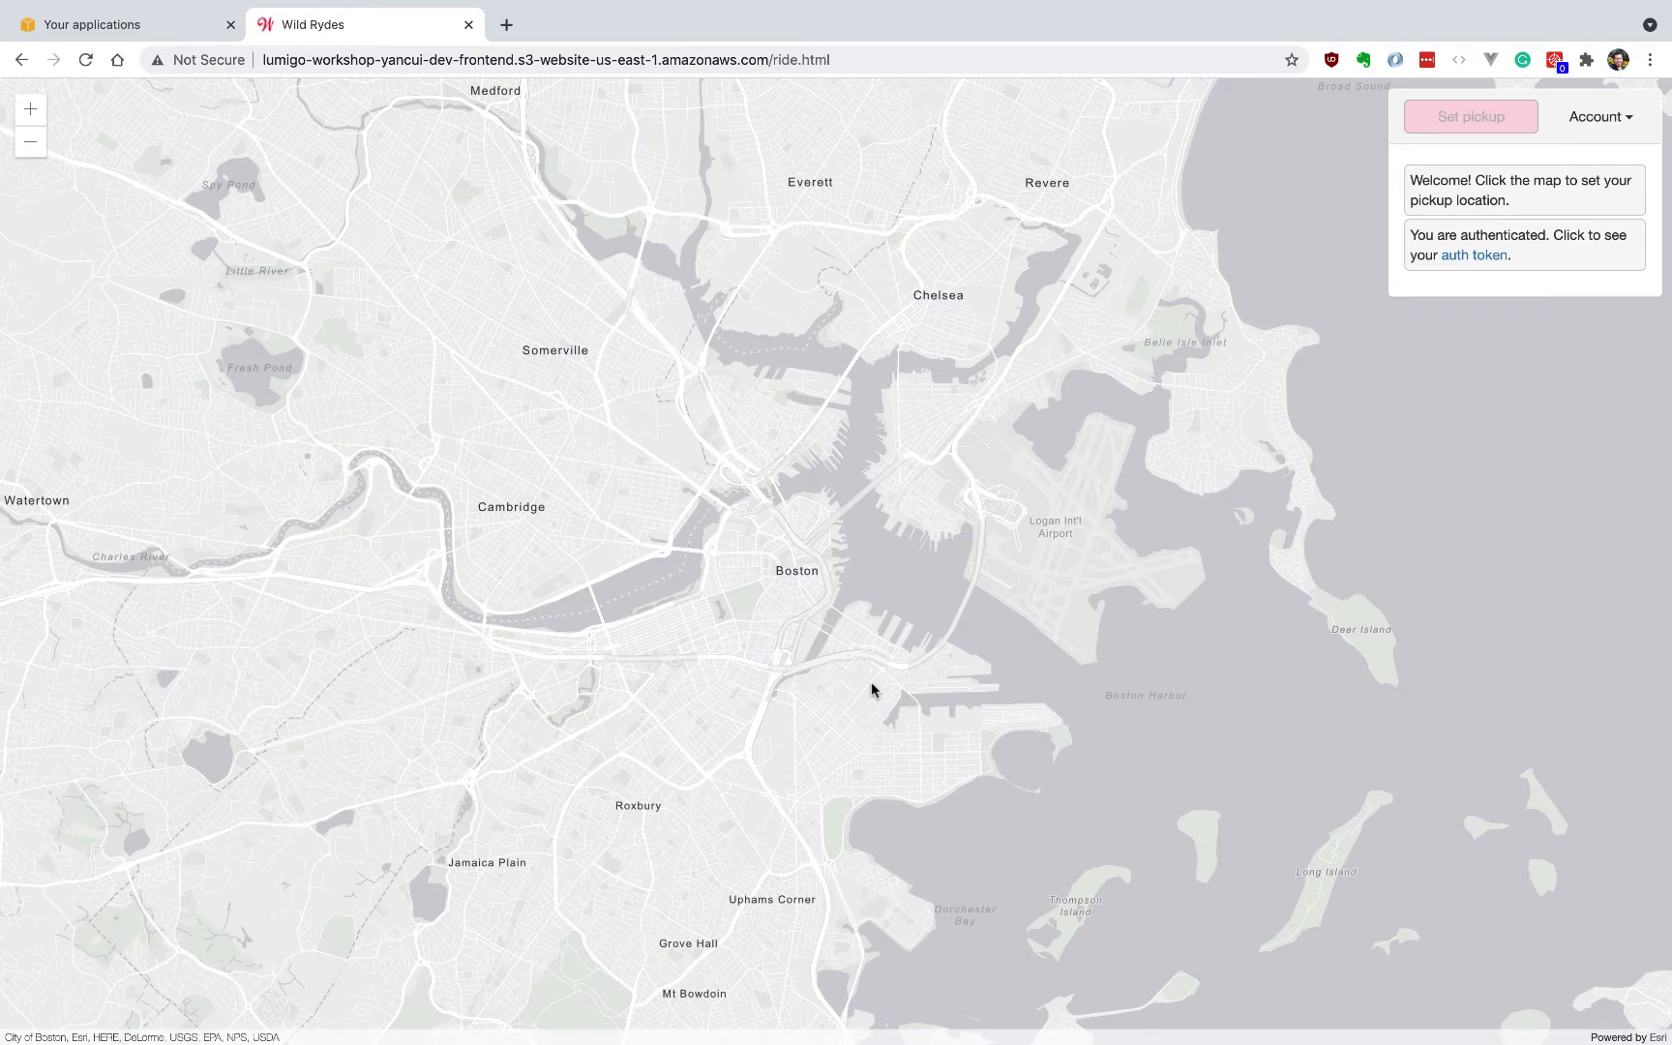
{"action": "left_click", "coordinate": [868, 688]}
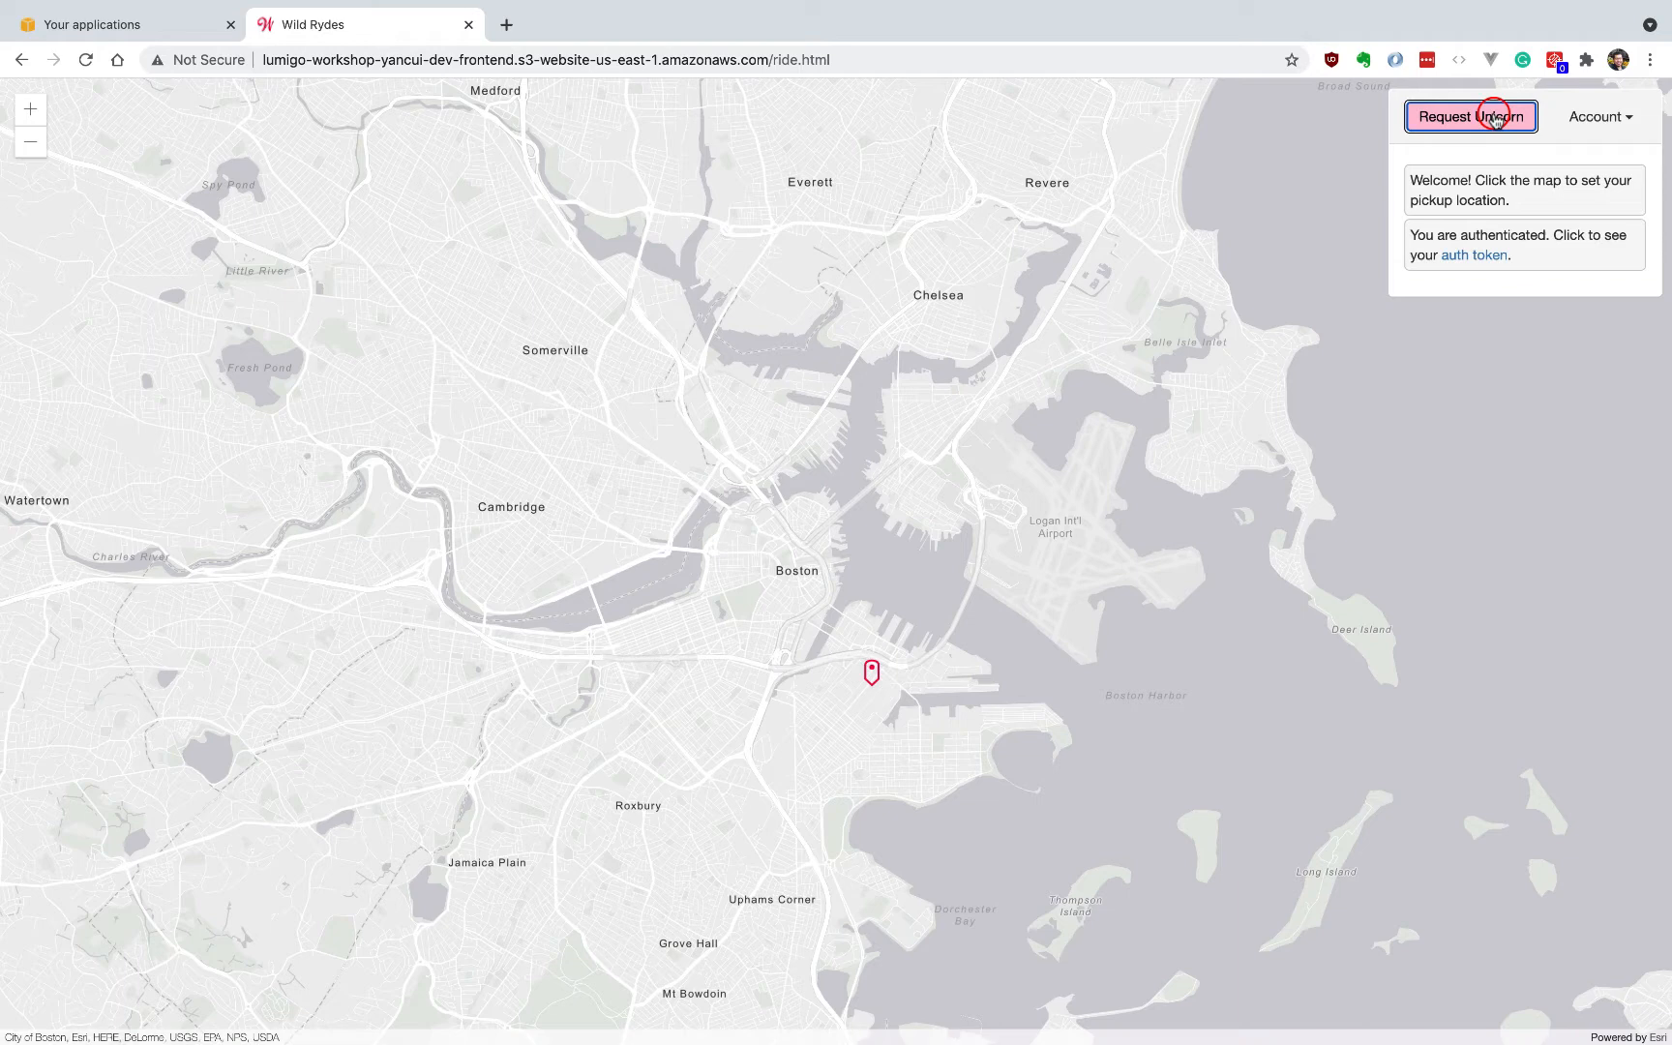
{"action": "left_click", "coordinate": [1471, 116]}
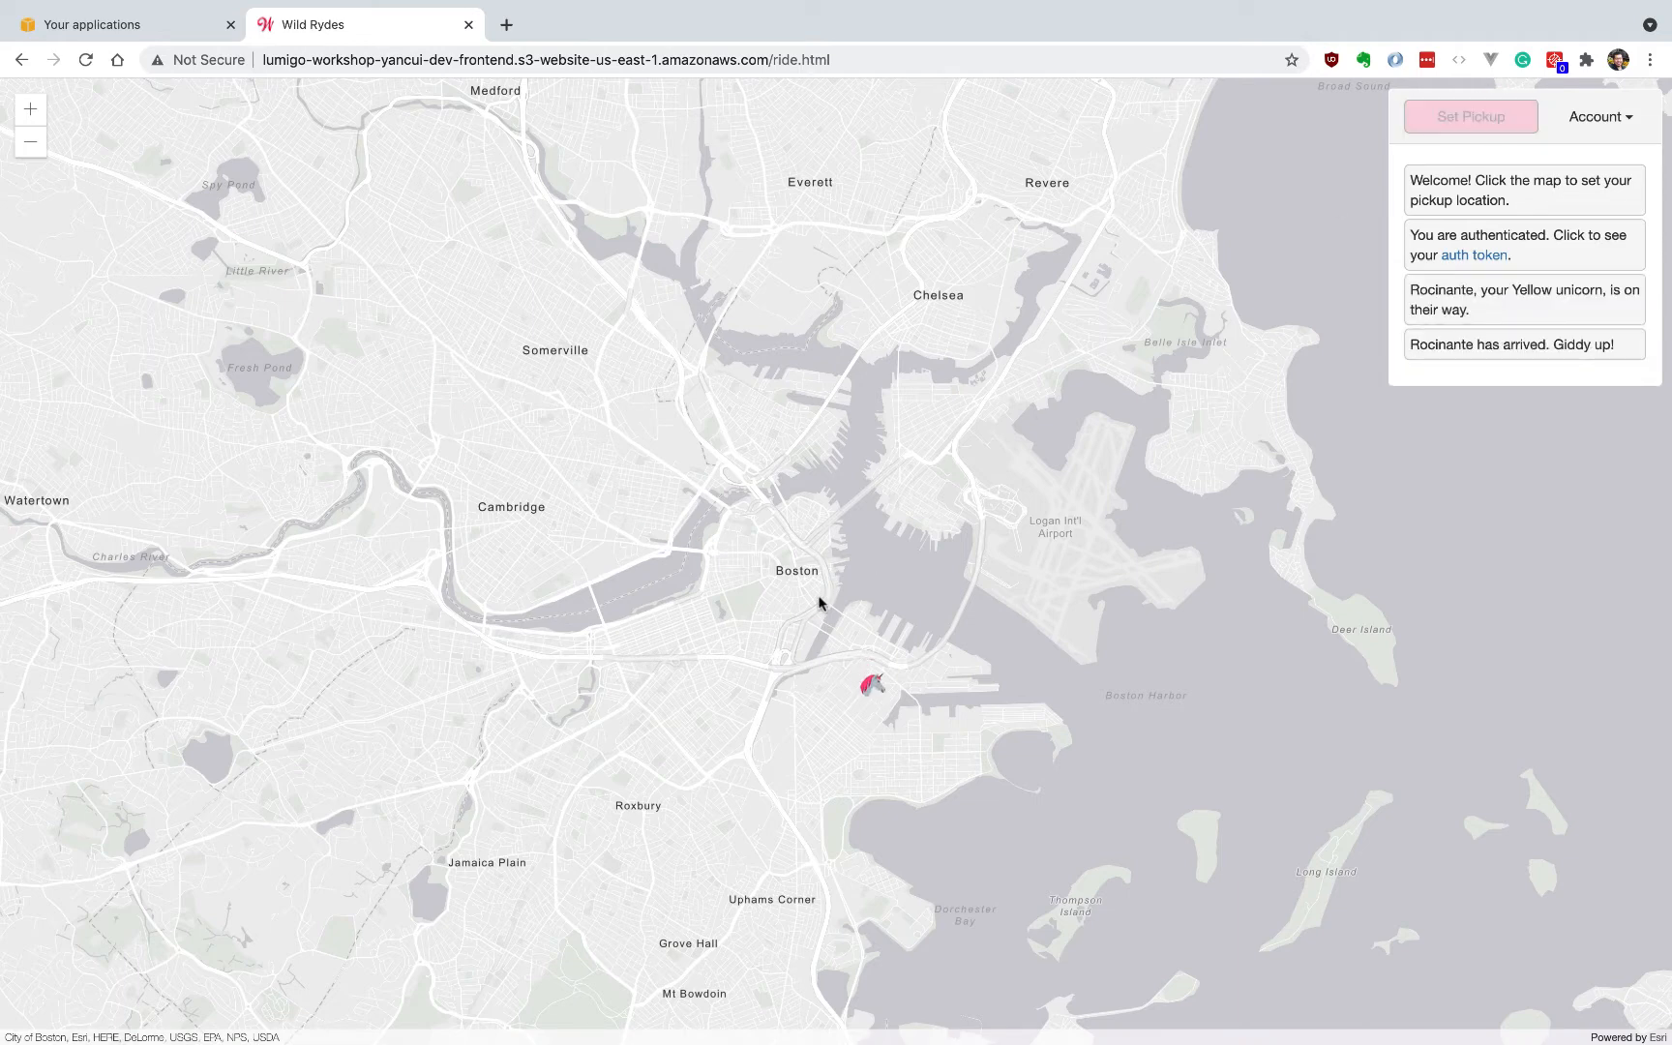
{"action": "left_click", "coordinate": [786, 630]}
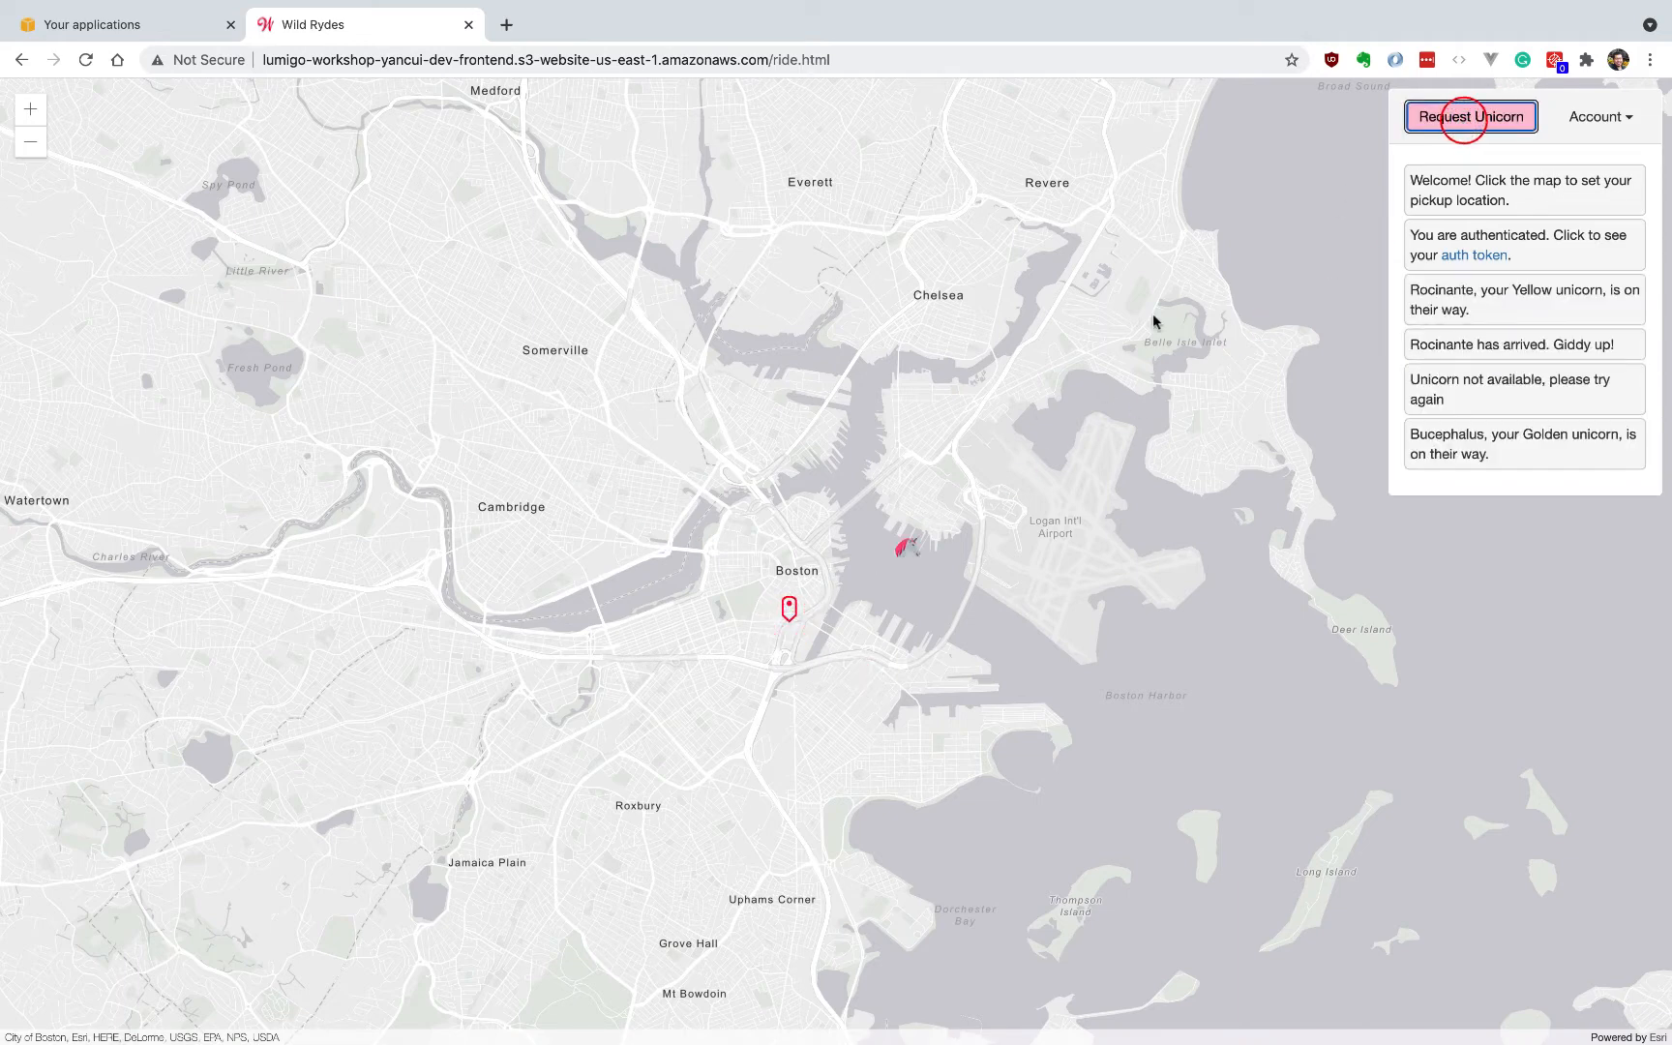
{"action": "left_click", "coordinate": [1470, 117]}
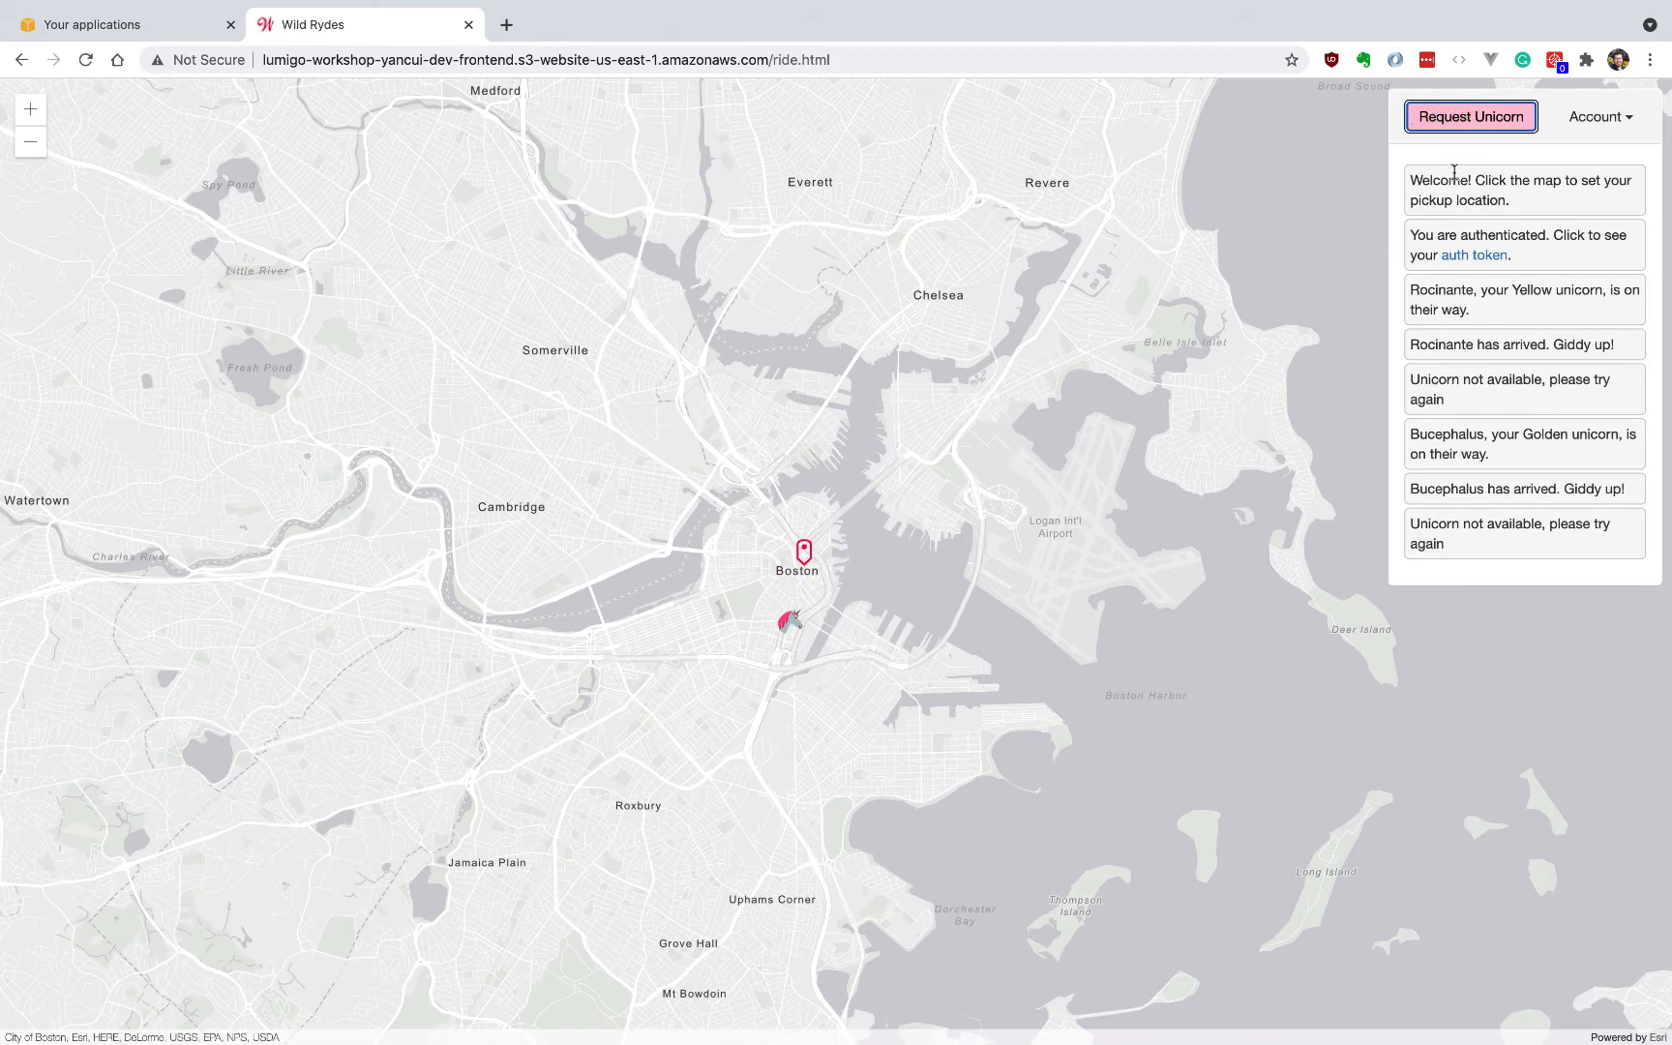
{"action": "left_click", "coordinate": [1470, 116]}
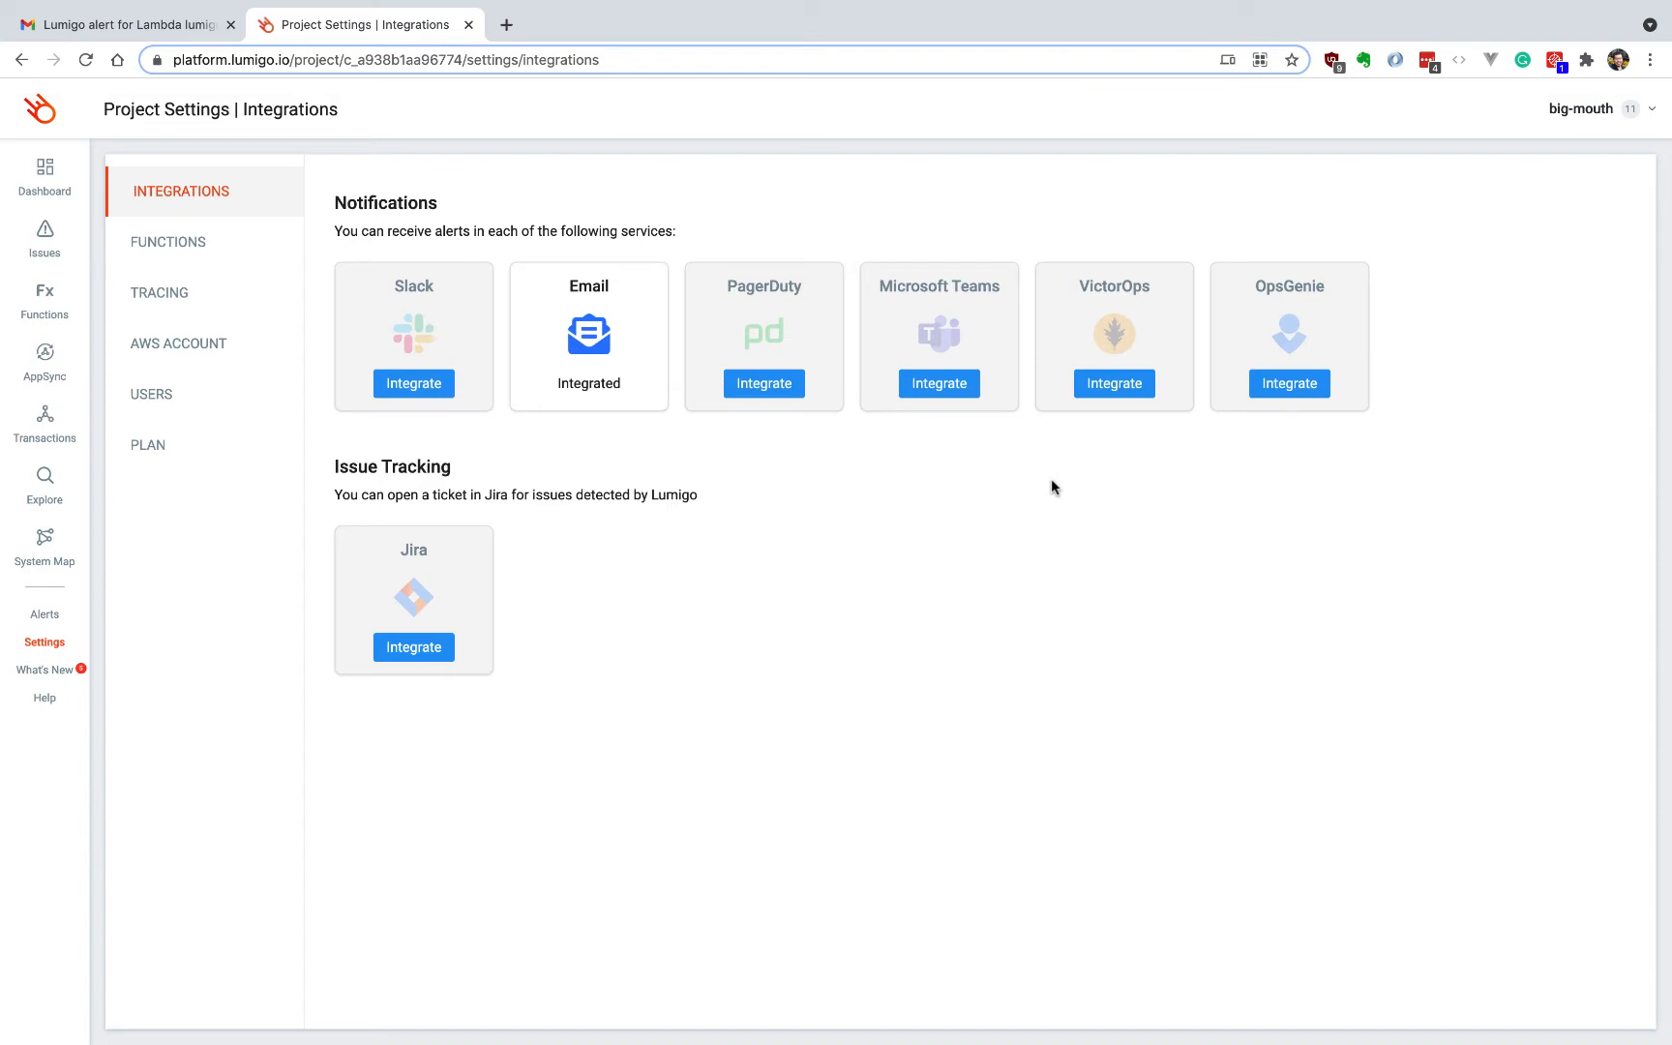
{"action": "mouse_move", "coordinate": [530, 253]}
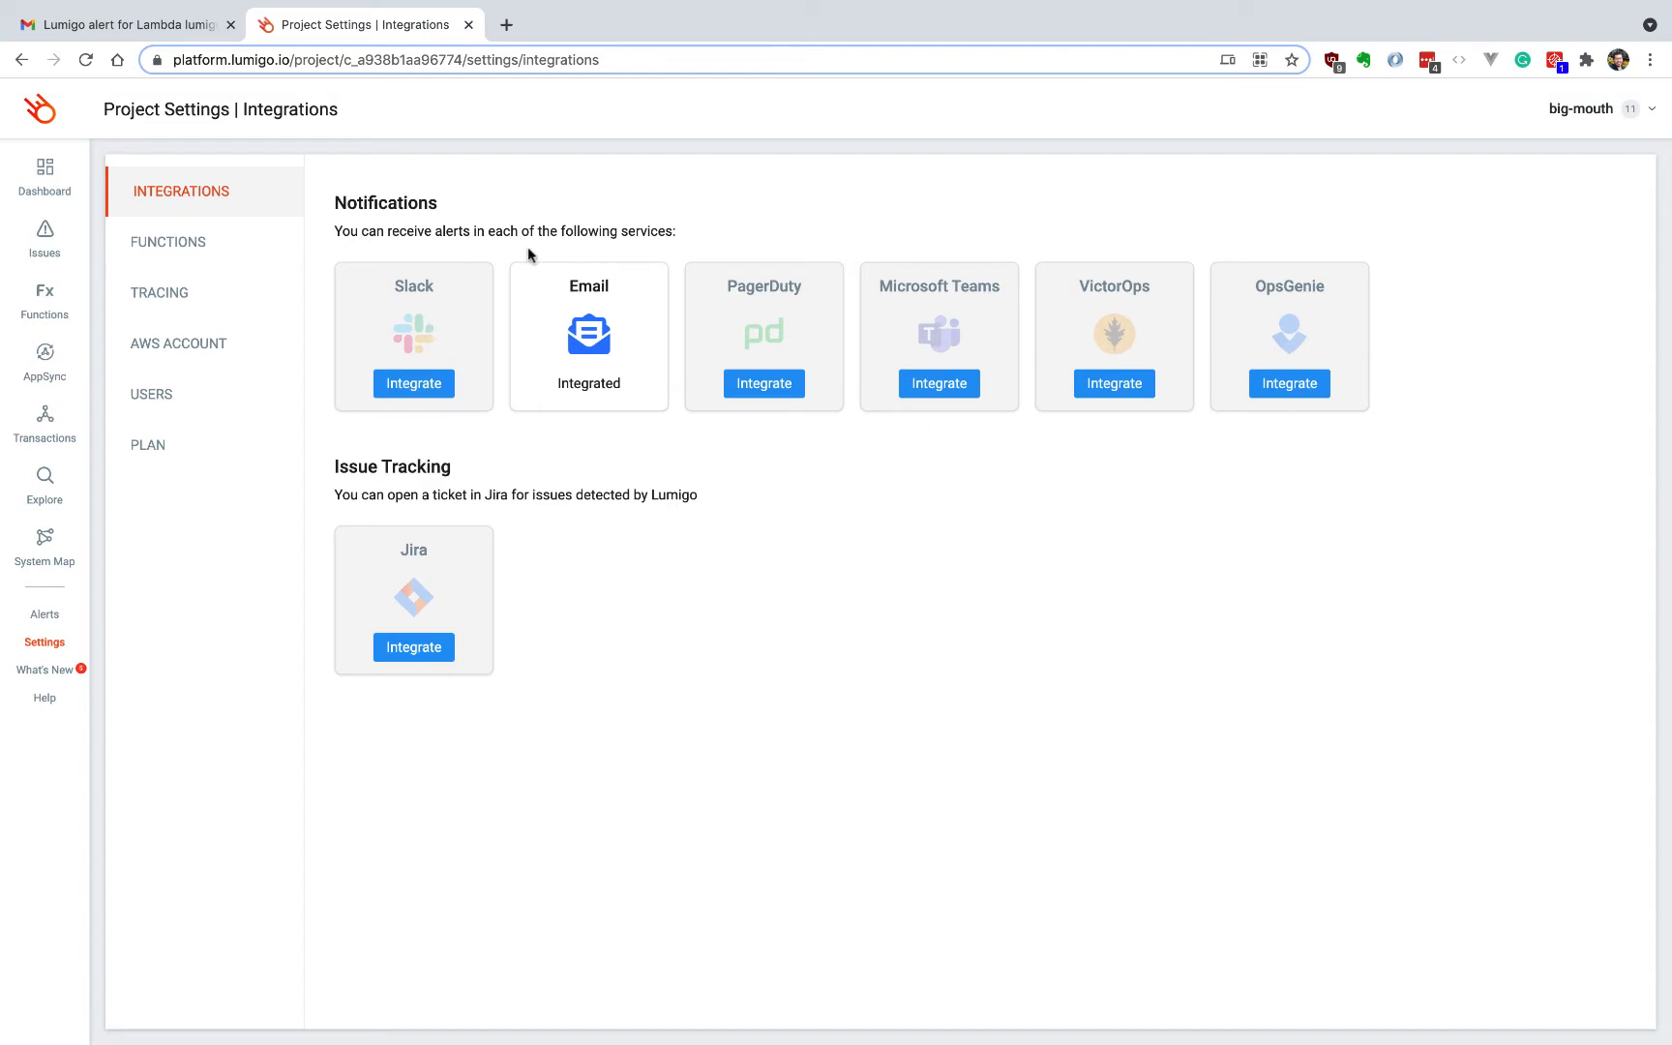
Switch to the Lumigo alert email about the requestUnicorn timeout
{"action": "left_click", "coordinate": [126, 24]}
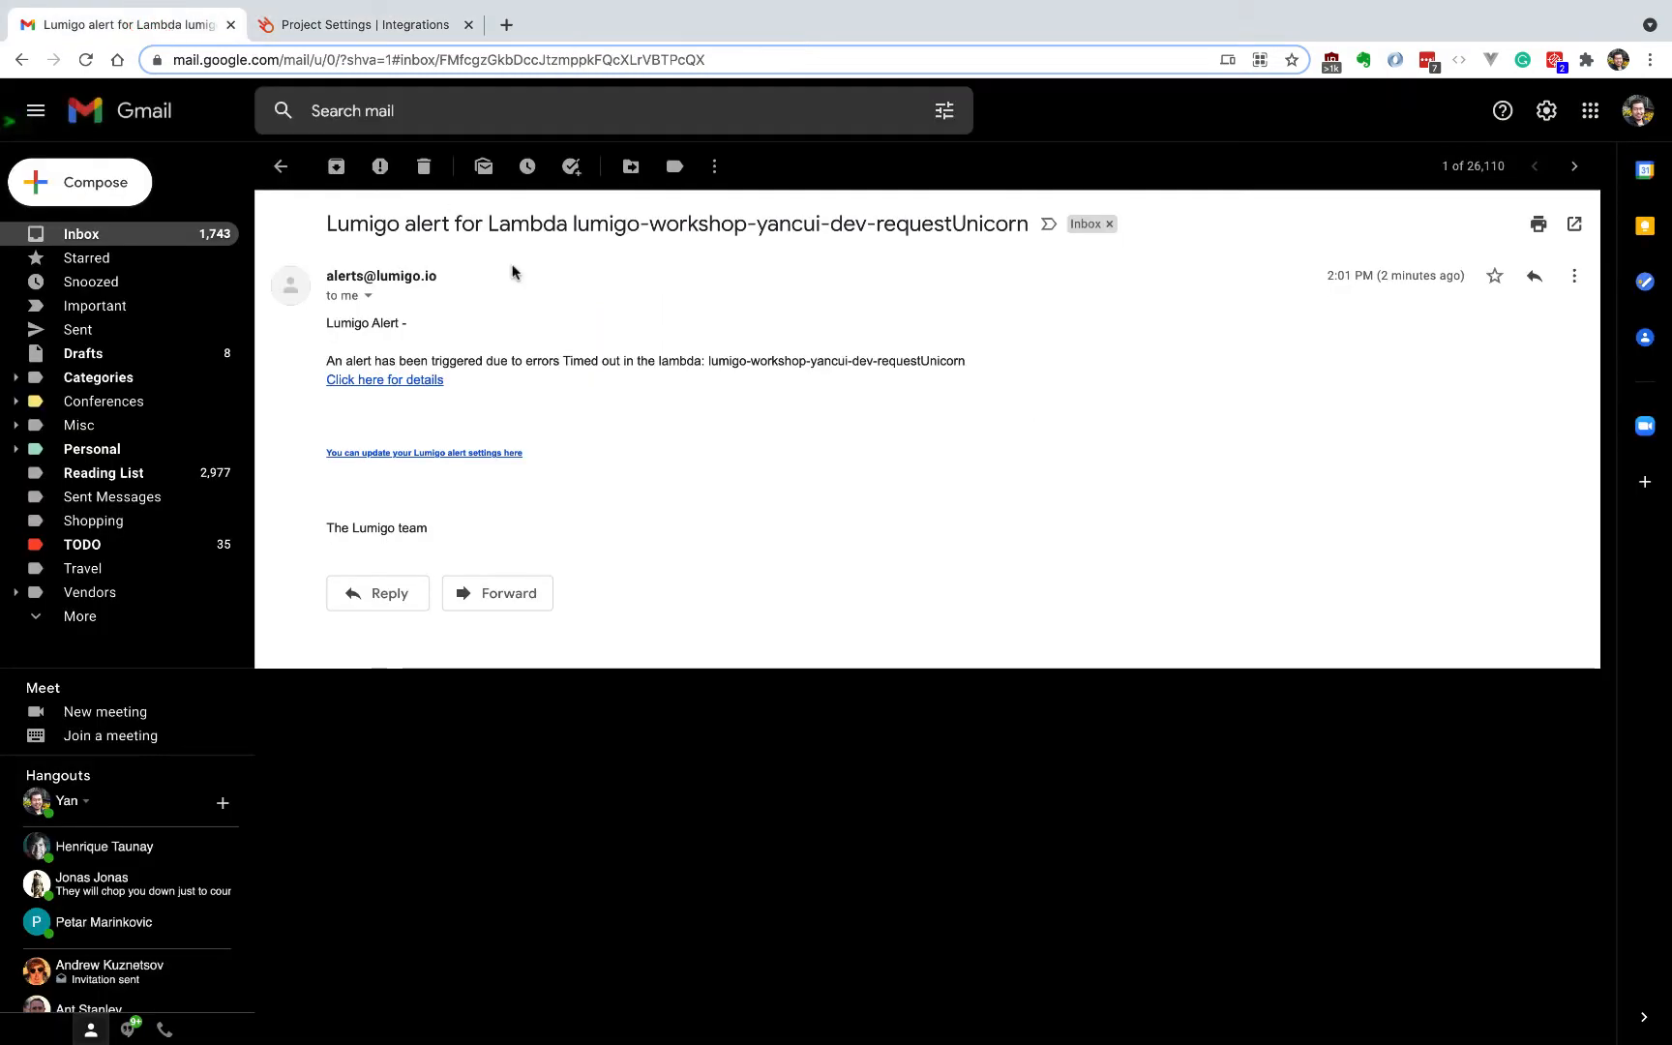
{"action": "mouse_move", "coordinate": [392, 384]}
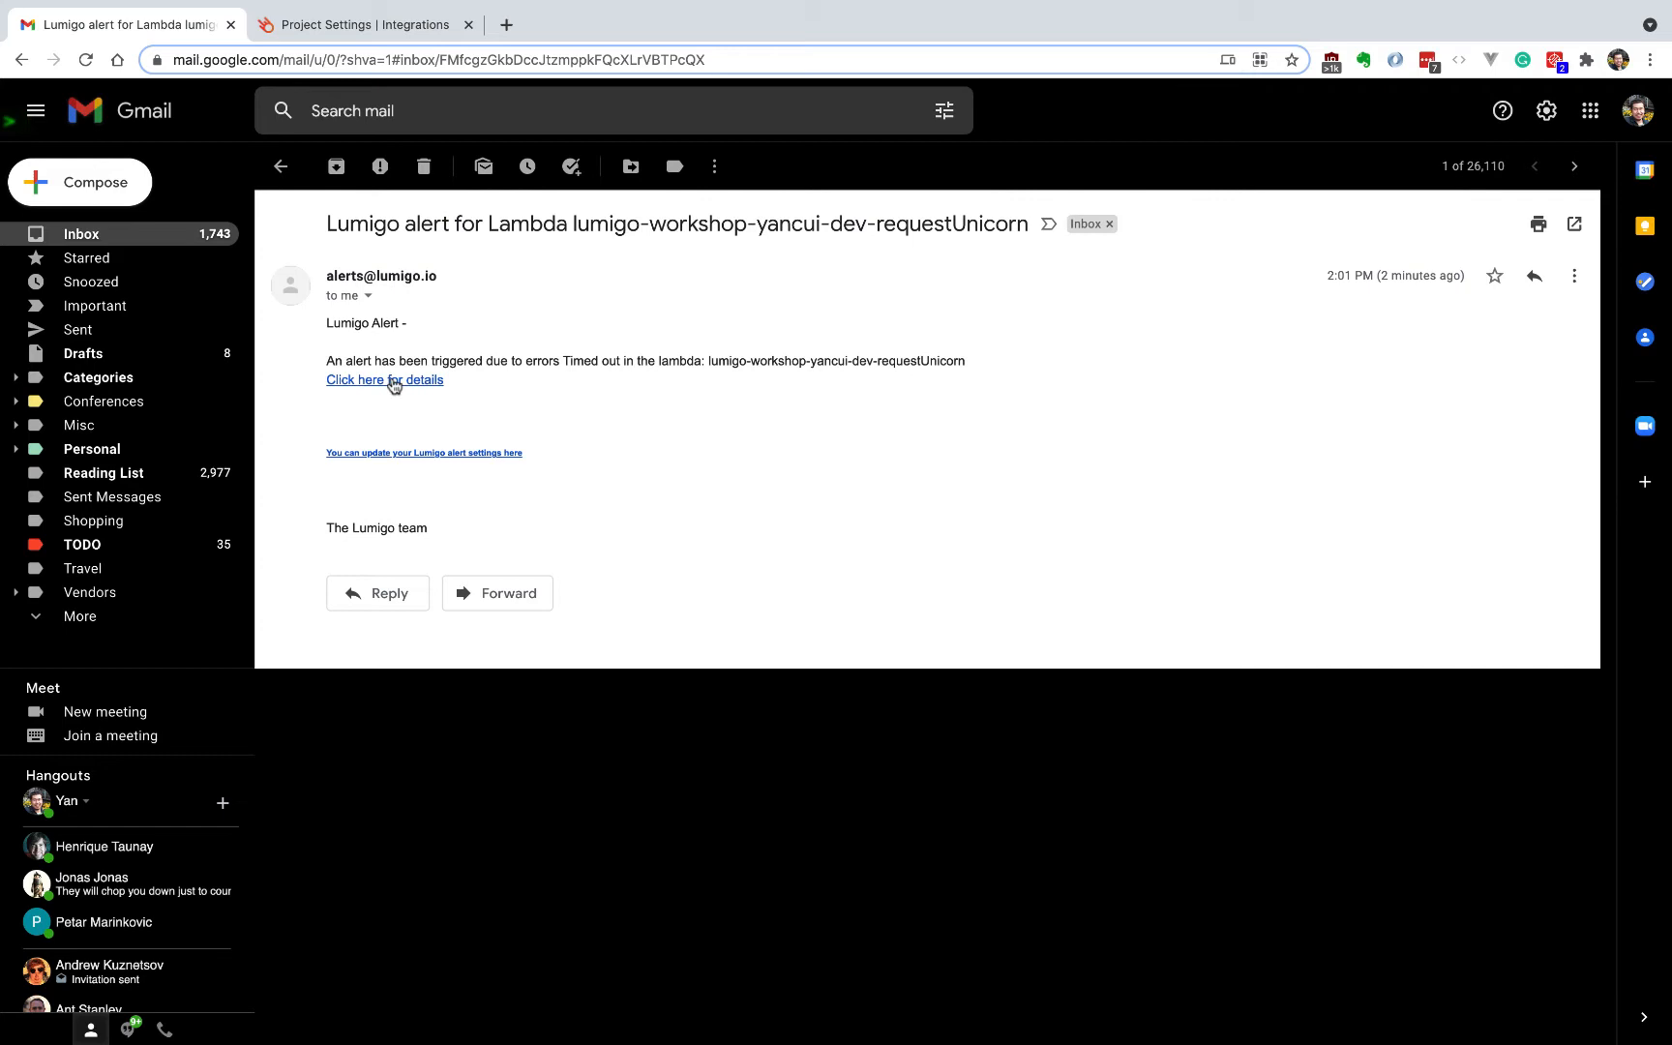
Follow the alert's 'Click here for details' link into Lumigo
{"action": "left_click", "coordinate": [383, 380]}
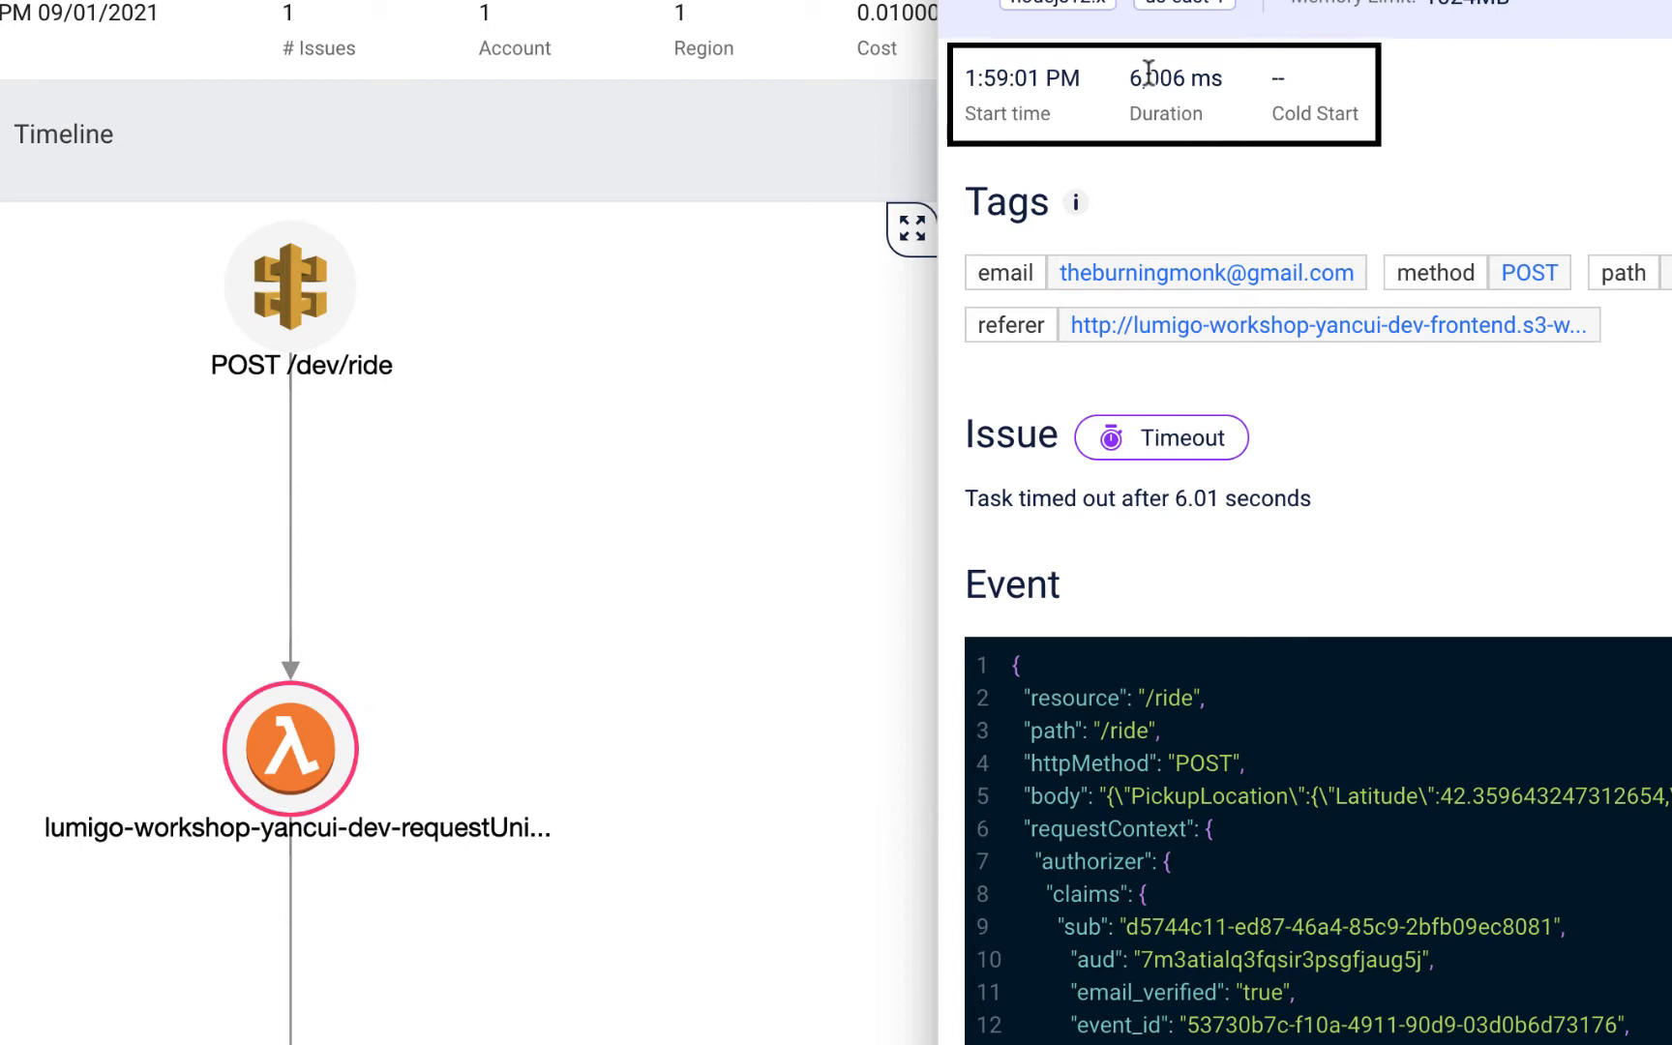
Scroll through requestUnicorn's Tags, Issue, Event and Environment details
{"action": "scroll", "scroll_direction": "down", "scroll_amount": 3}
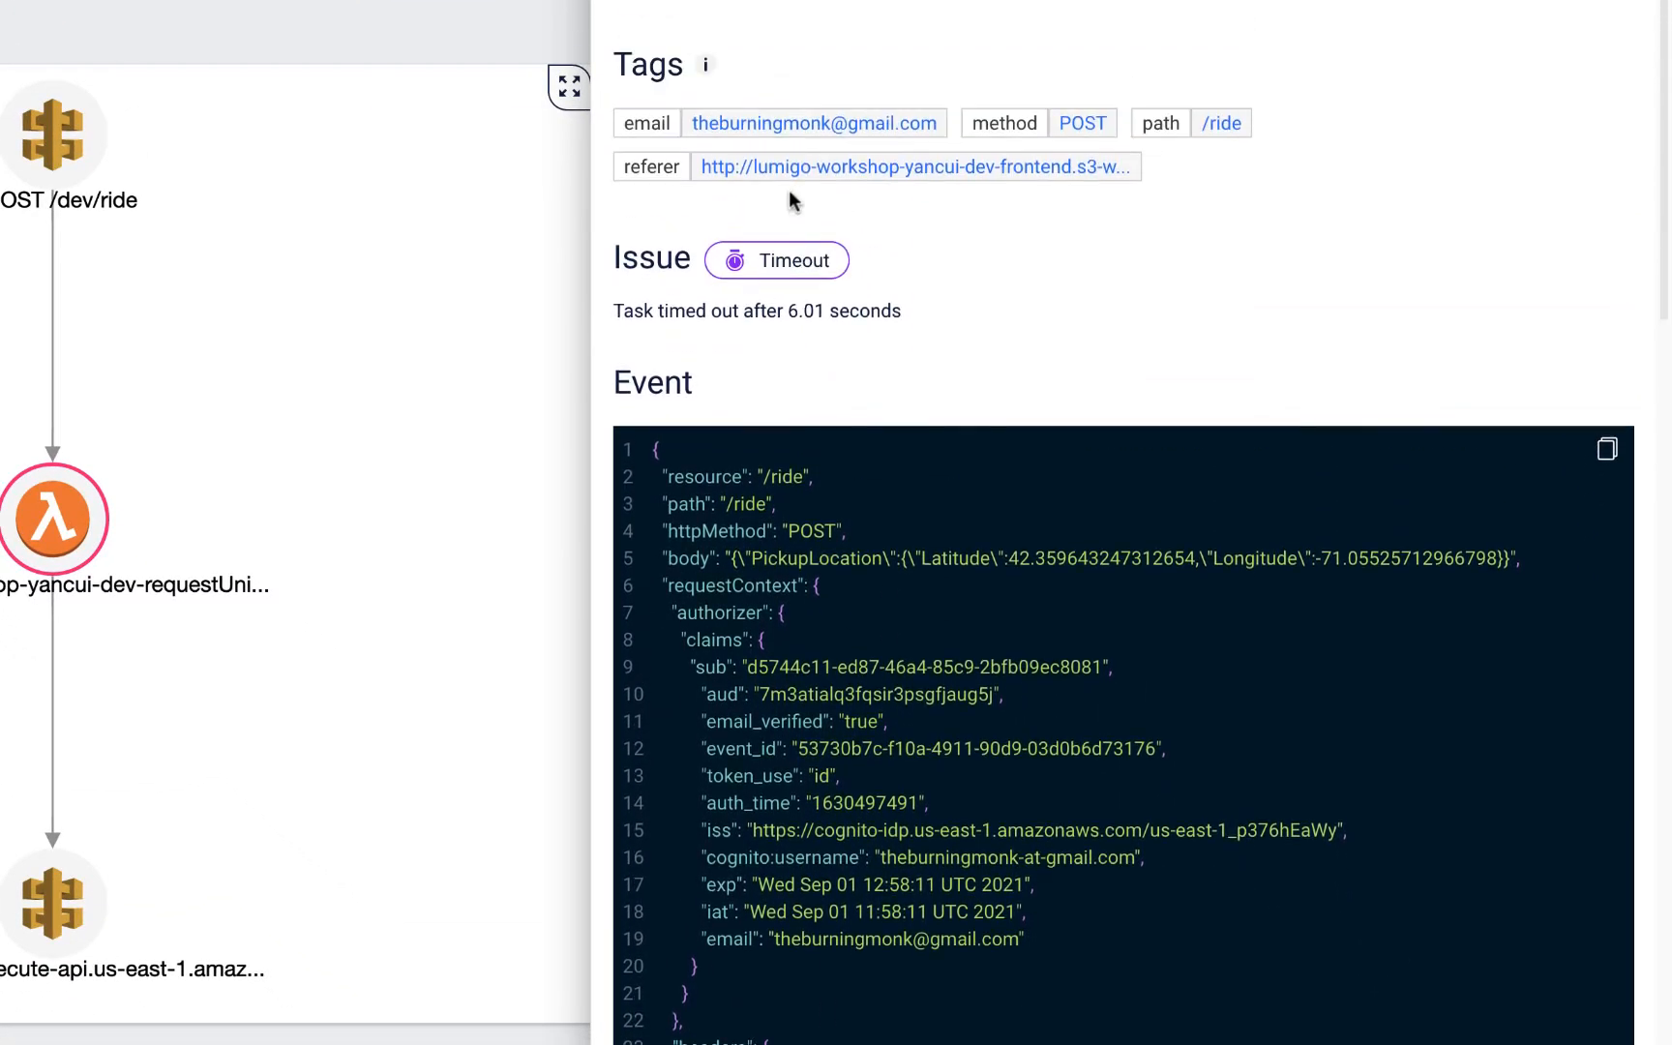
{"action": "mouse_move", "coordinate": [805, 260]}
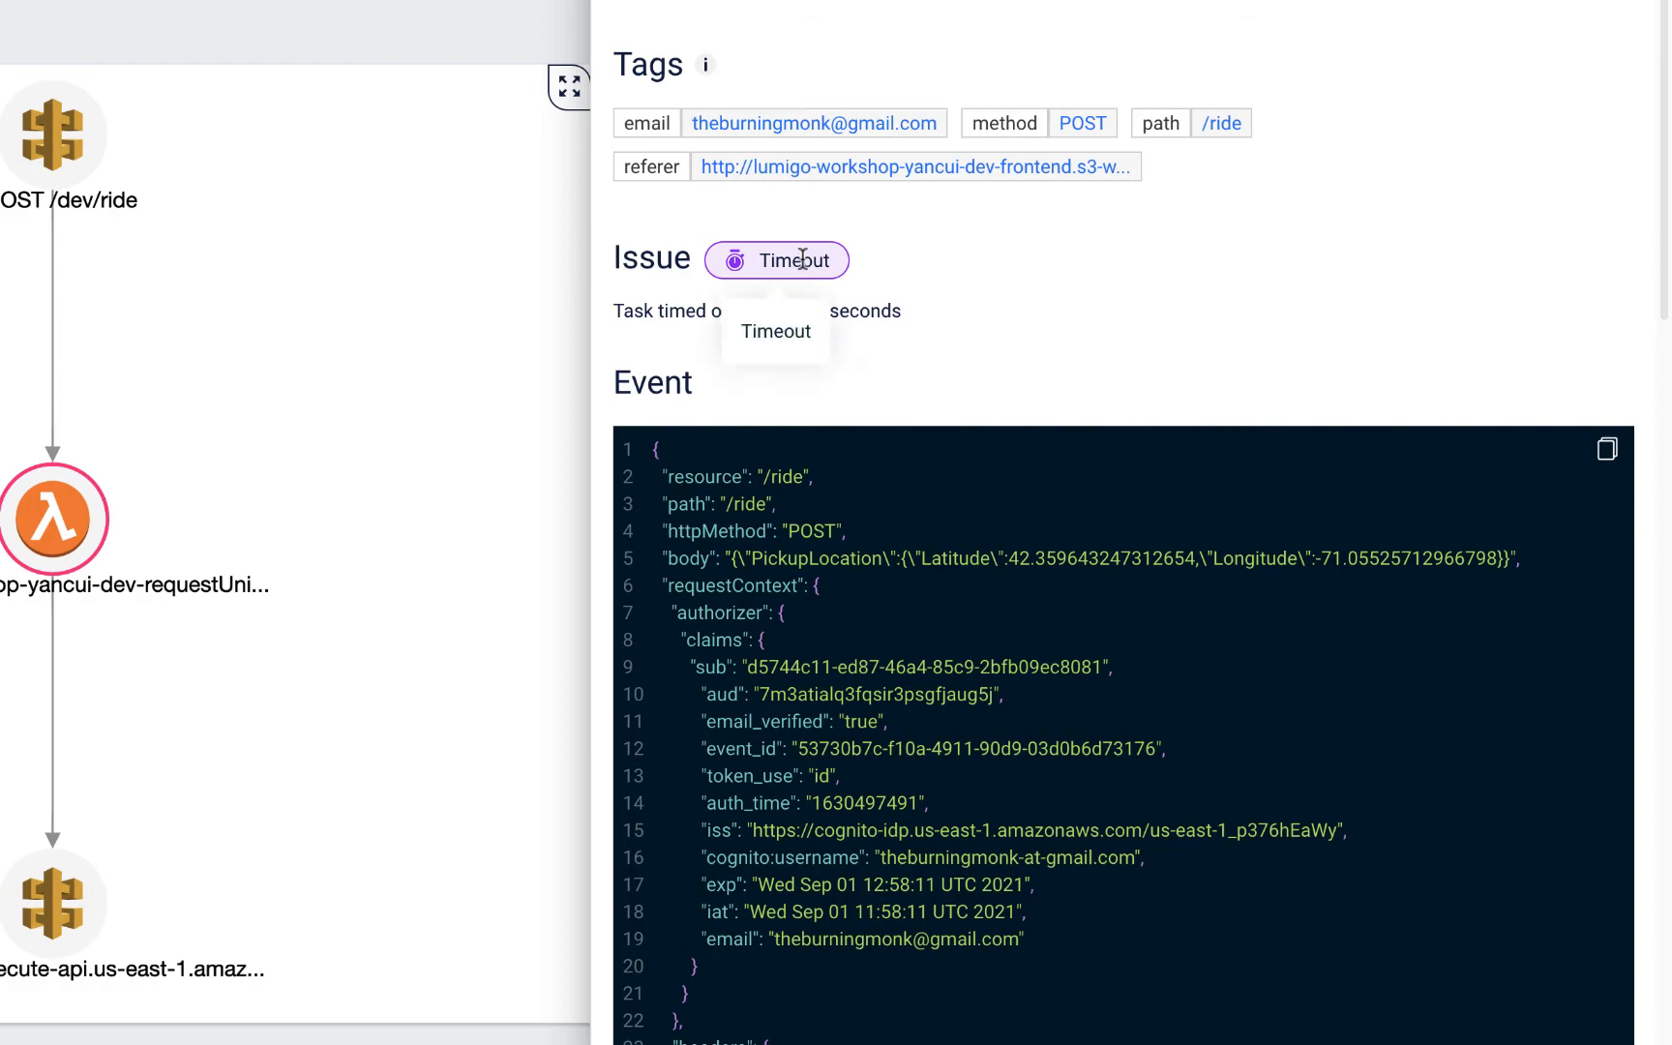
{"action": "scroll", "scroll_direction": "down", "scroll_amount": 3}
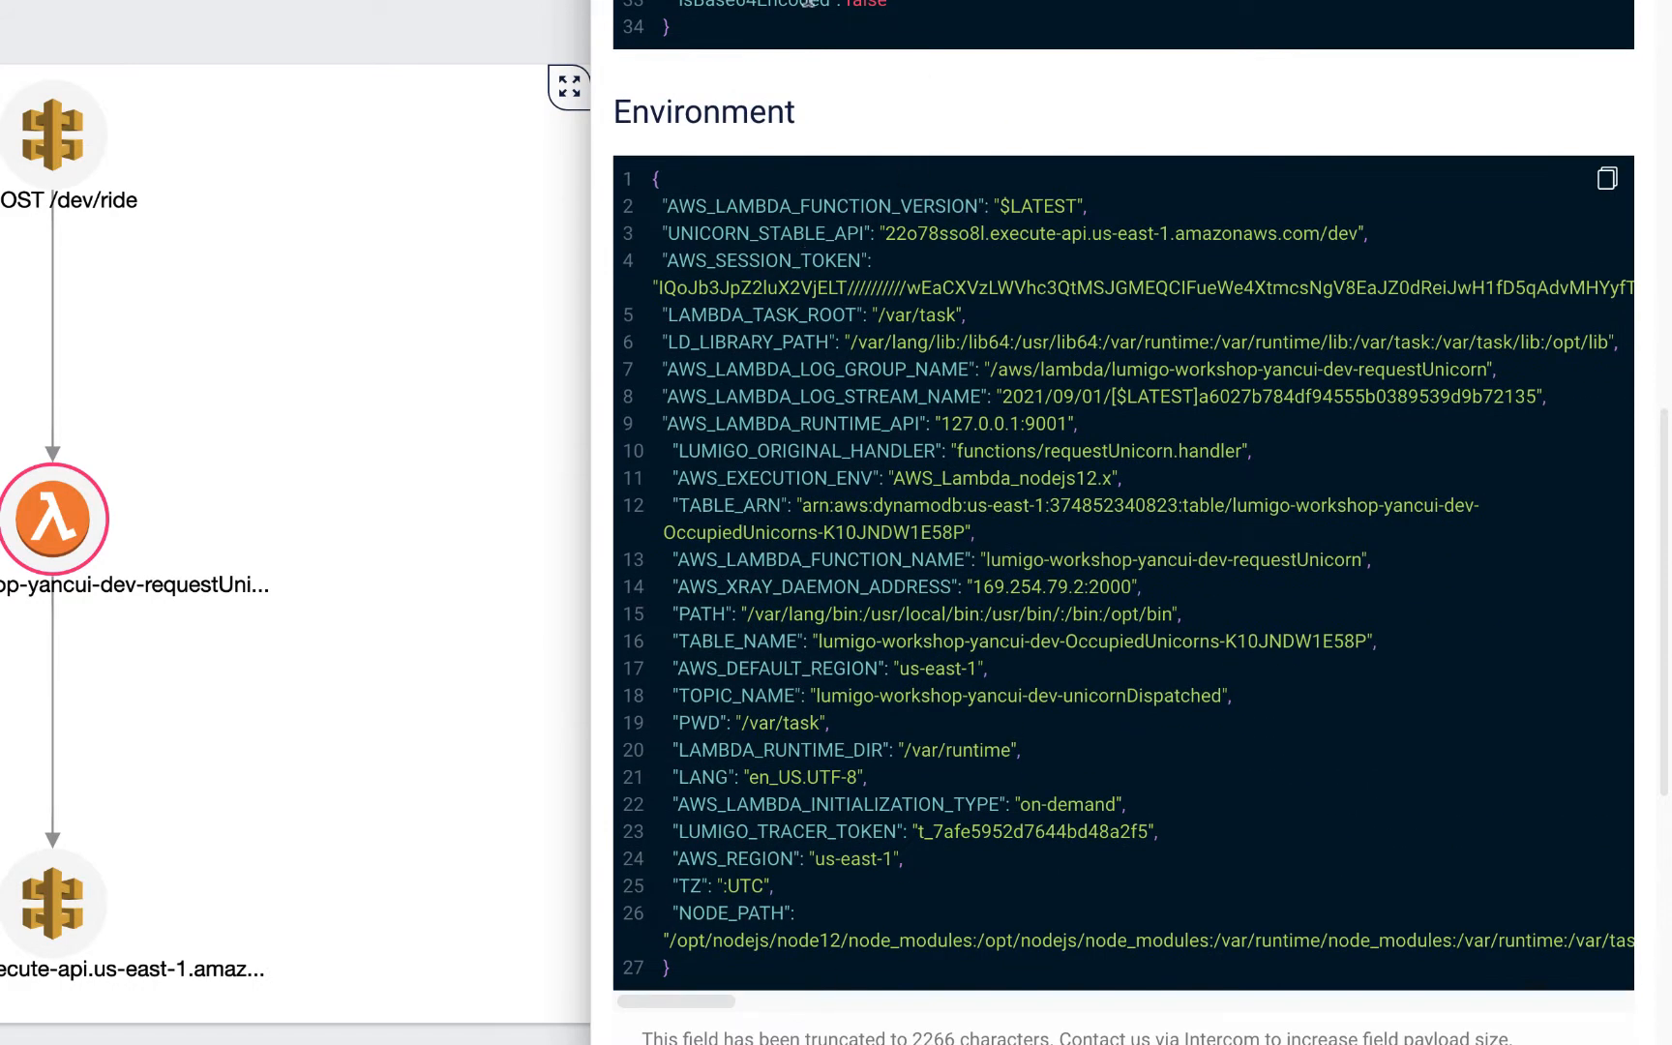
{"action": "scroll", "scroll_direction": "down", "scroll_amount": 3}
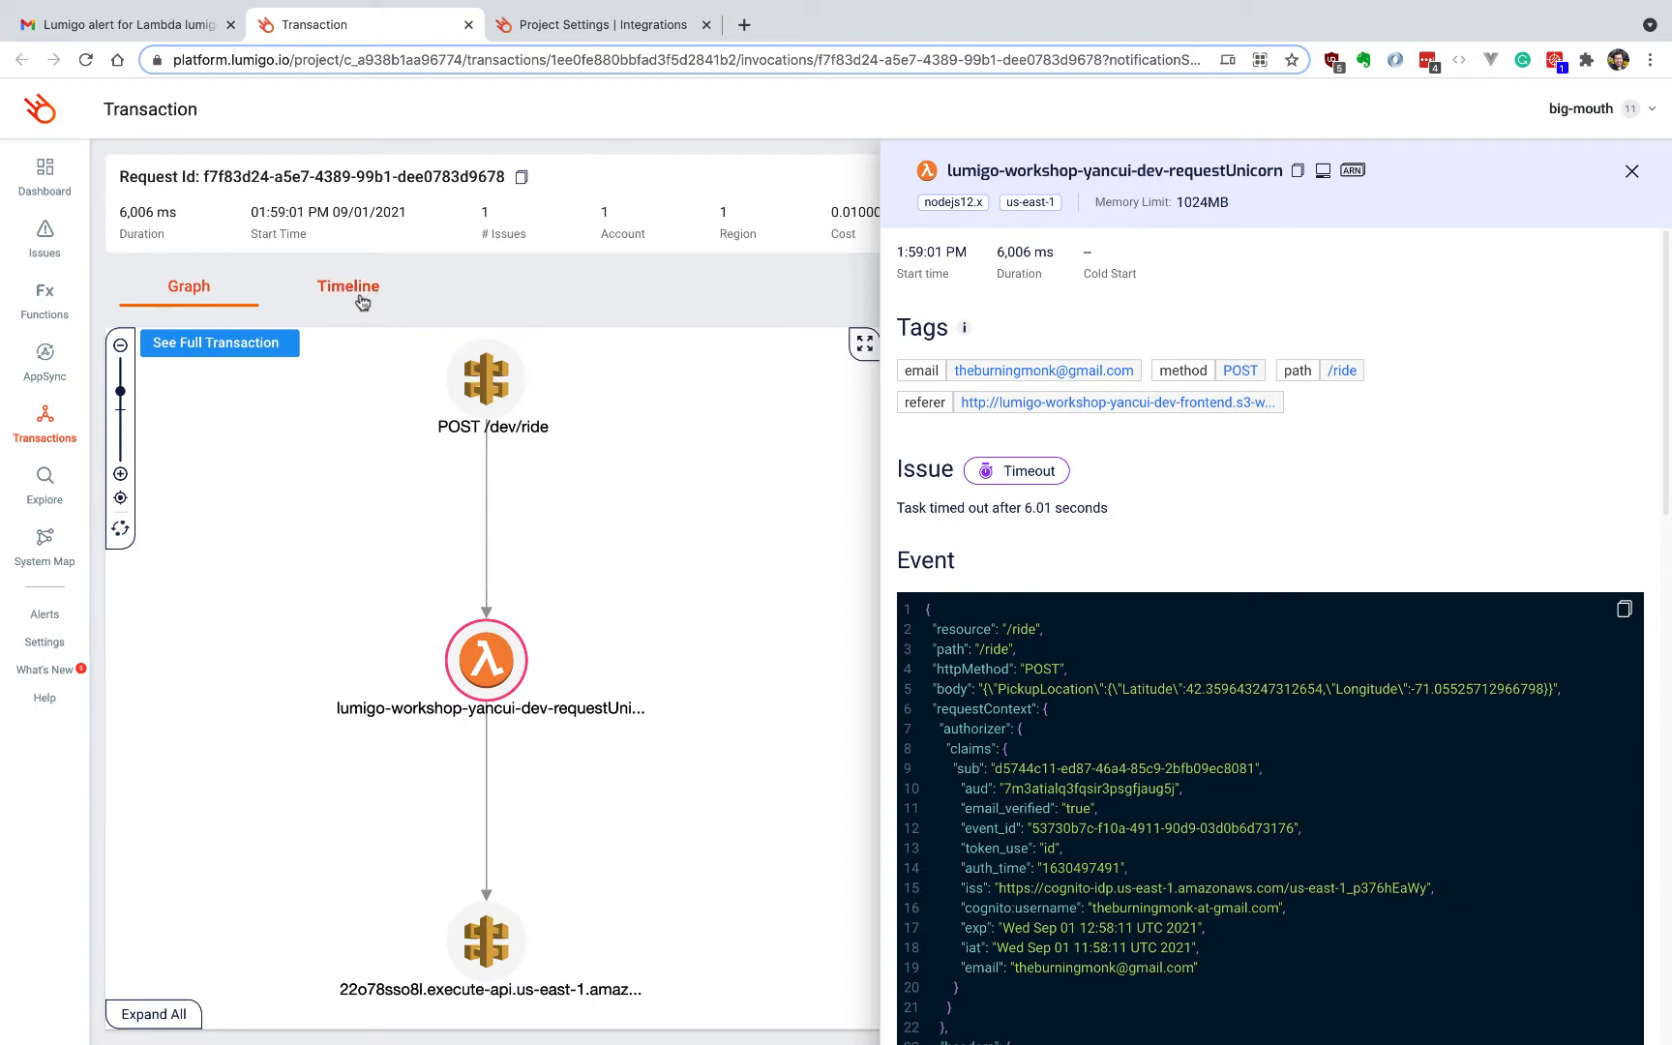
Show the Timeline and inspect the 5,978 ms execute-api GET call's request details
{"action": "left_click", "coordinate": [348, 286]}
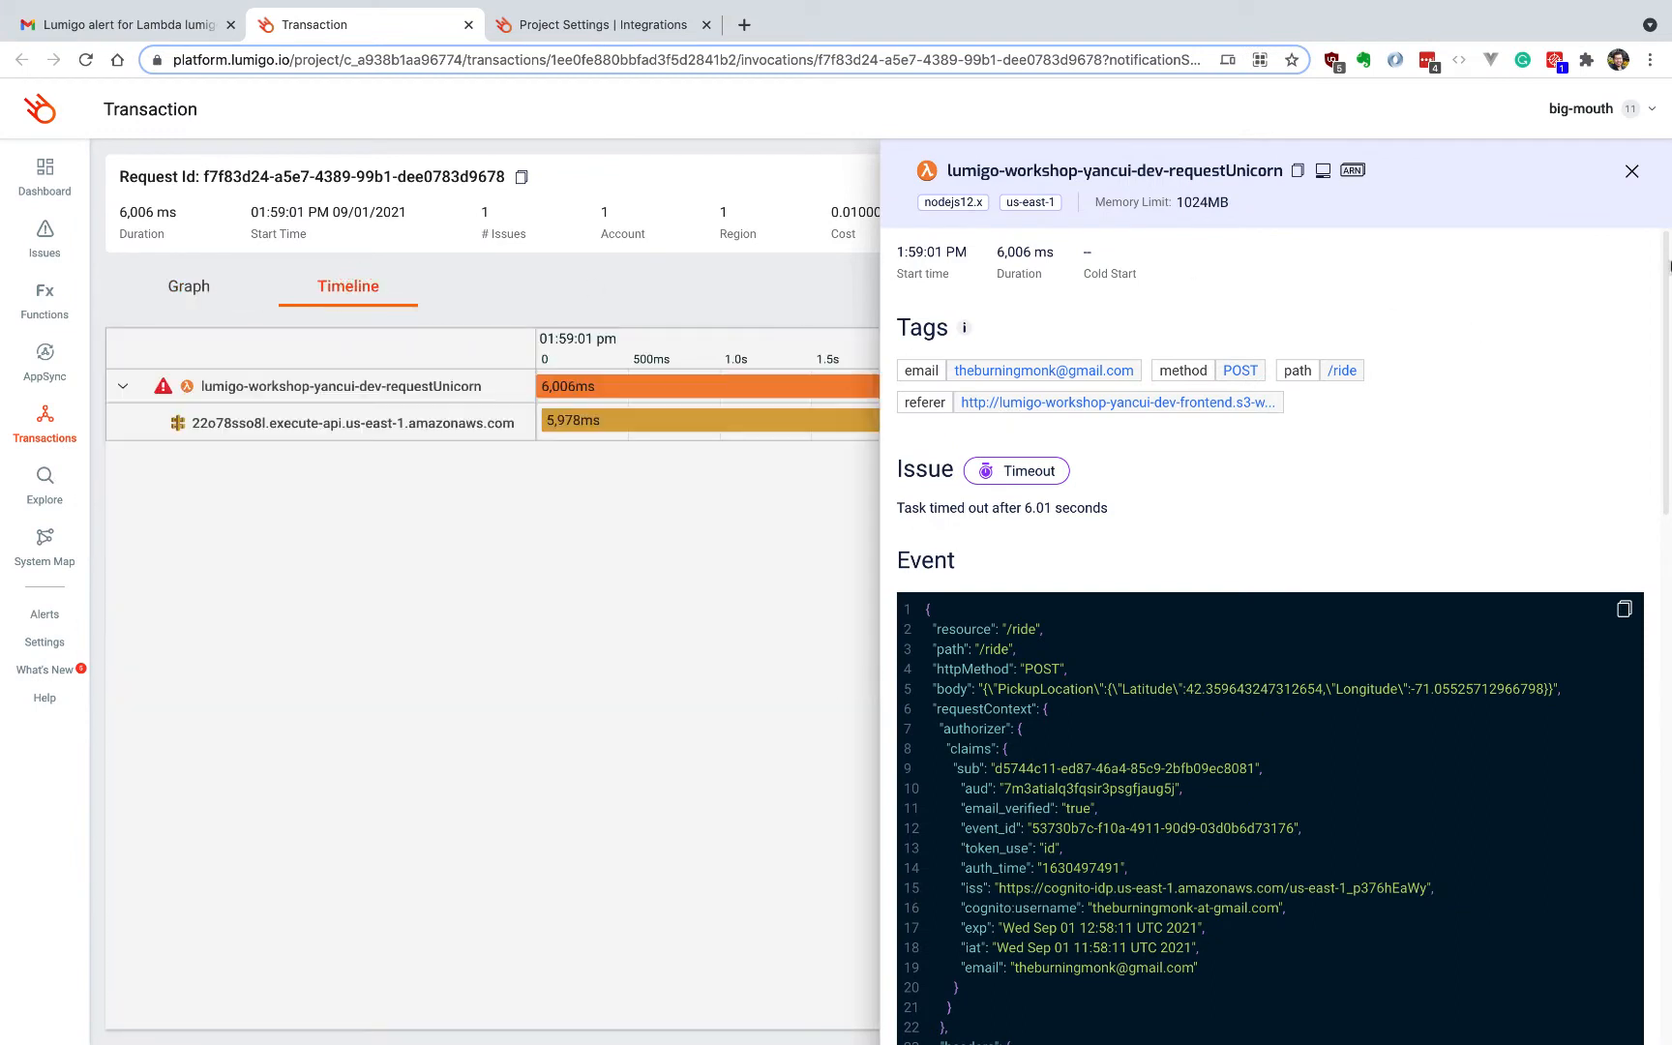
{"action": "left_click", "coordinate": [1631, 171]}
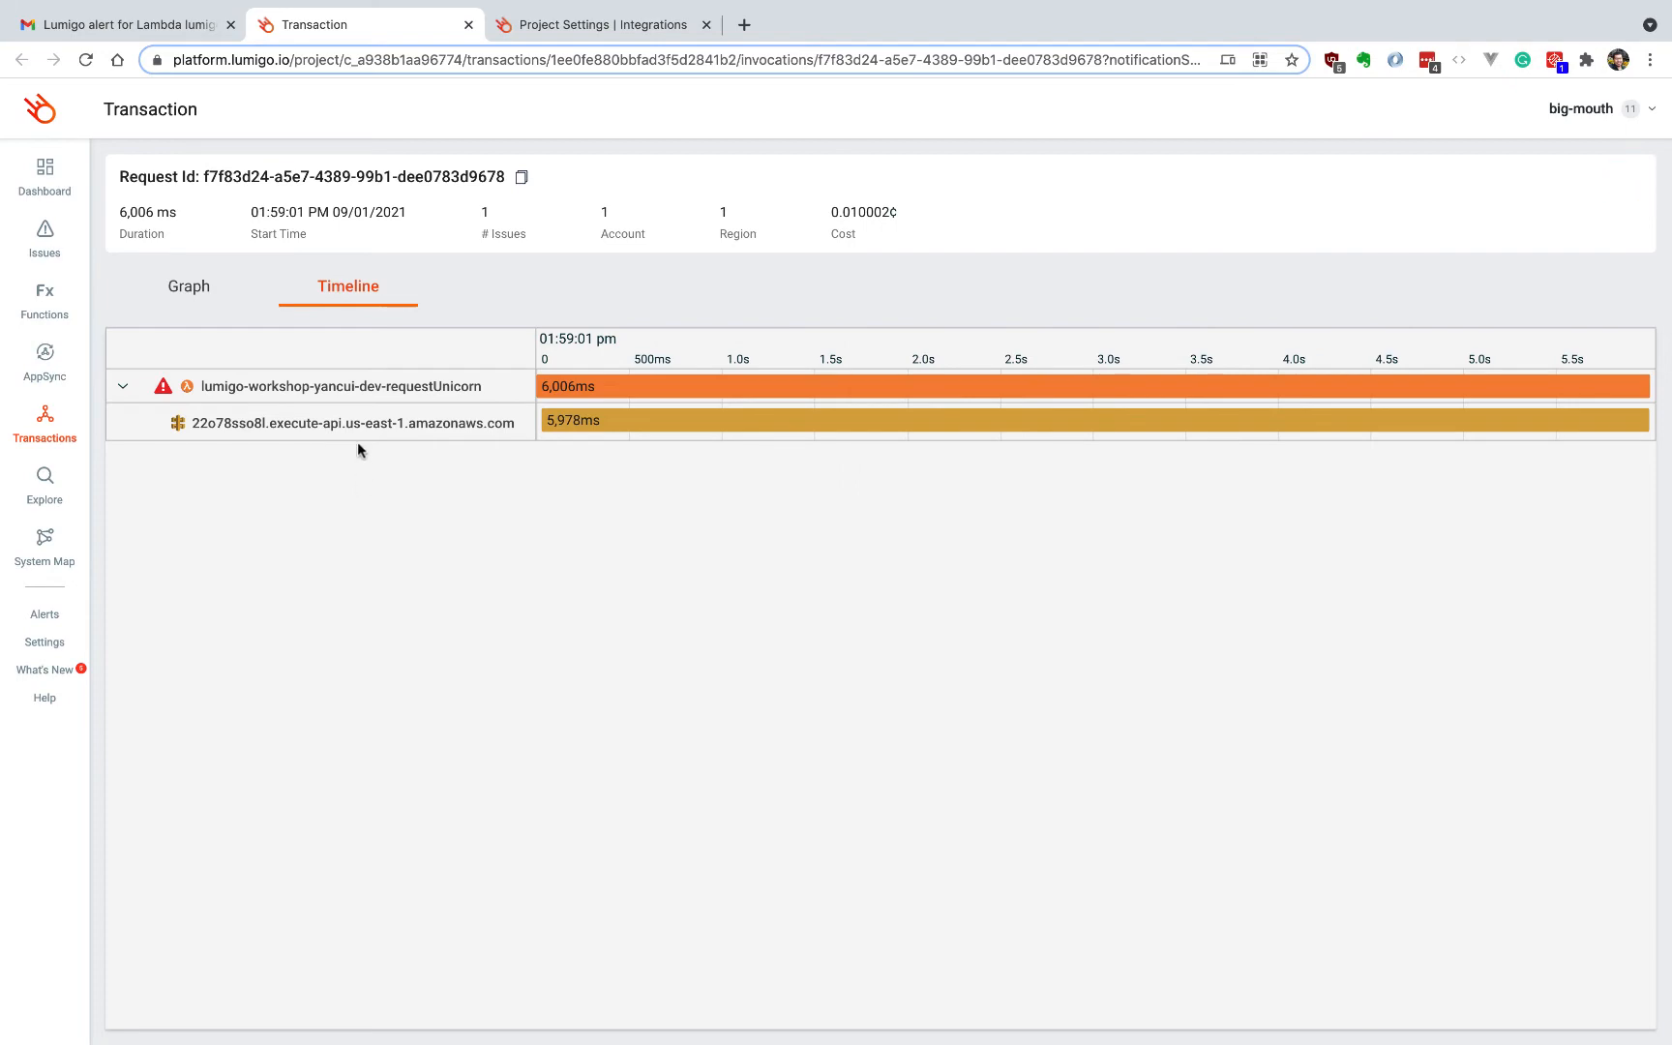
{"action": "left_click", "coordinate": [336, 424]}
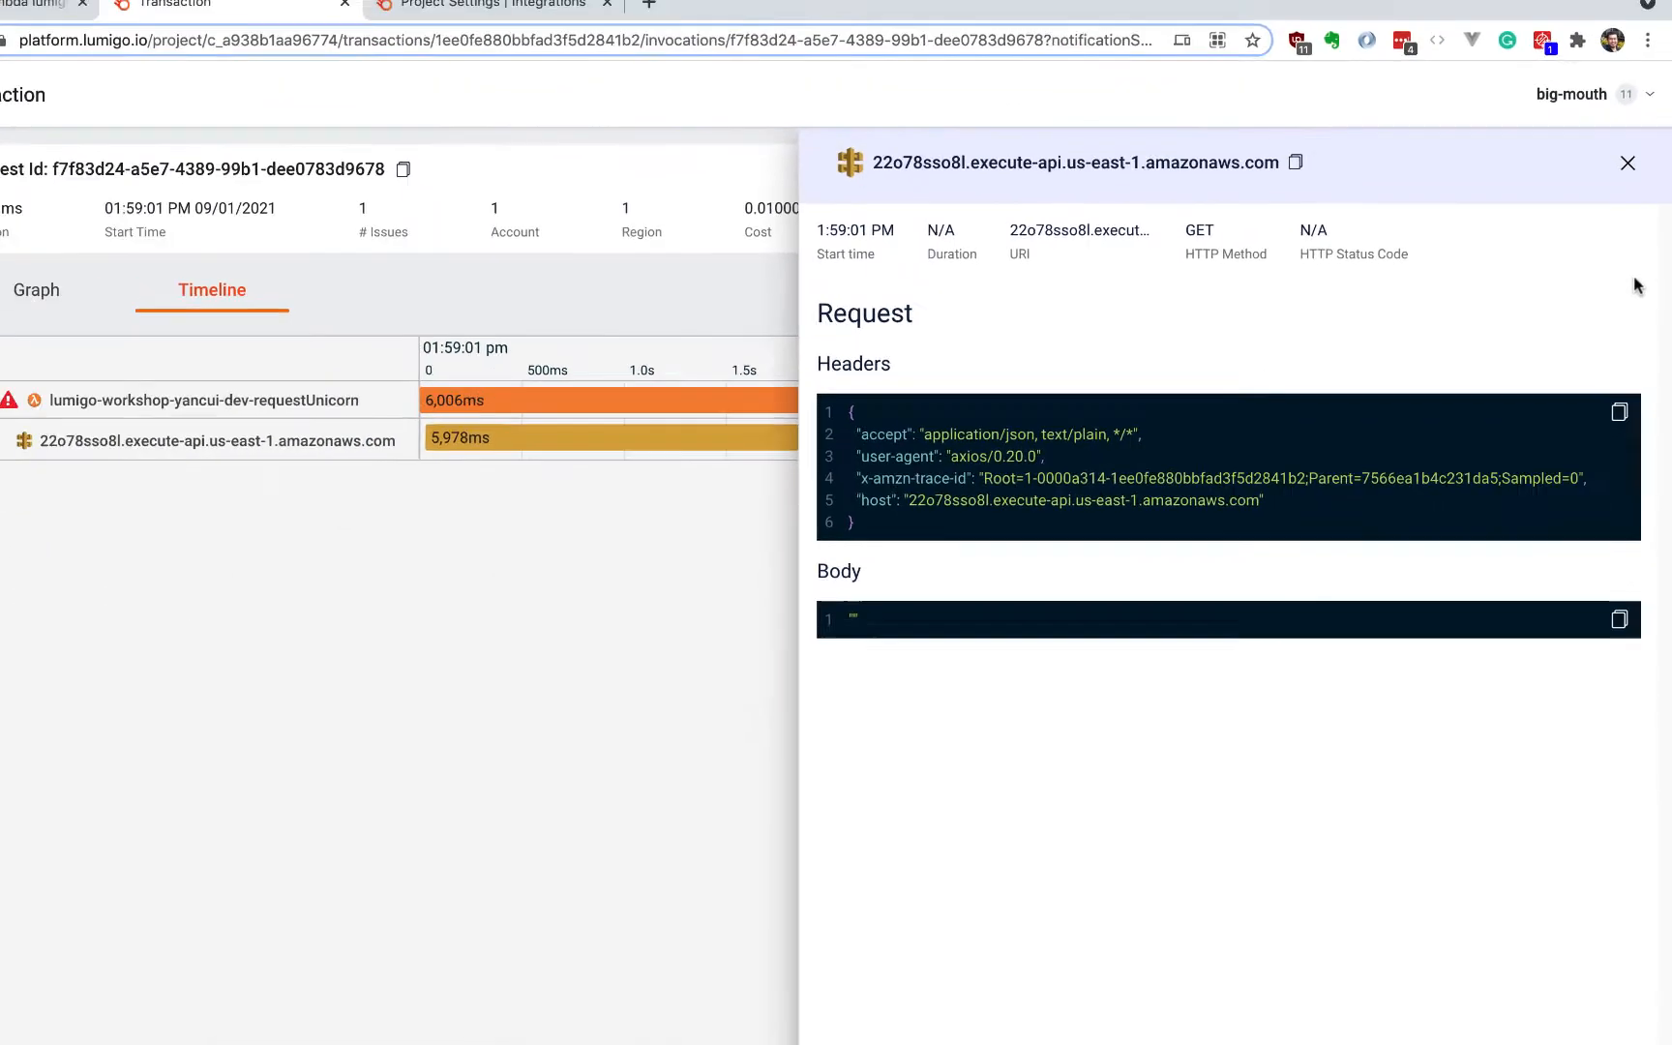
{"action": "left_click", "coordinate": [1627, 163]}
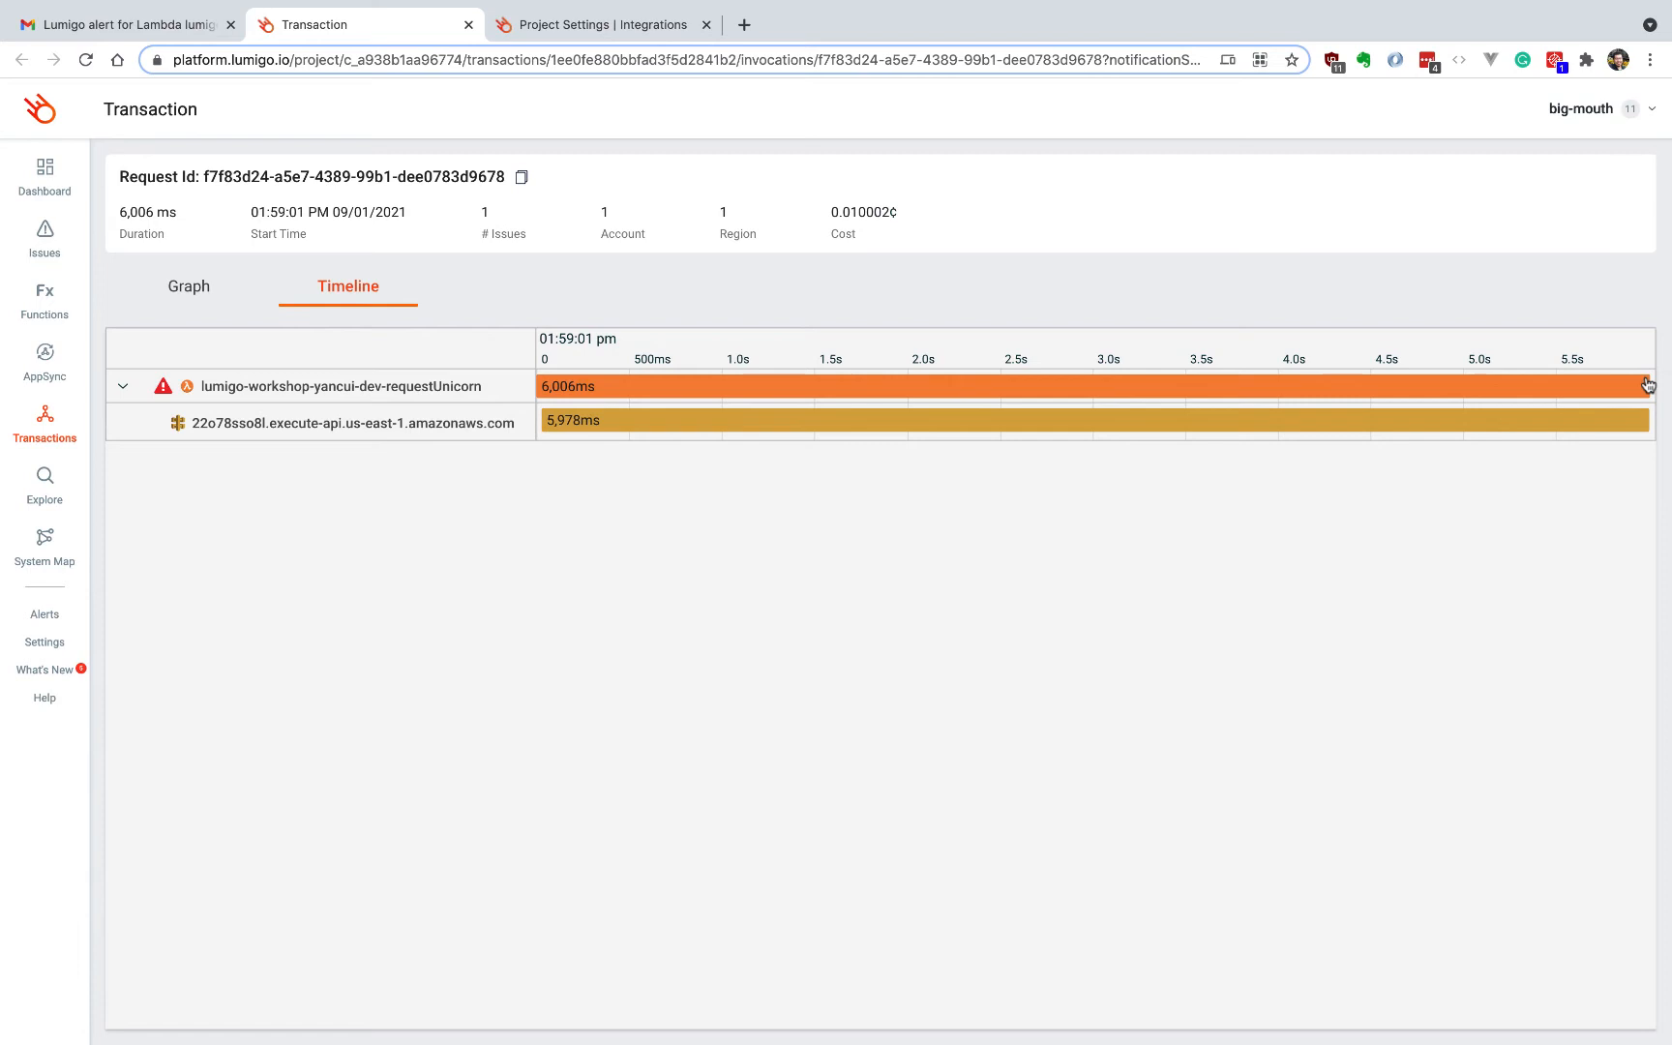
{"action": "mouse_move", "coordinate": [1448, 395]}
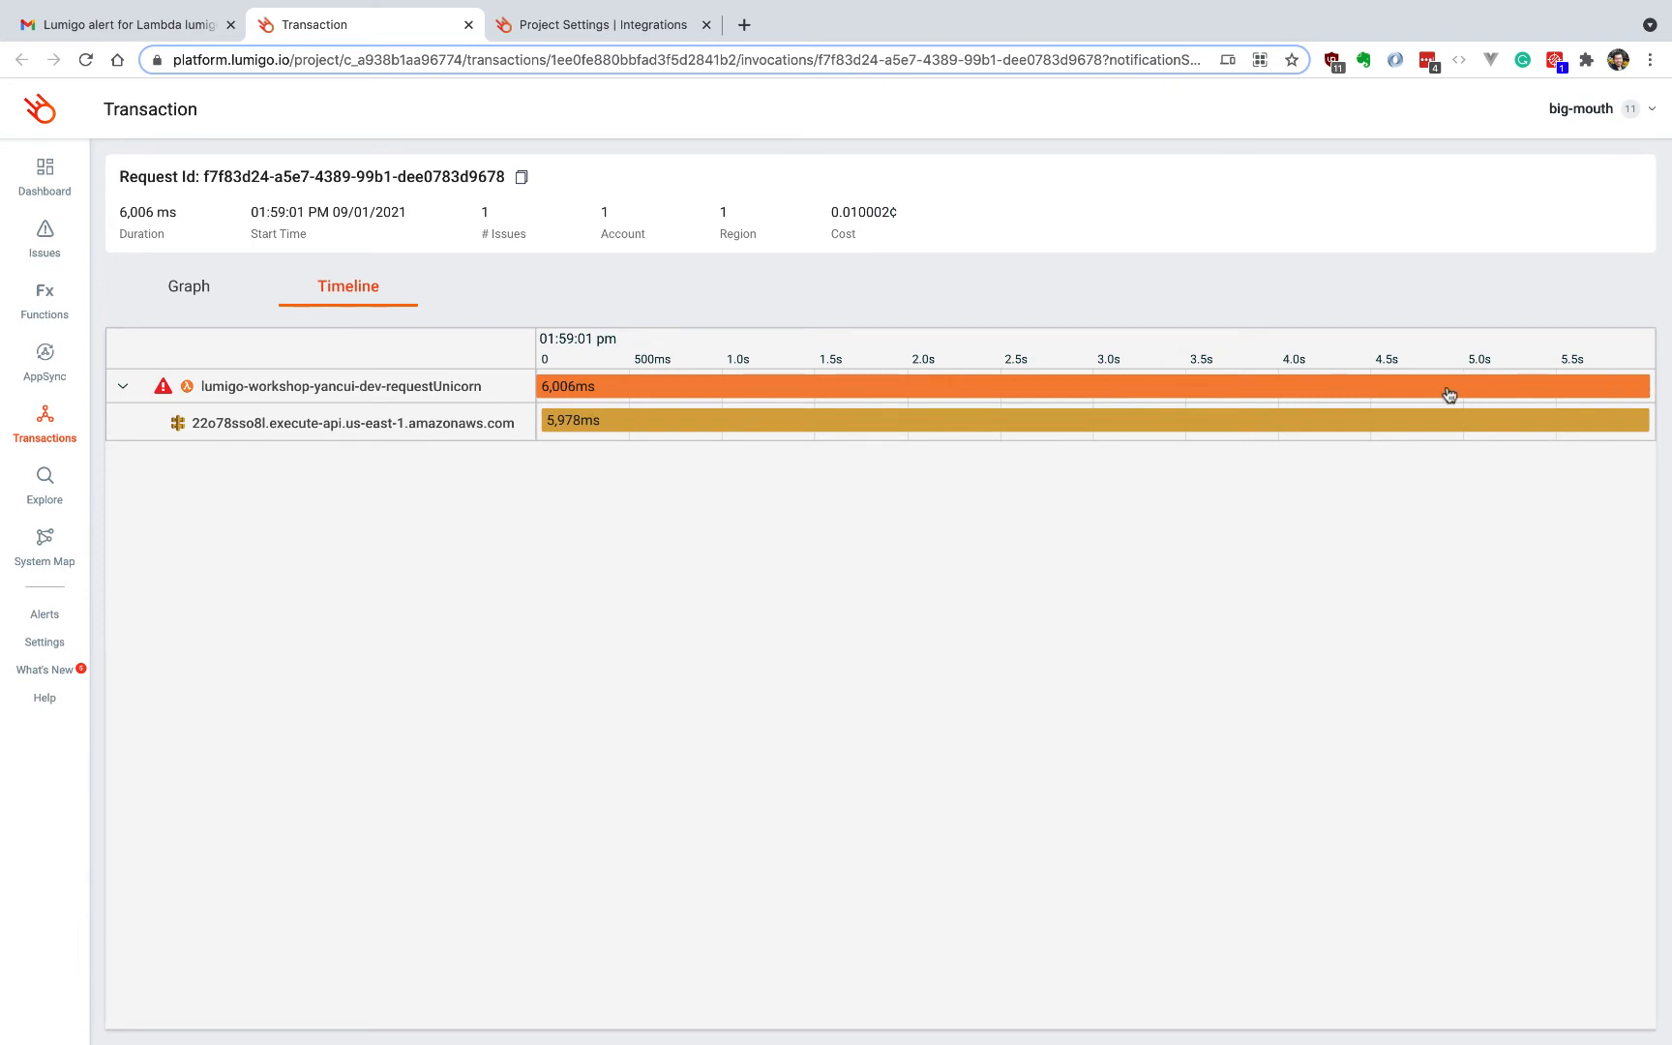
{"action": "mouse_move", "coordinate": [389, 438]}
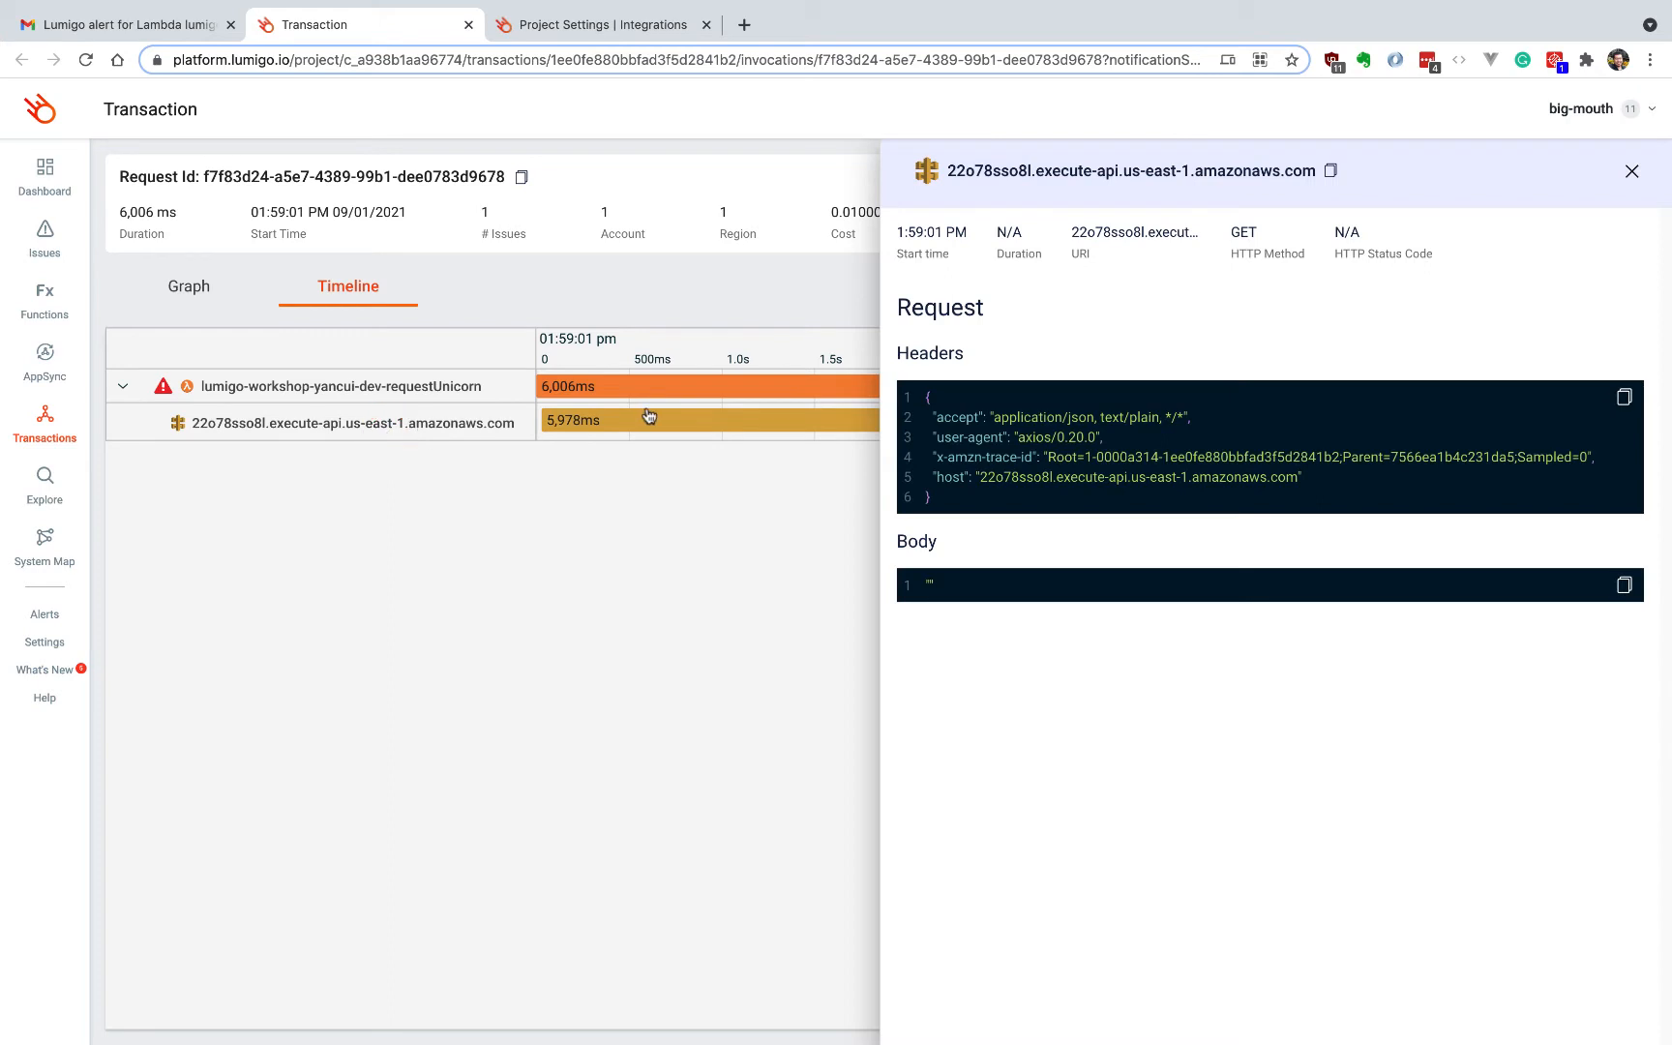
{"action": "left_click", "coordinate": [1631, 171]}
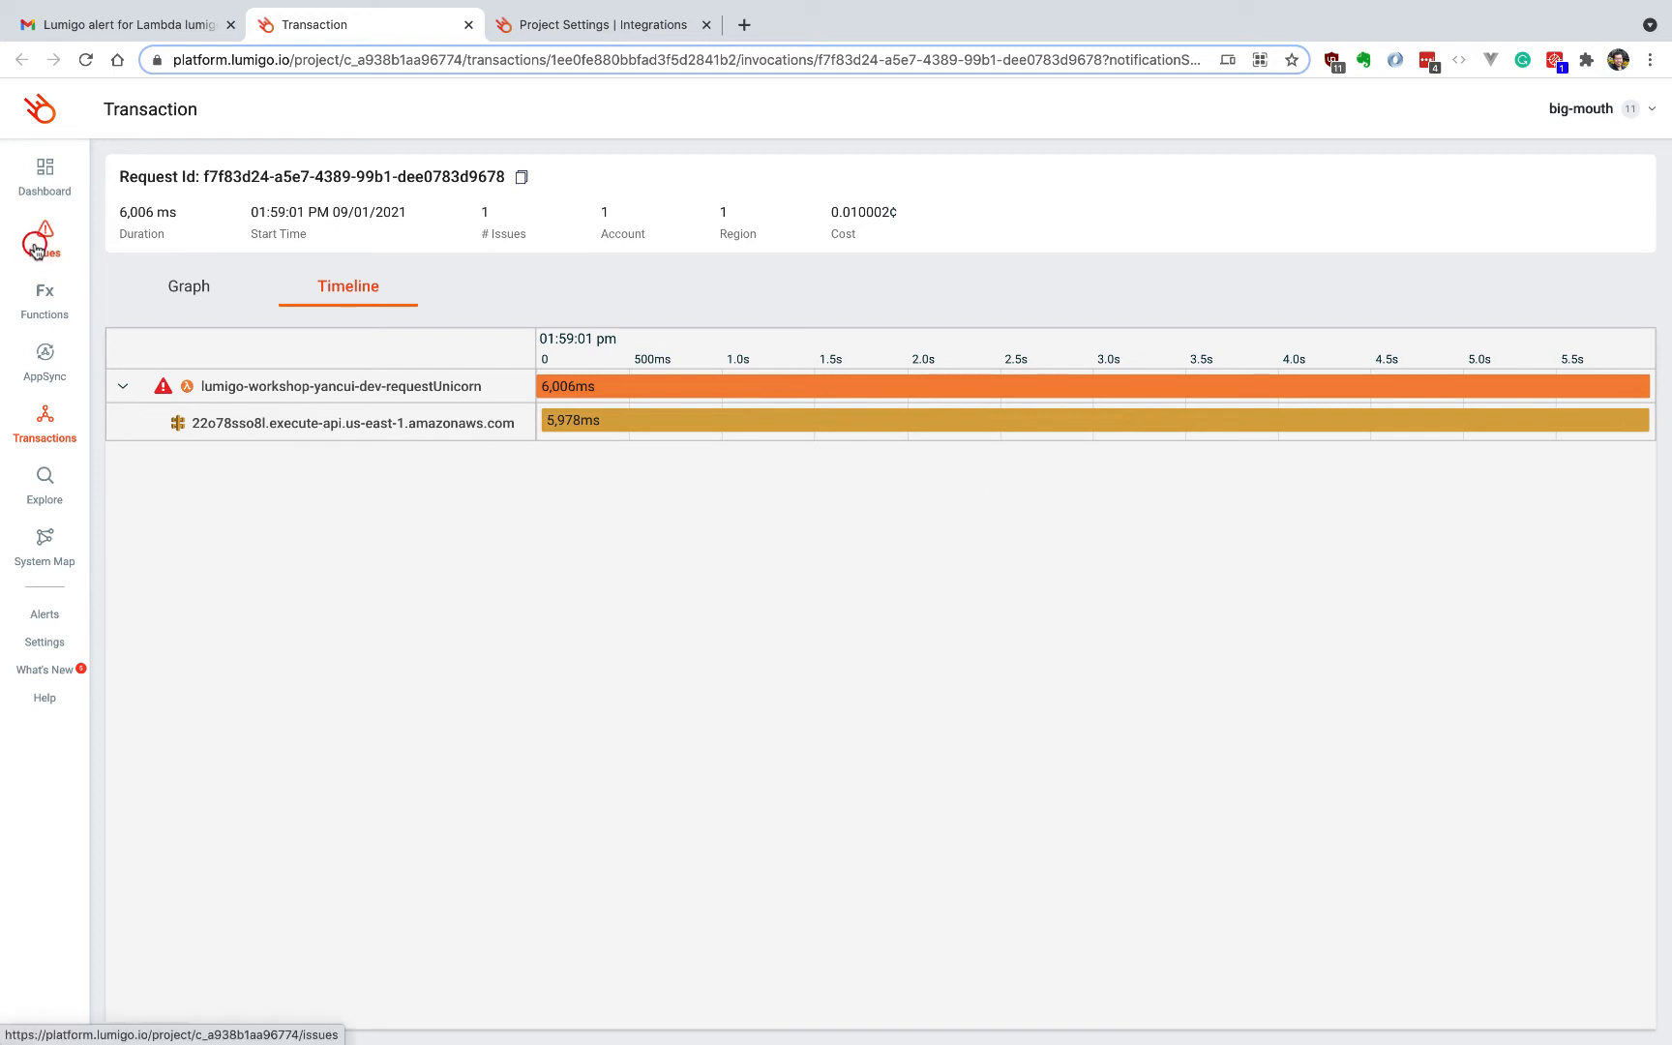
Open the Issues list of six recent issues from the sidebar
{"action": "left_click", "coordinate": [43, 232]}
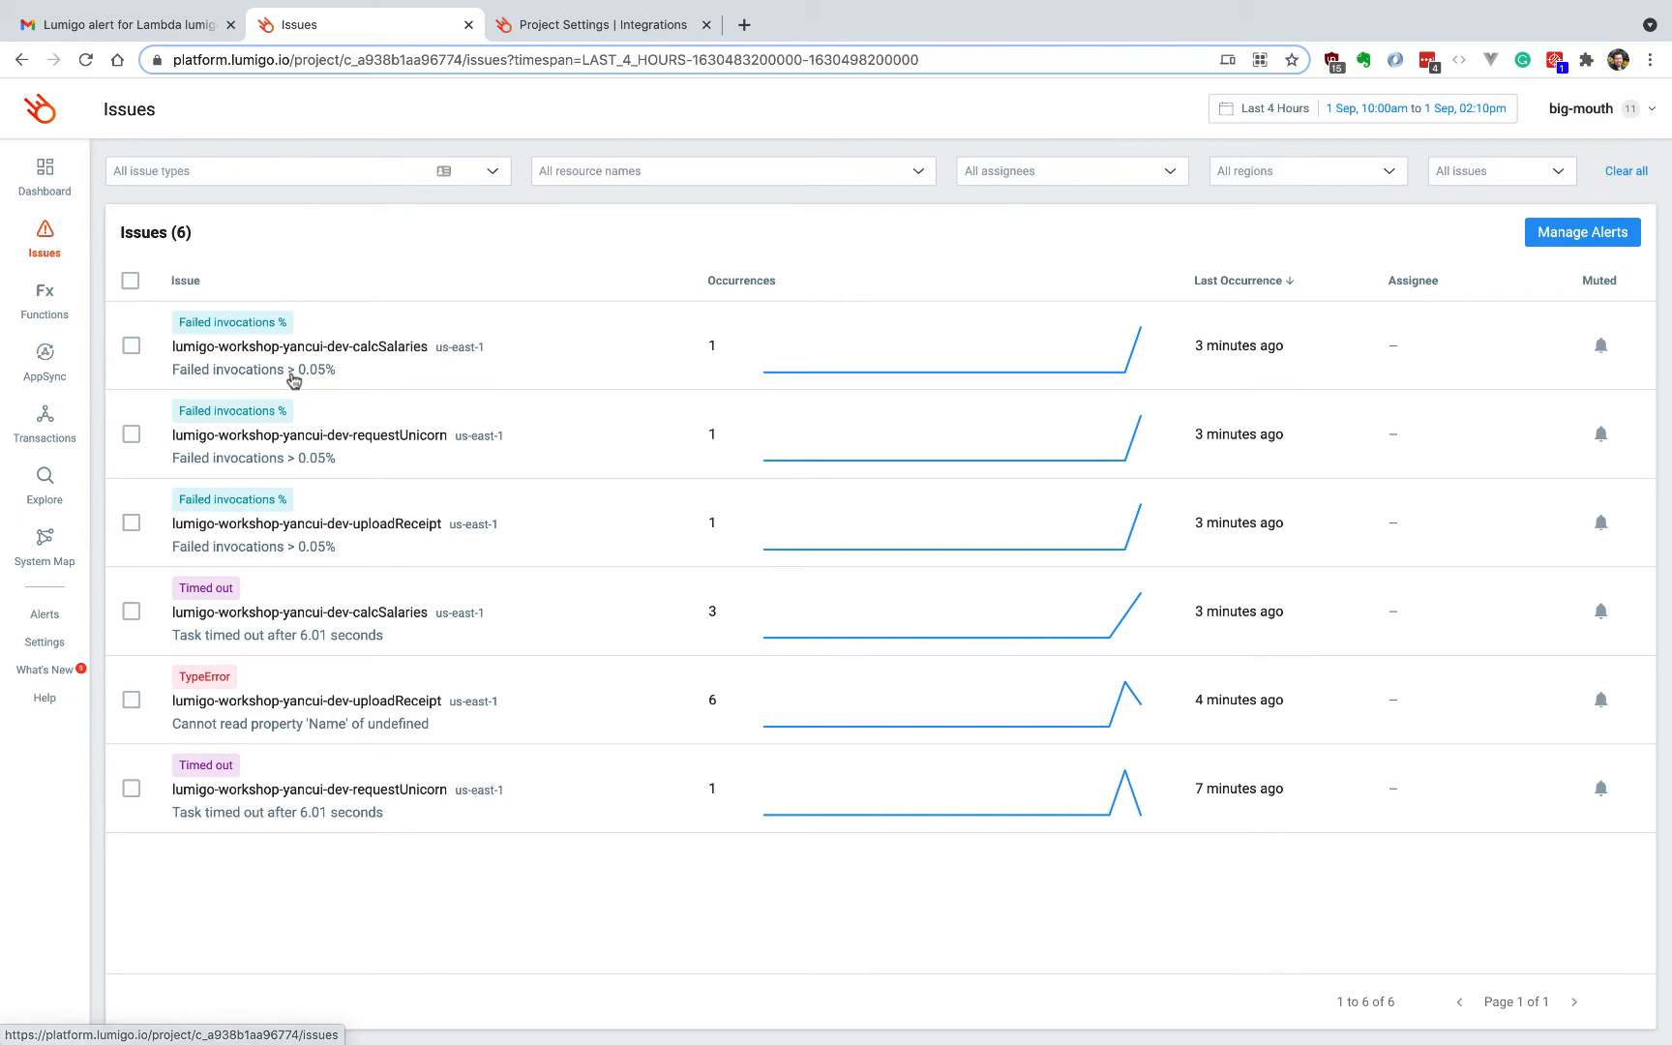
{"action": "mouse_move", "coordinate": [257, 588]}
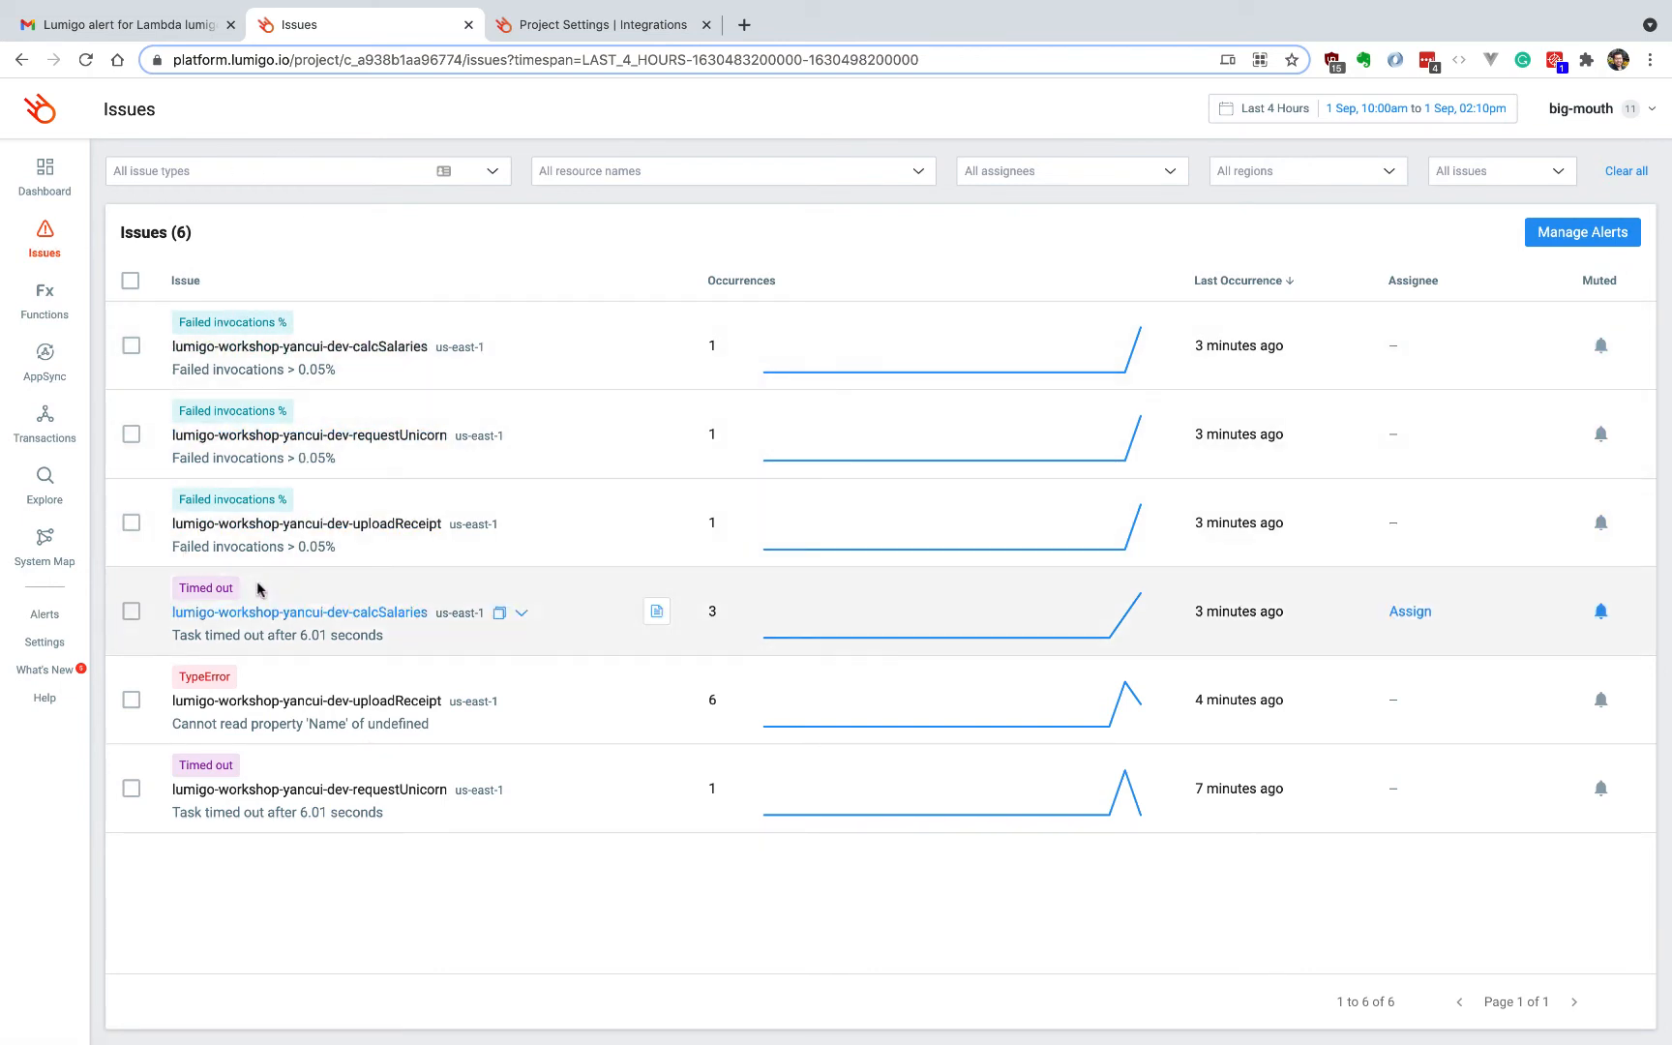
{"action": "mouse_move", "coordinate": [340, 790]}
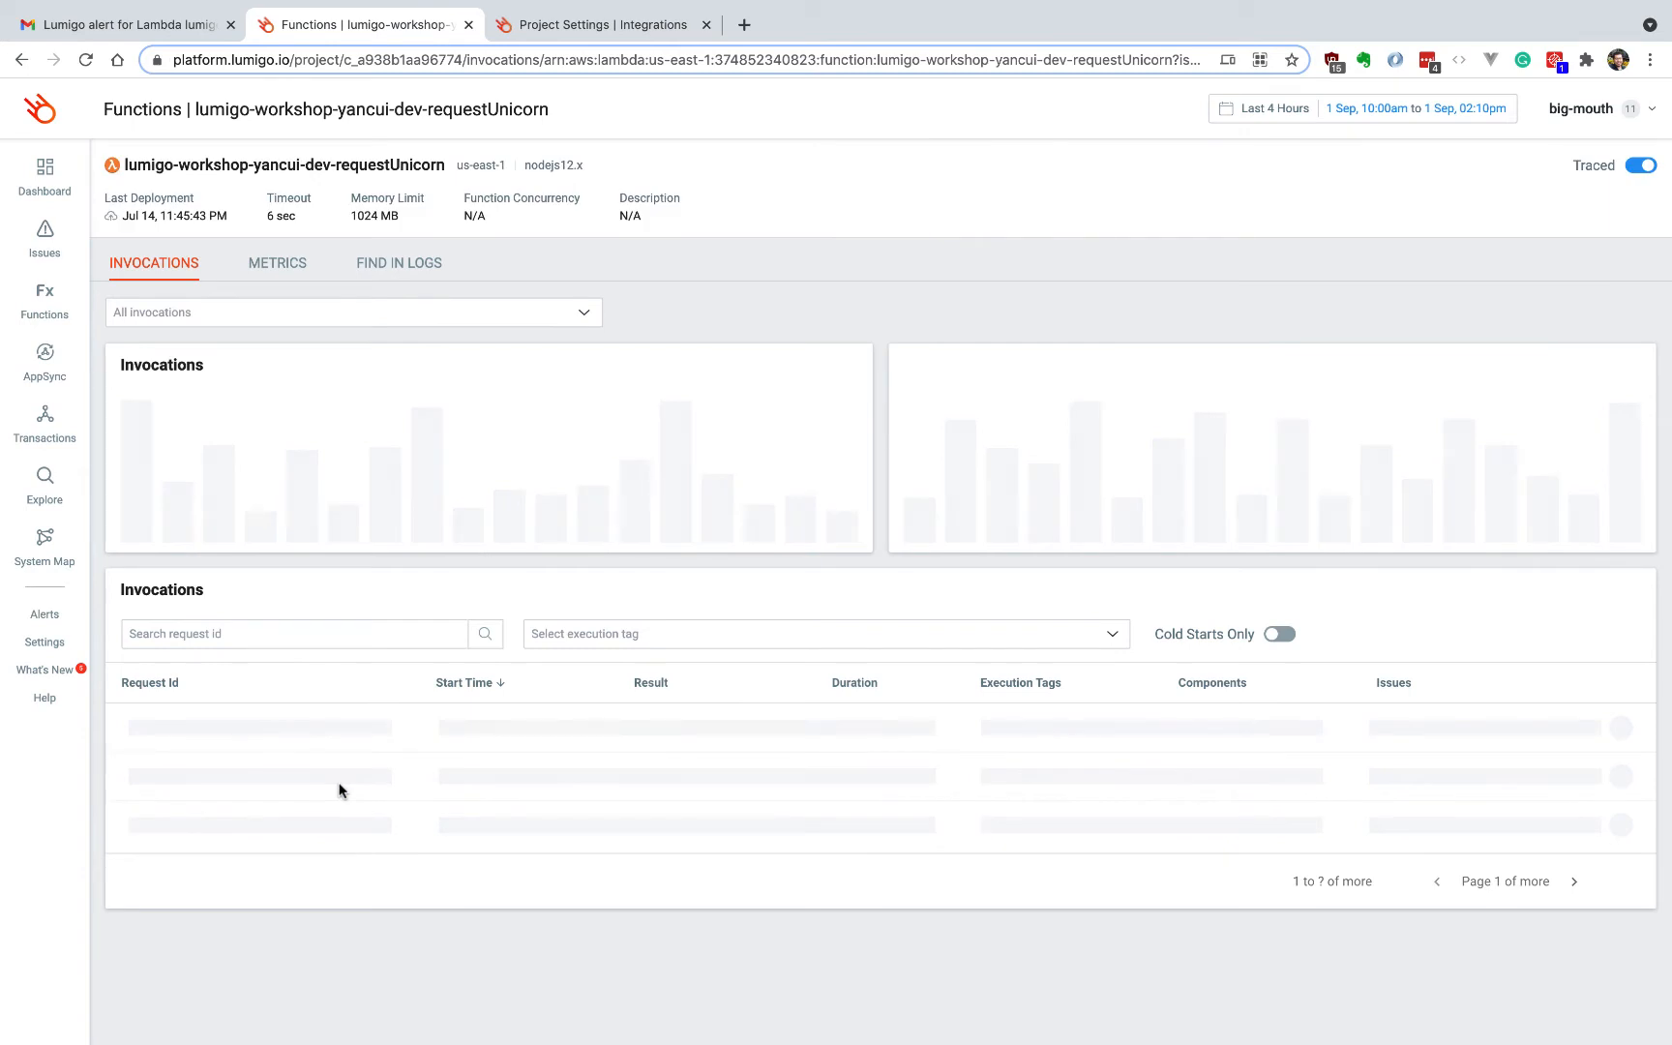
Filter to timed-out invocations, open the 6,006 ms transaction, then return to Dashboard
{"action": "left_click", "coordinate": [353, 311]}
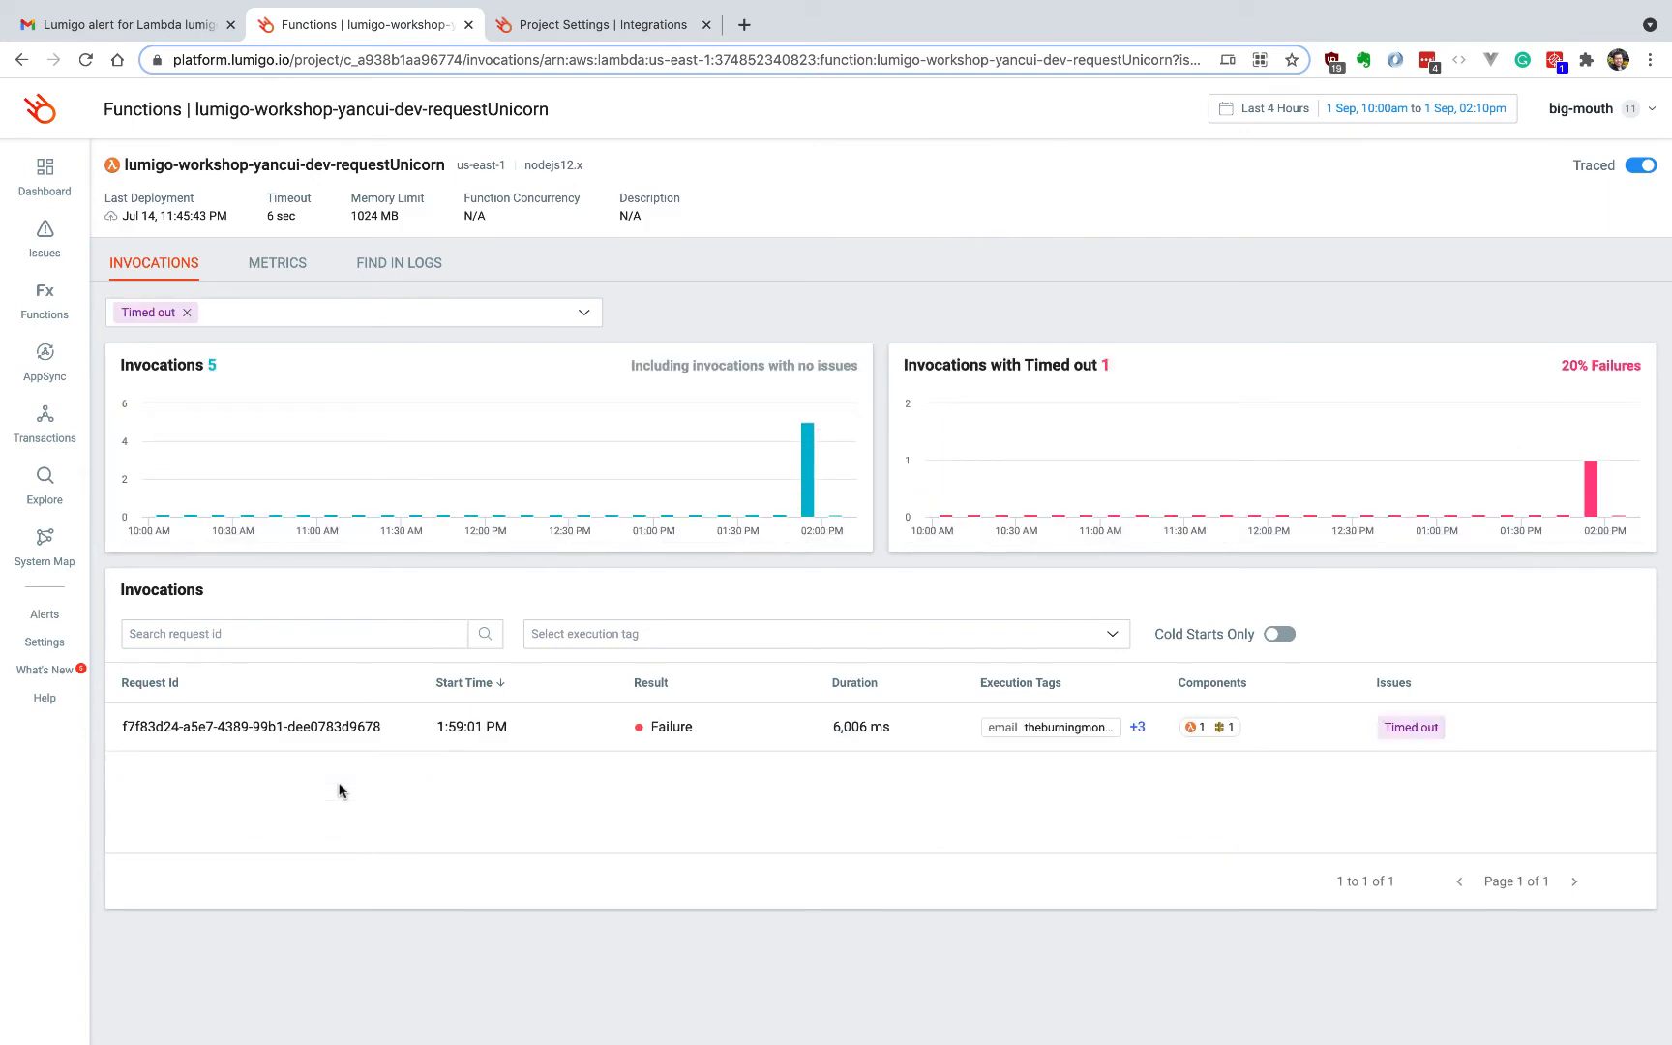
{"action": "mouse_move", "coordinate": [319, 732]}
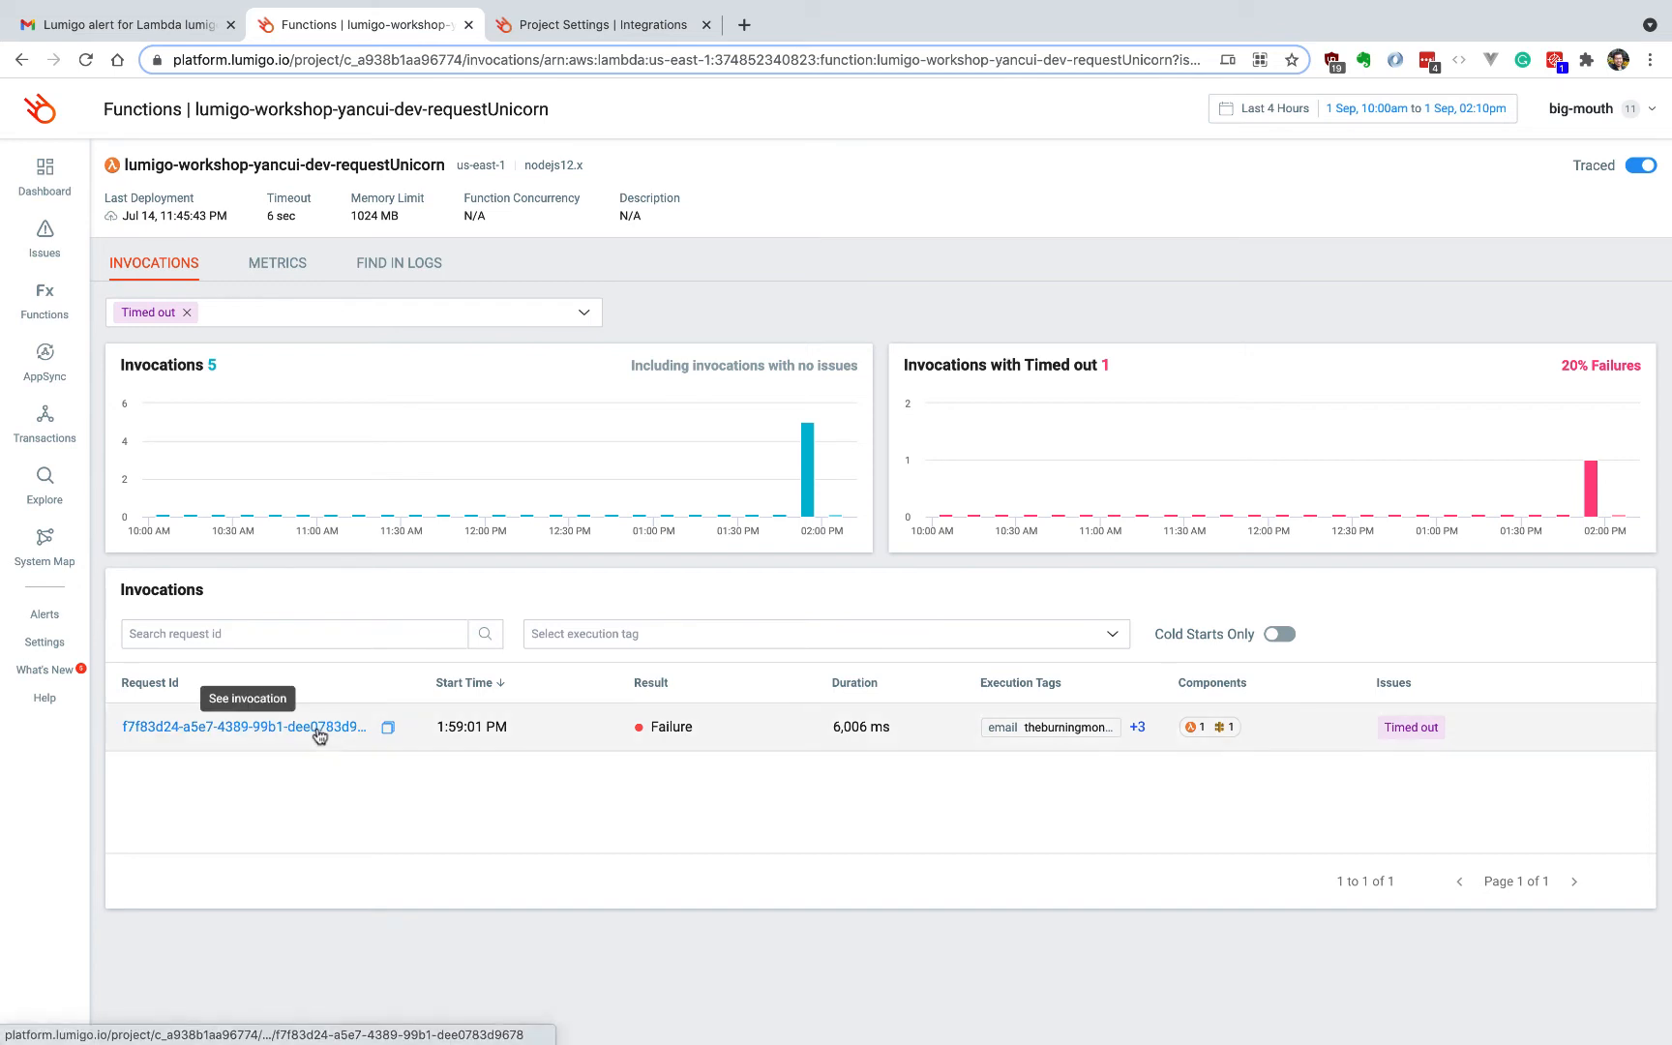
{"action": "left_click", "coordinate": [244, 727]}
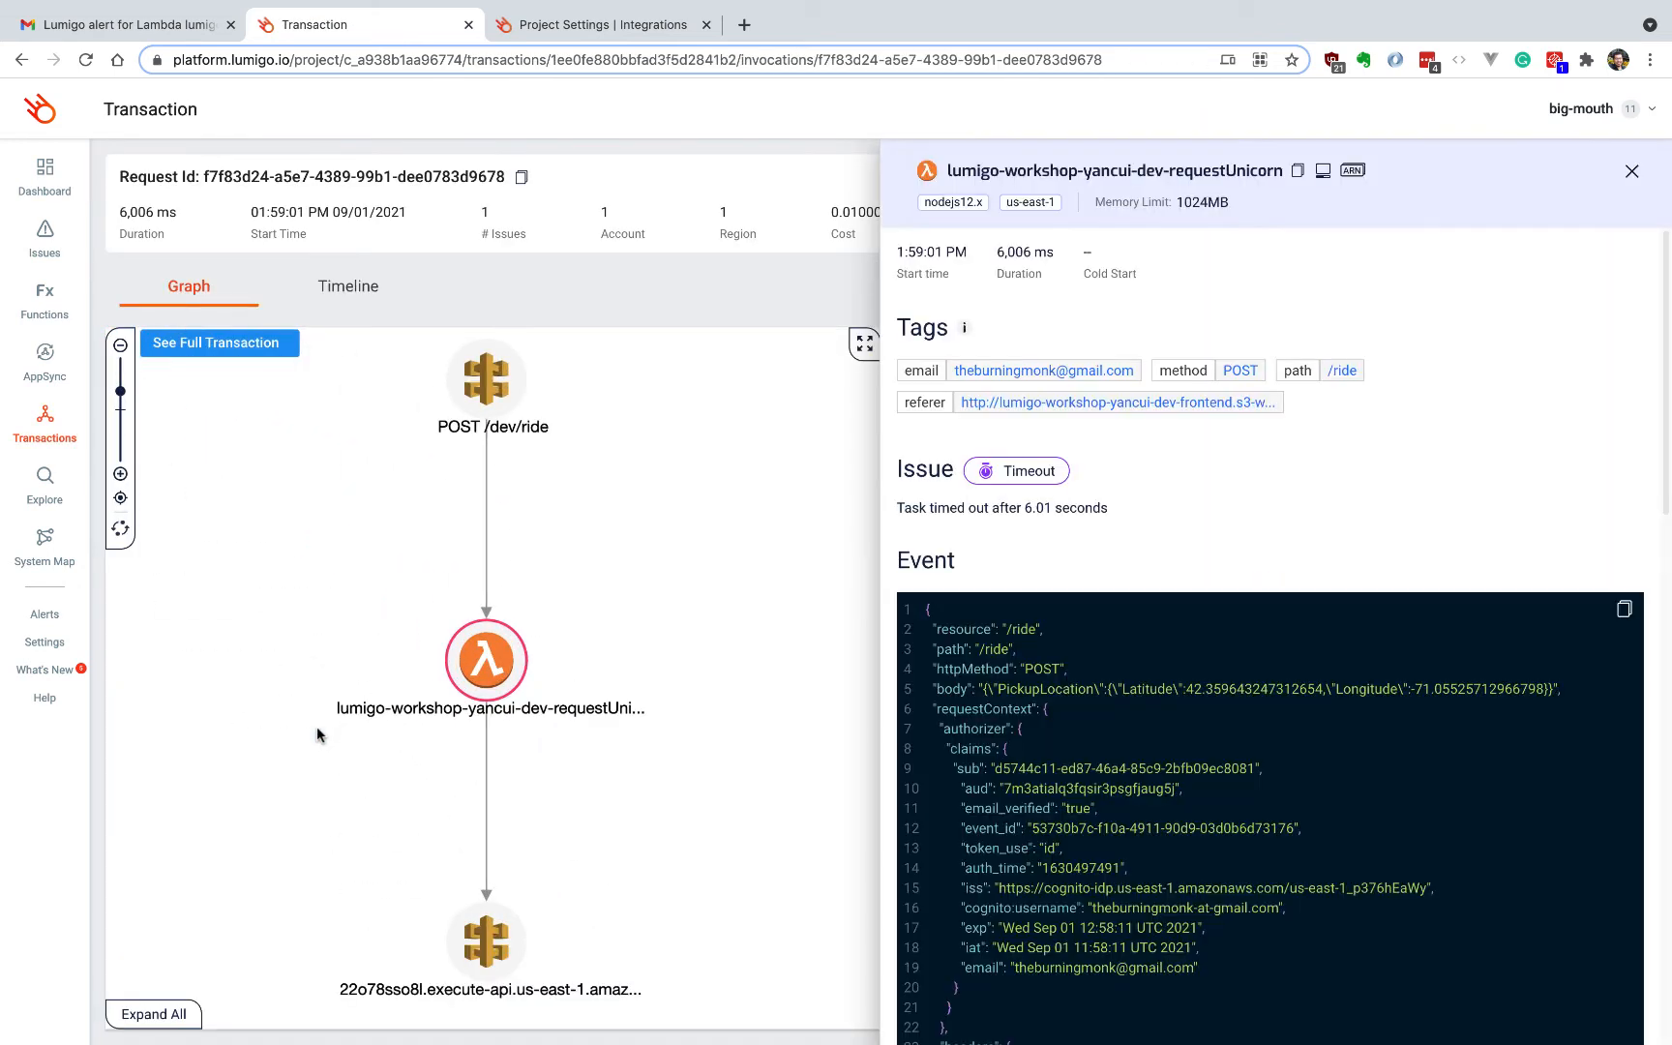
{"action": "left_click", "coordinate": [44, 166]}
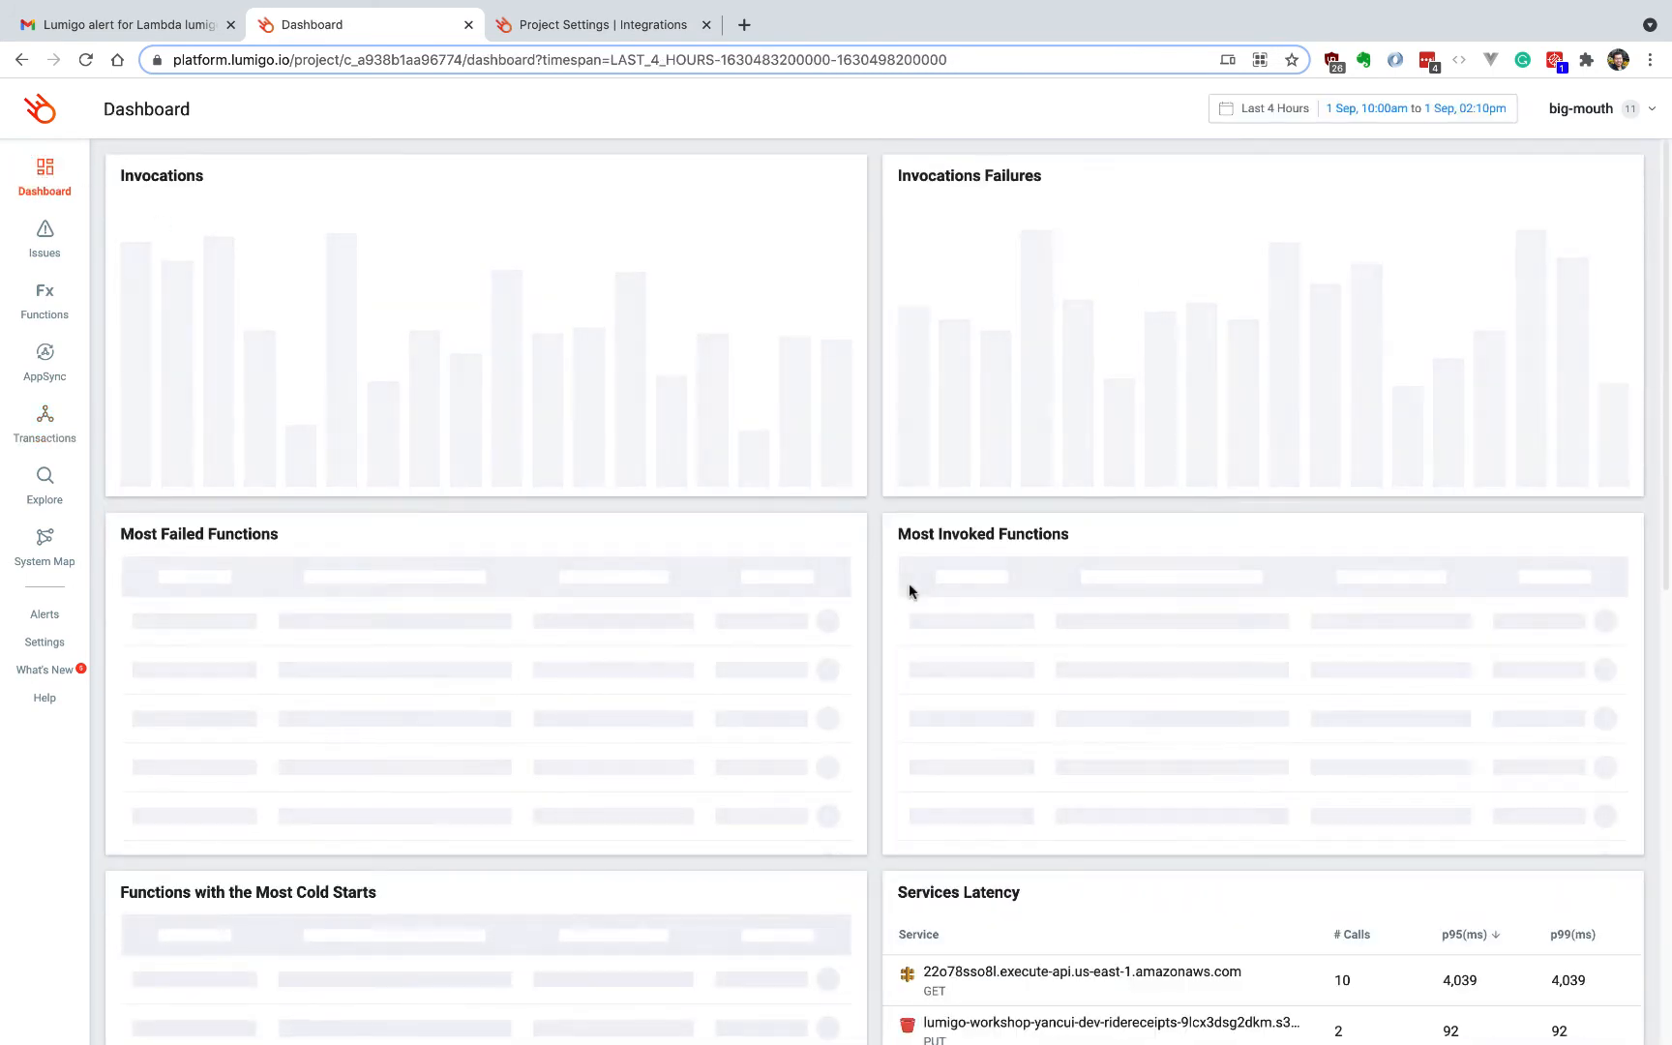
Scroll to Services Latency and open the execute-api endpoint's 4,039 ms calls
{"action": "scroll", "scroll_direction": "down", "scroll_amount": 3}
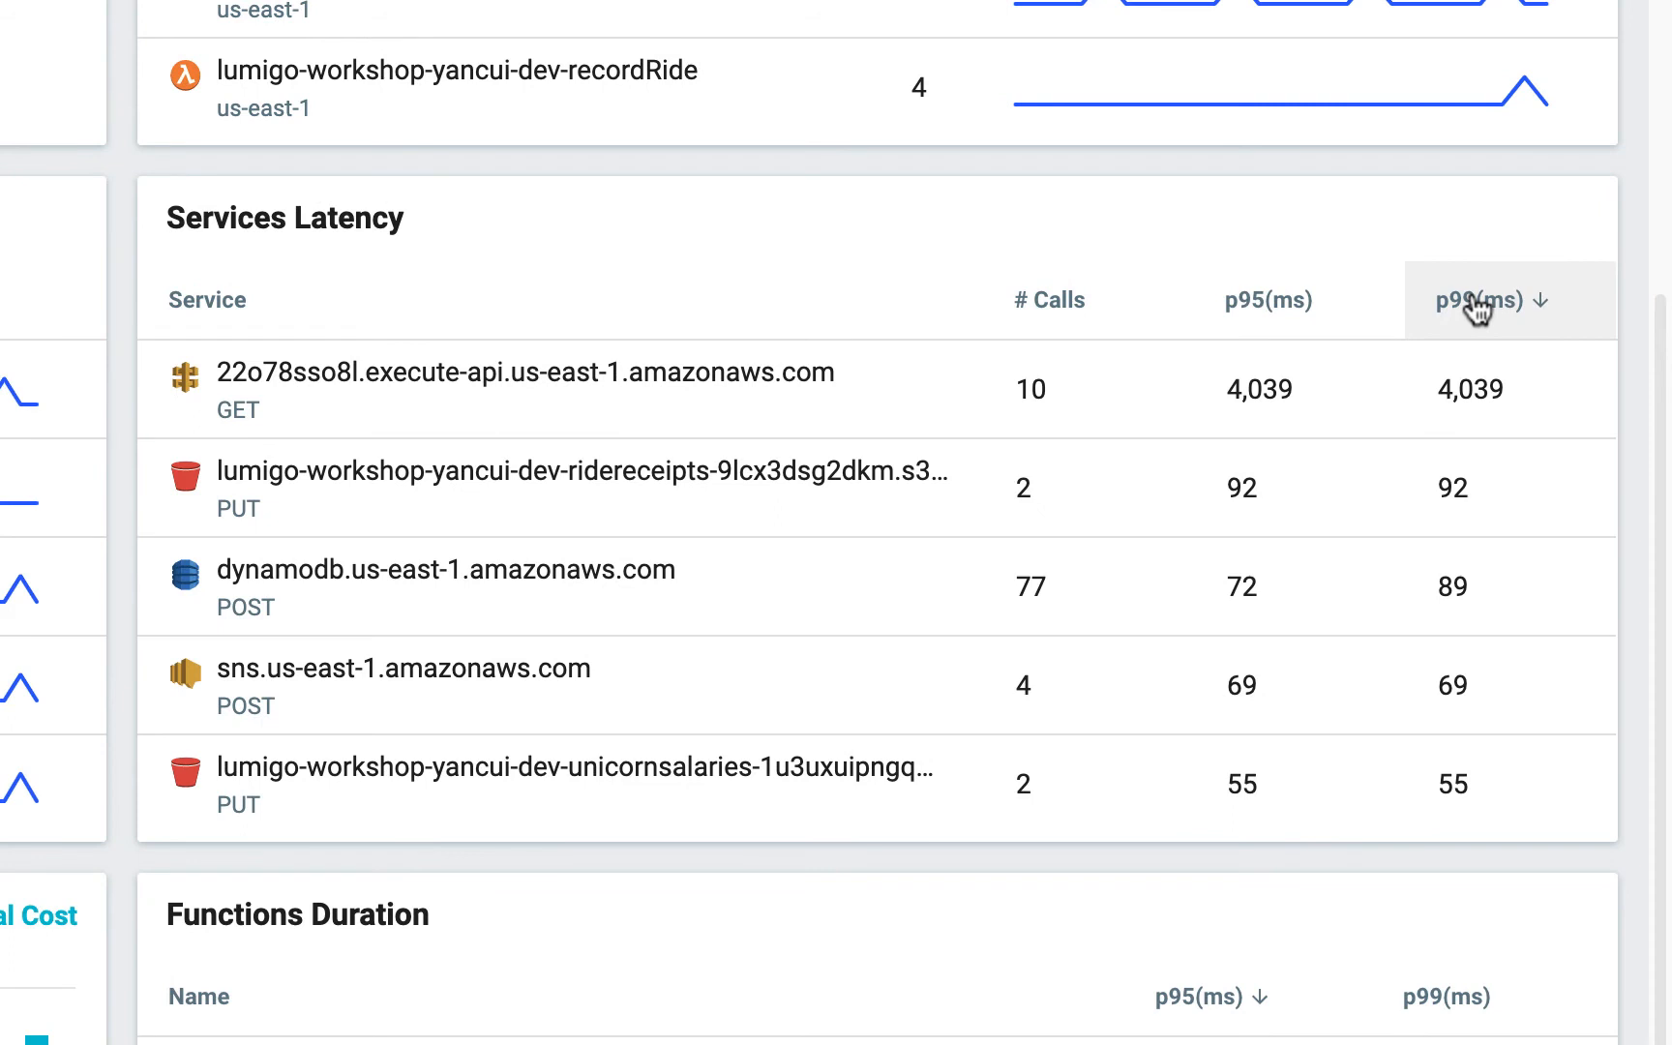
{"action": "mouse_move", "coordinate": [1438, 266]}
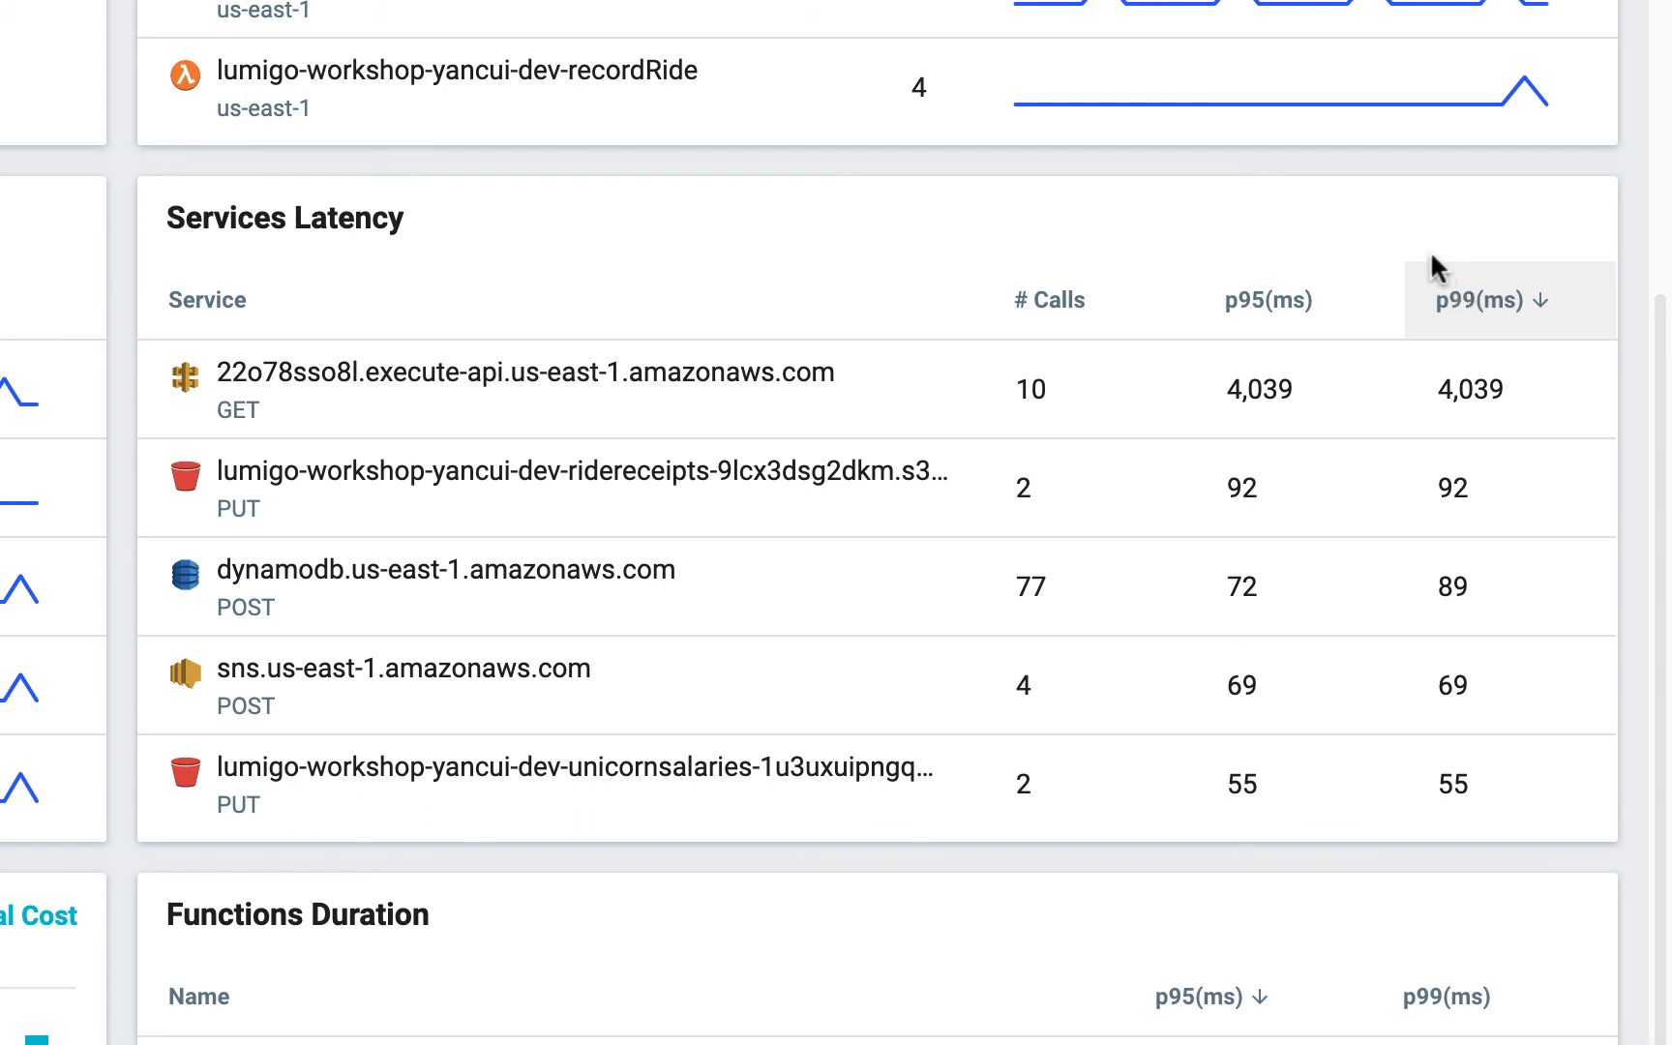
{"action": "mouse_move", "coordinate": [1480, 272]}
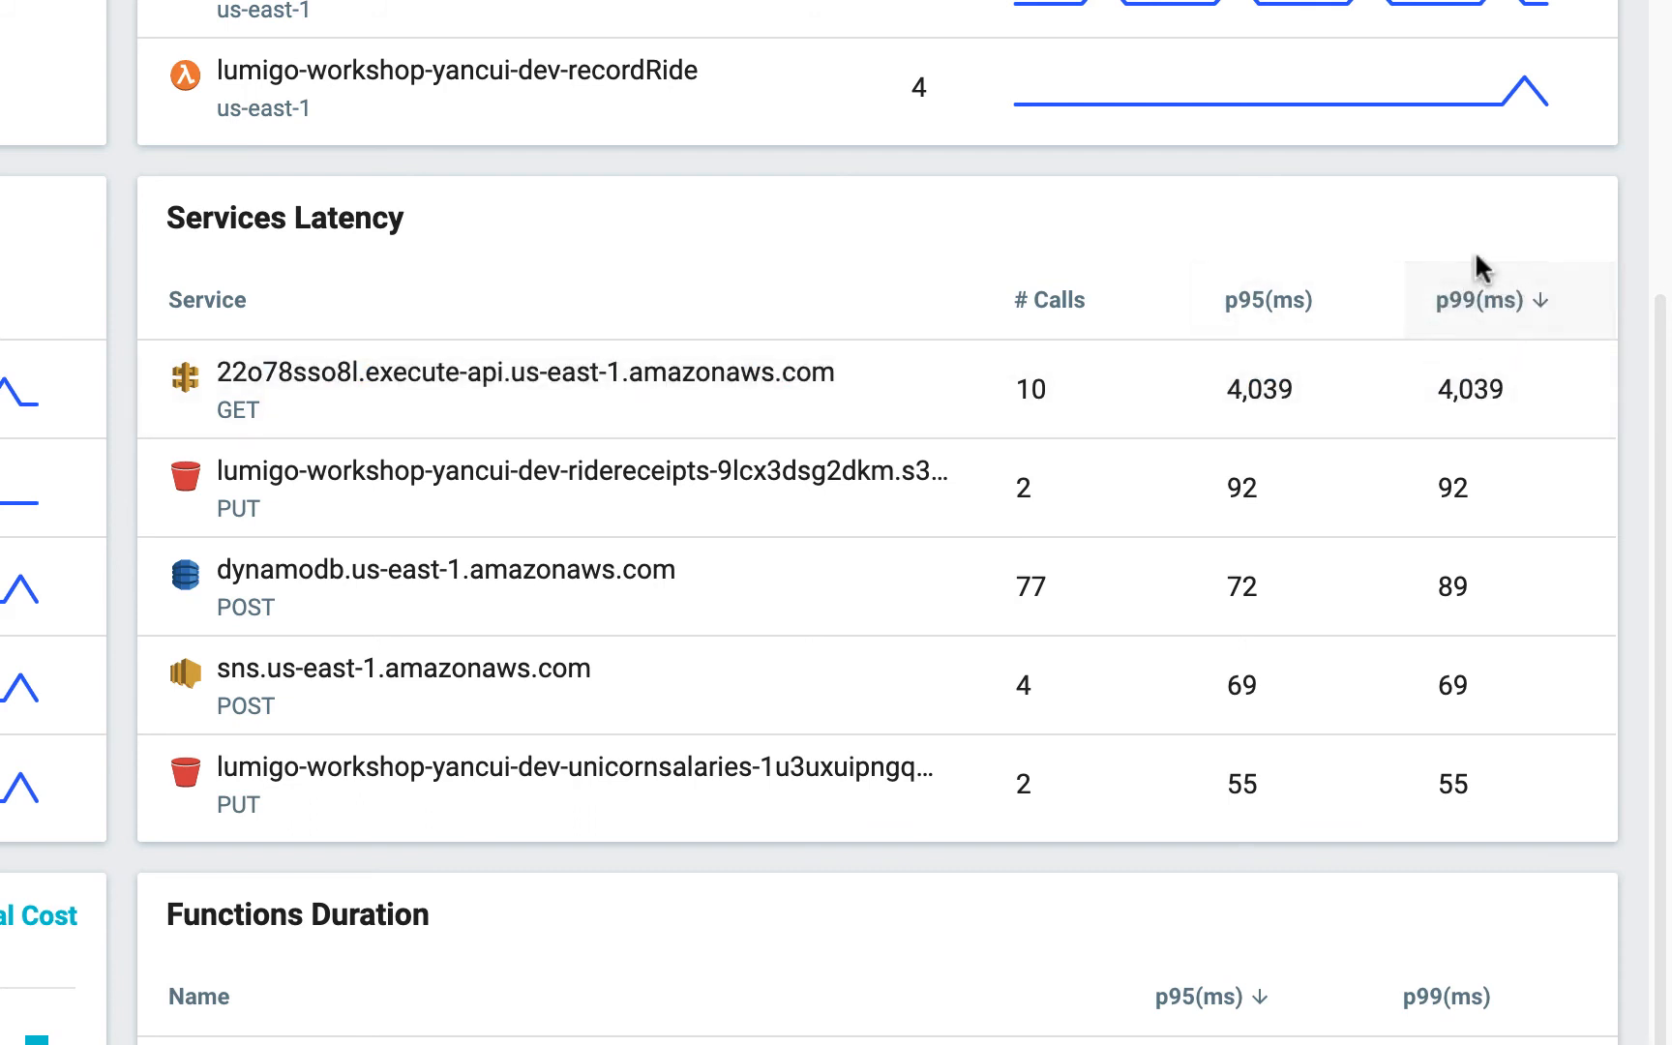
{"action": "mouse_move", "coordinate": [702, 384]}
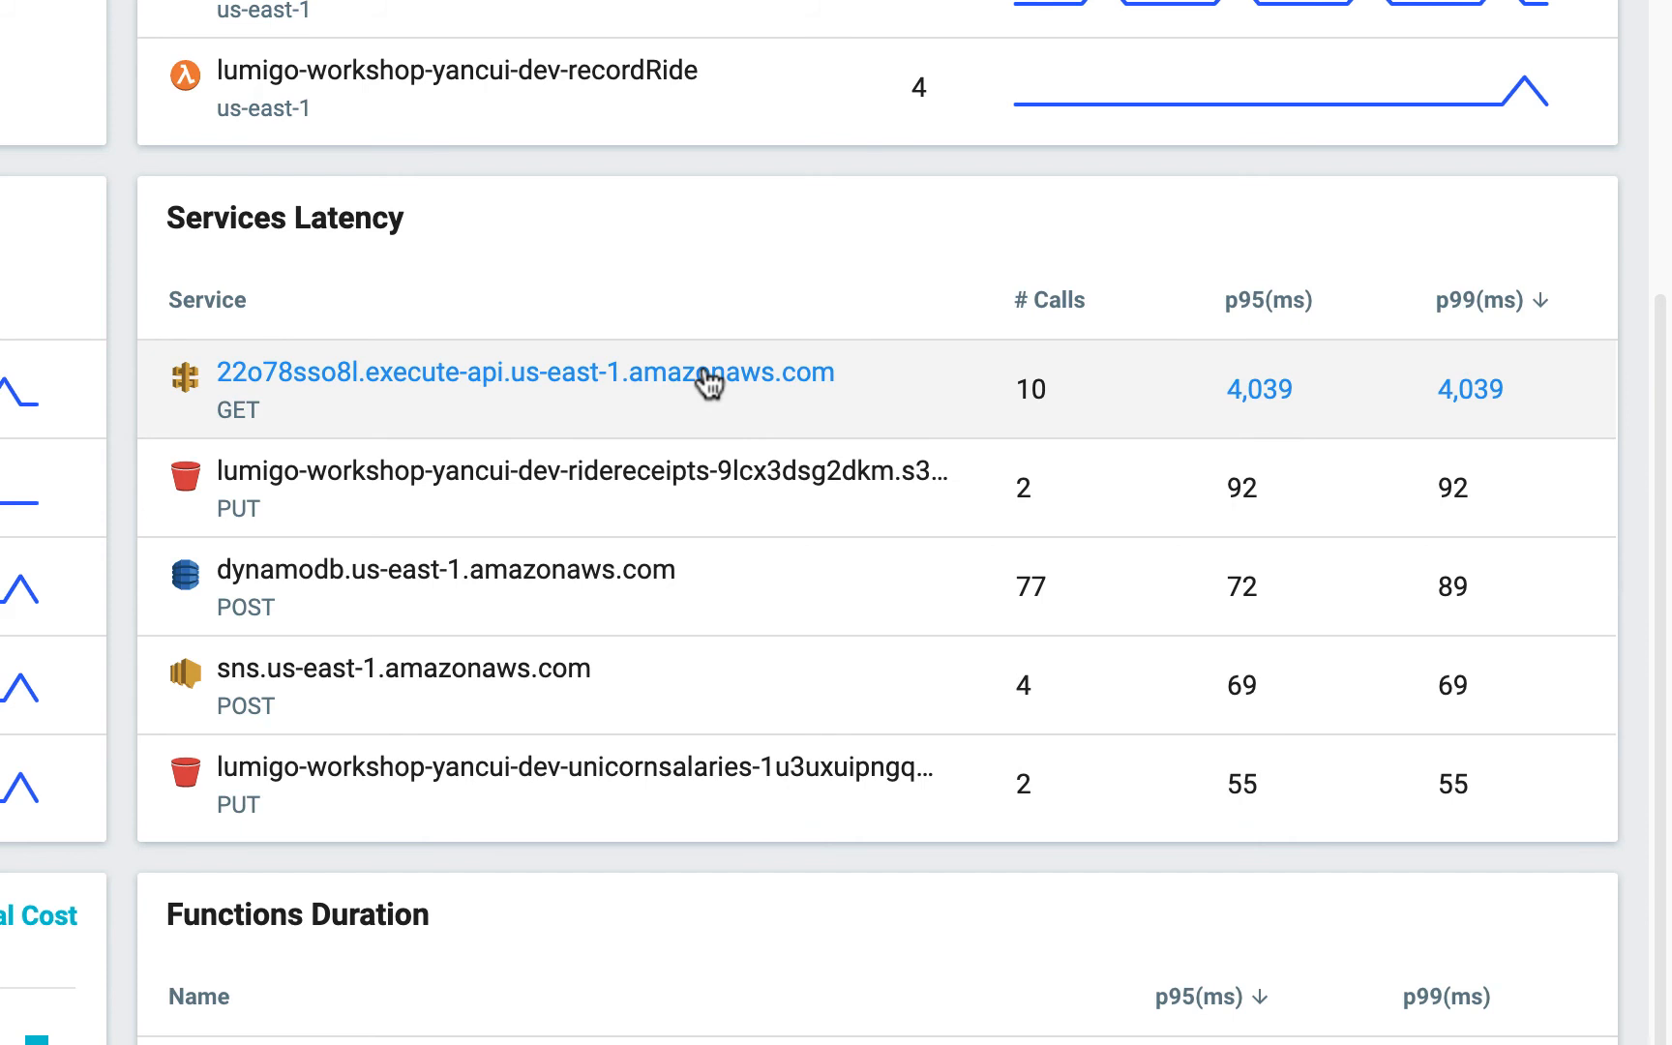
{"action": "mouse_move", "coordinate": [736, 389]}
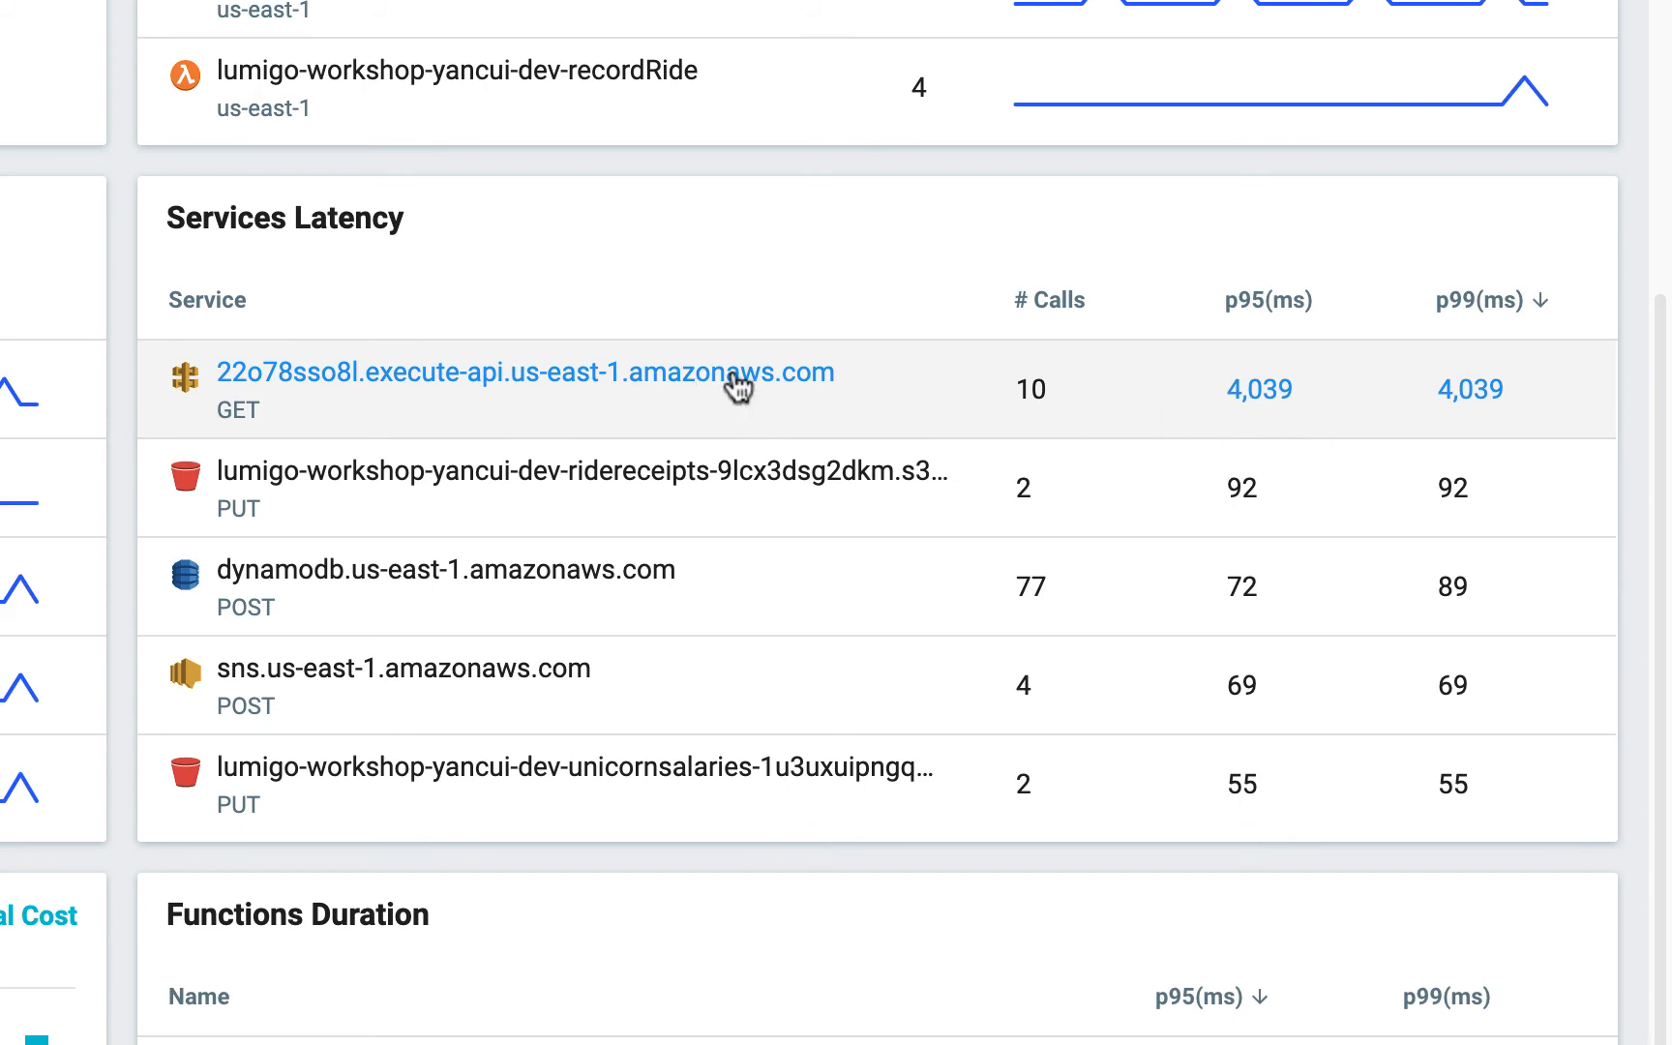
{"action": "mouse_move", "coordinate": [895, 366]}
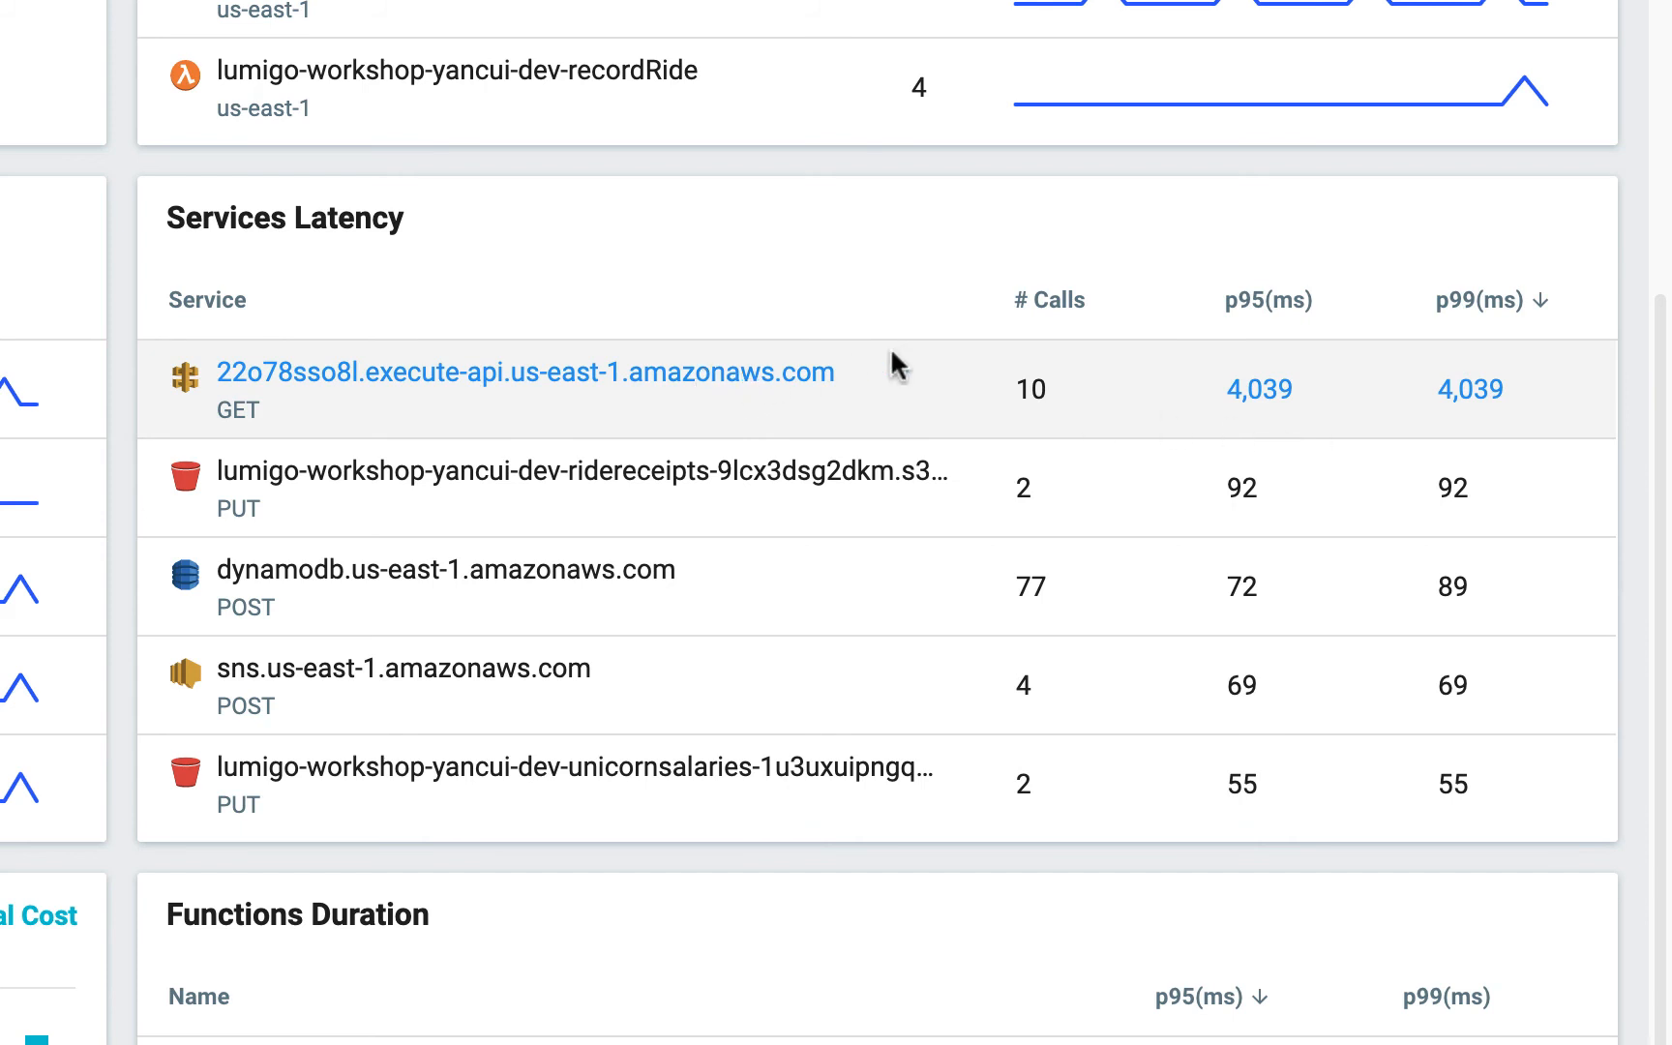
{"action": "mouse_move", "coordinate": [1515, 417]}
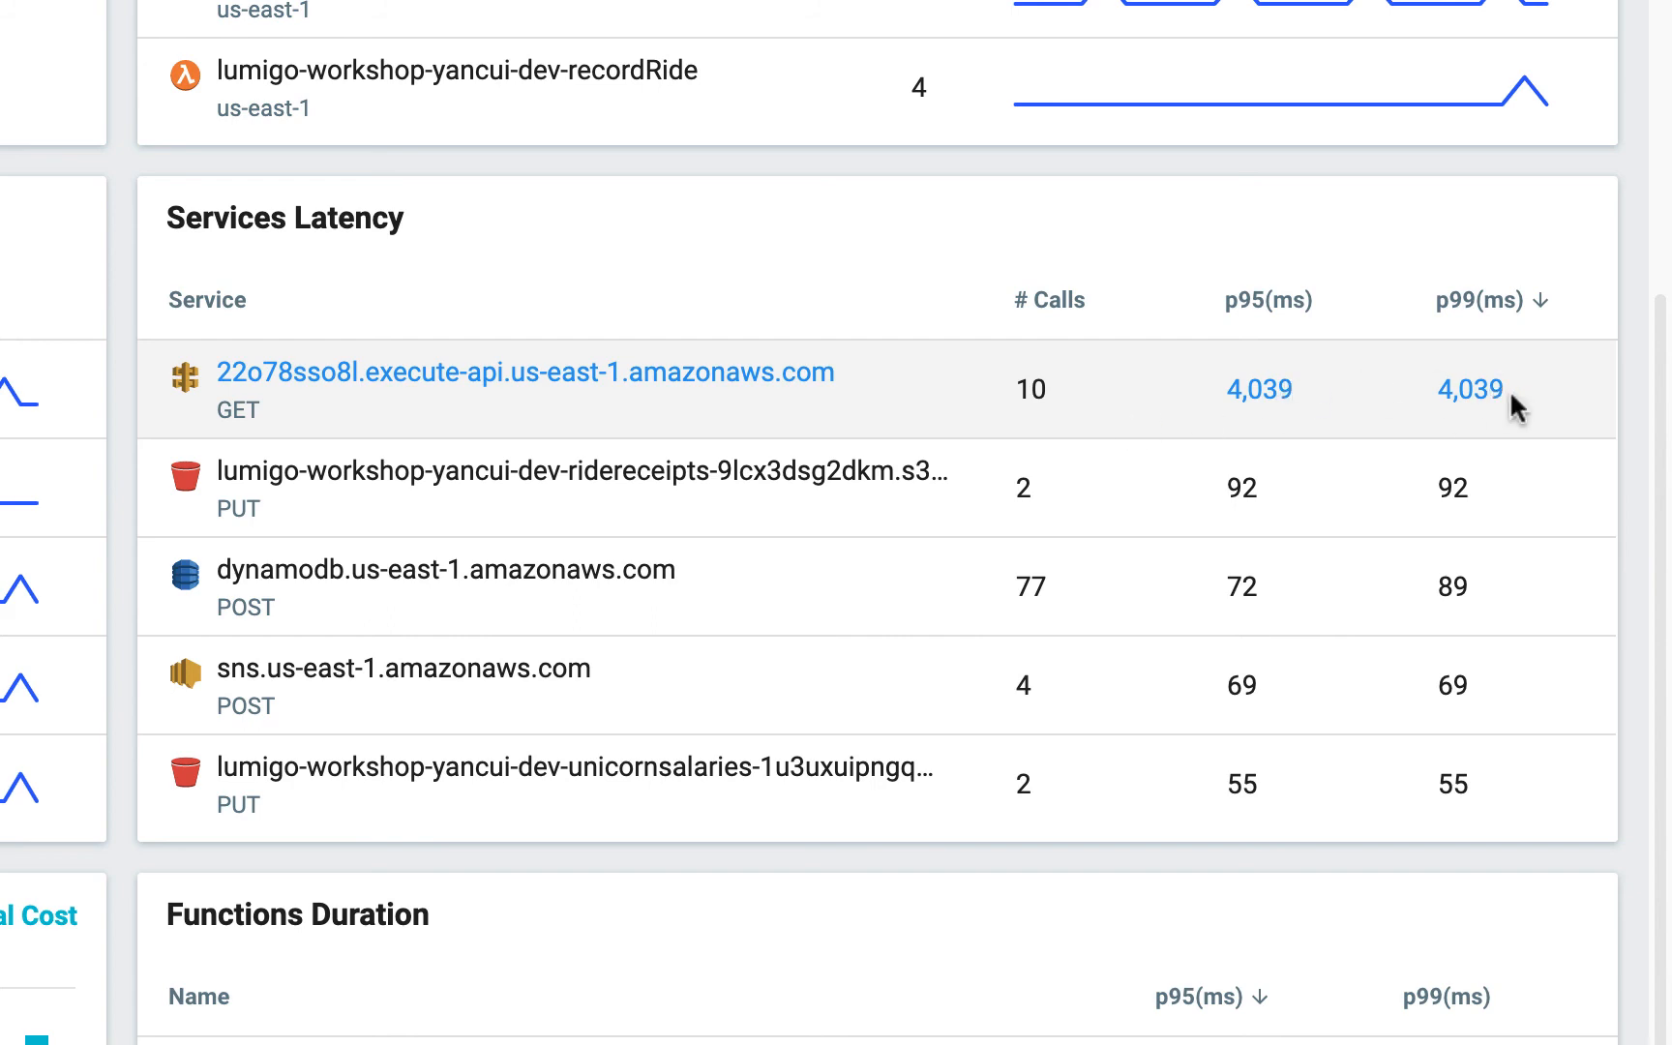
{"action": "left_click", "coordinate": [1470, 389]}
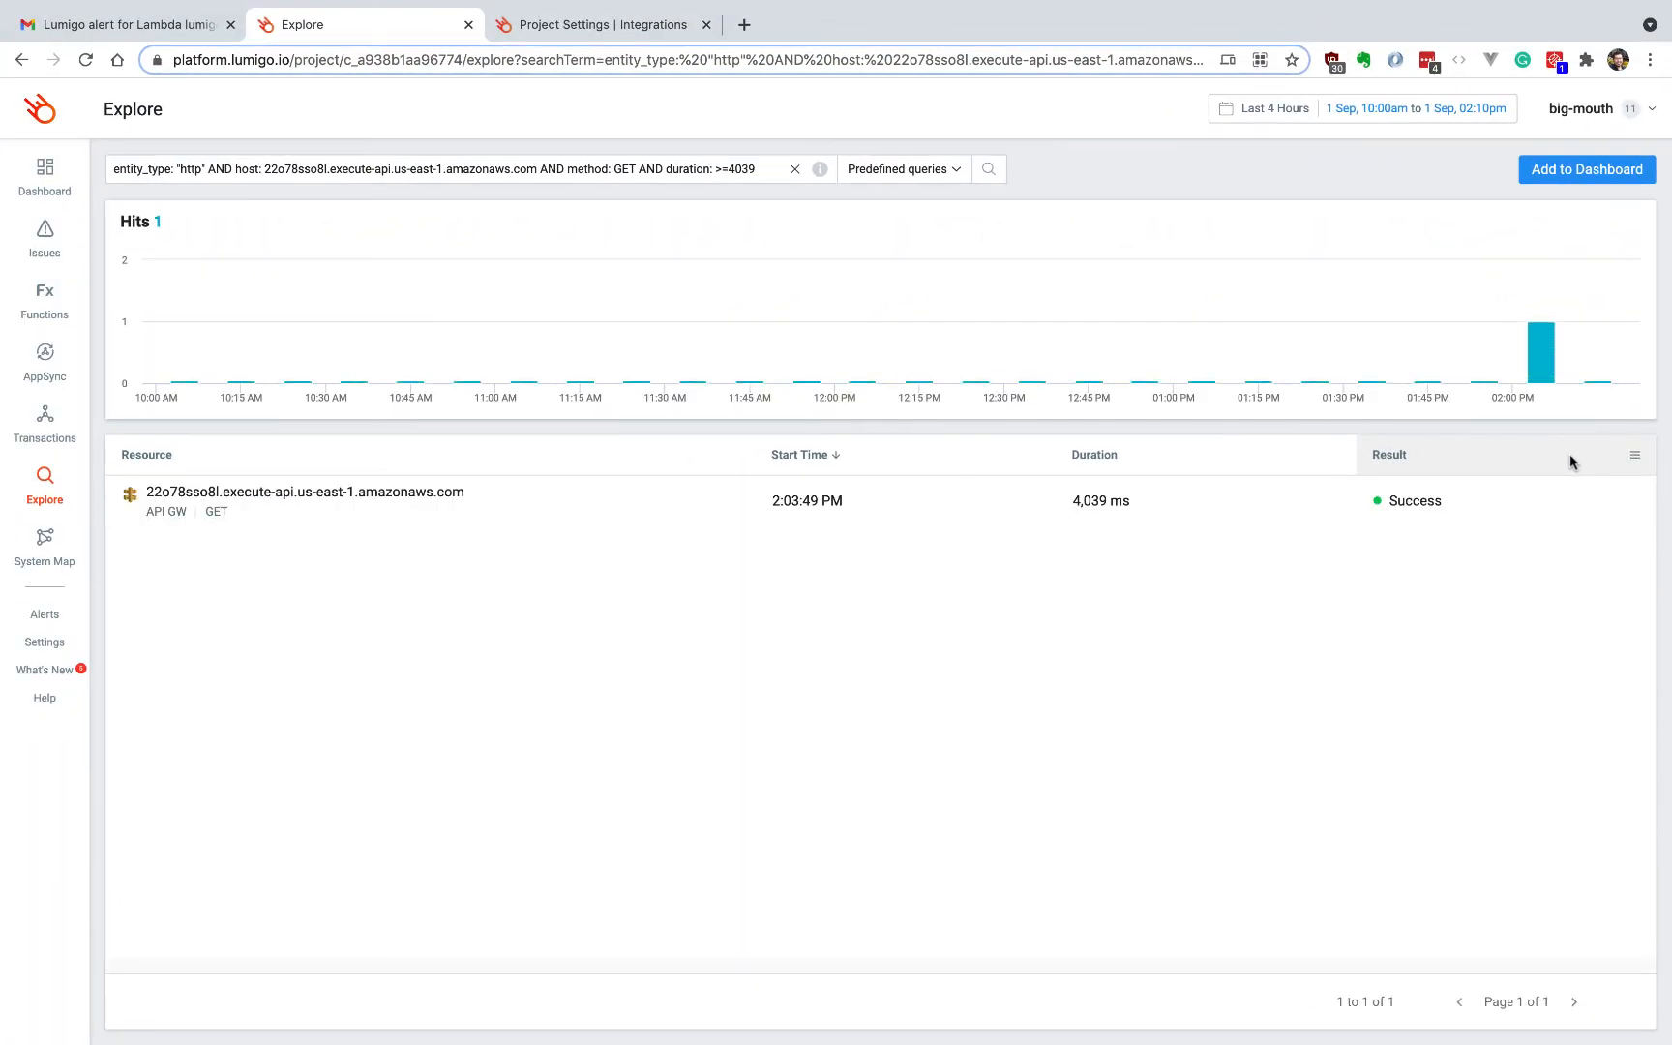
{"action": "mouse_move", "coordinate": [443, 503]}
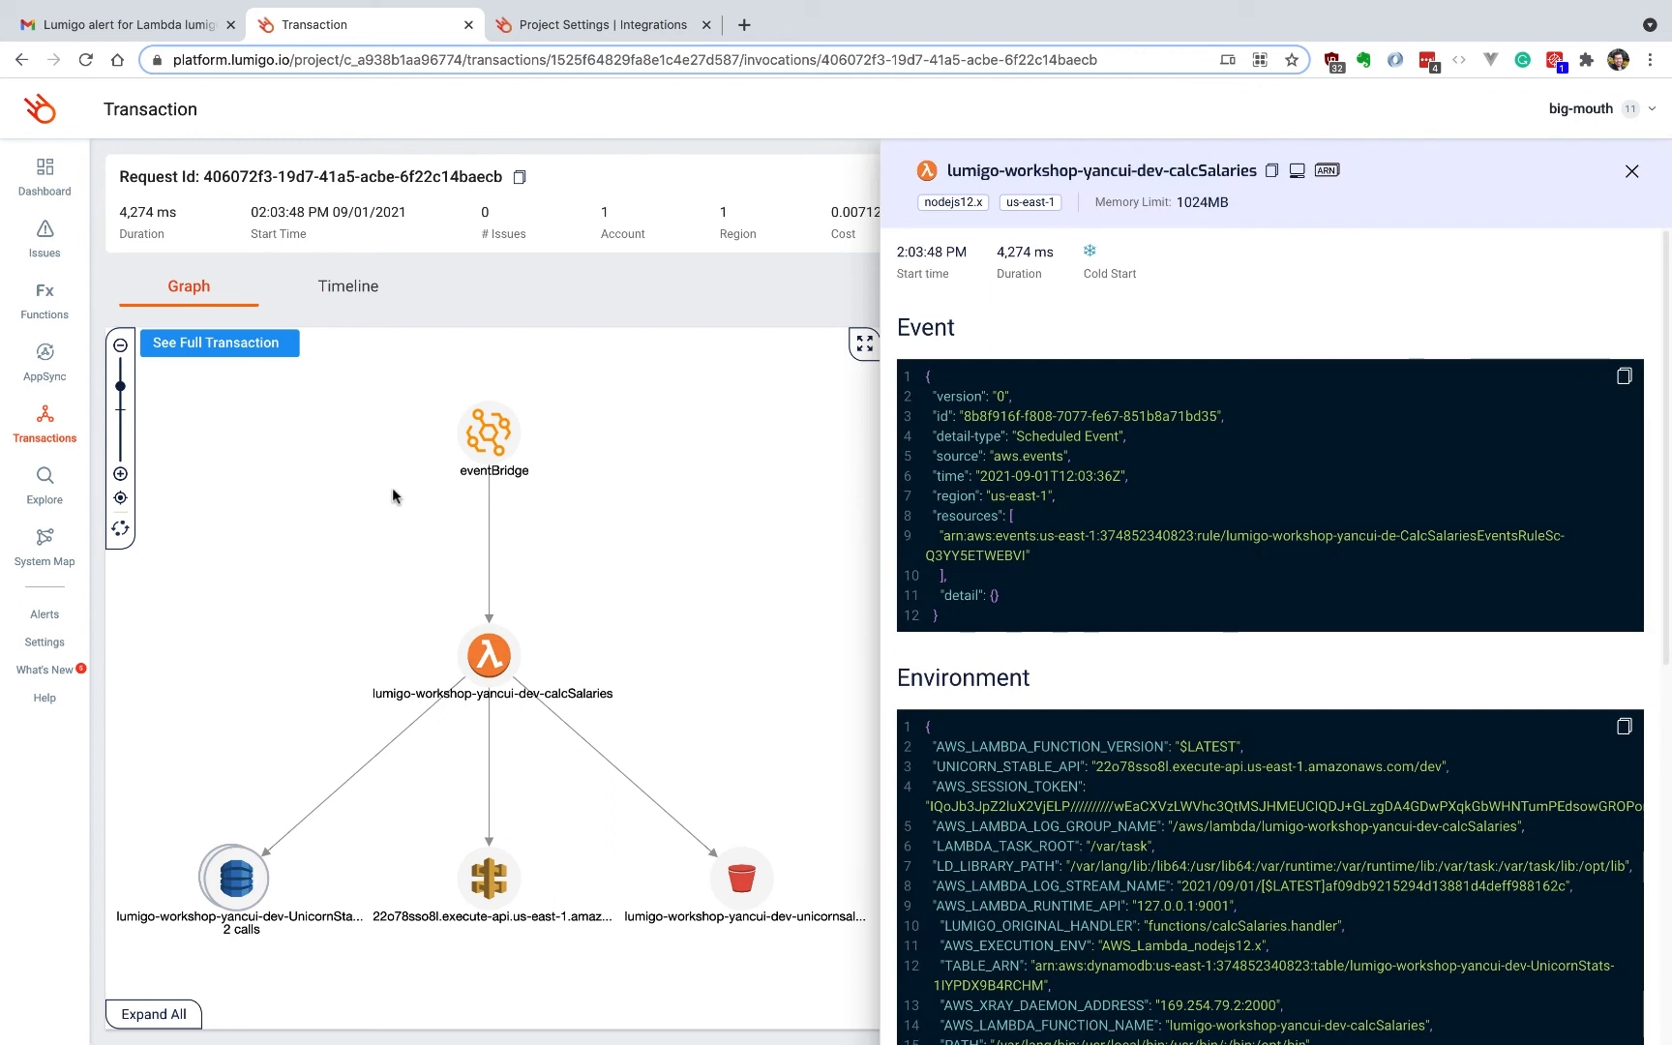
{"action": "mouse_move", "coordinate": [412, 712]}
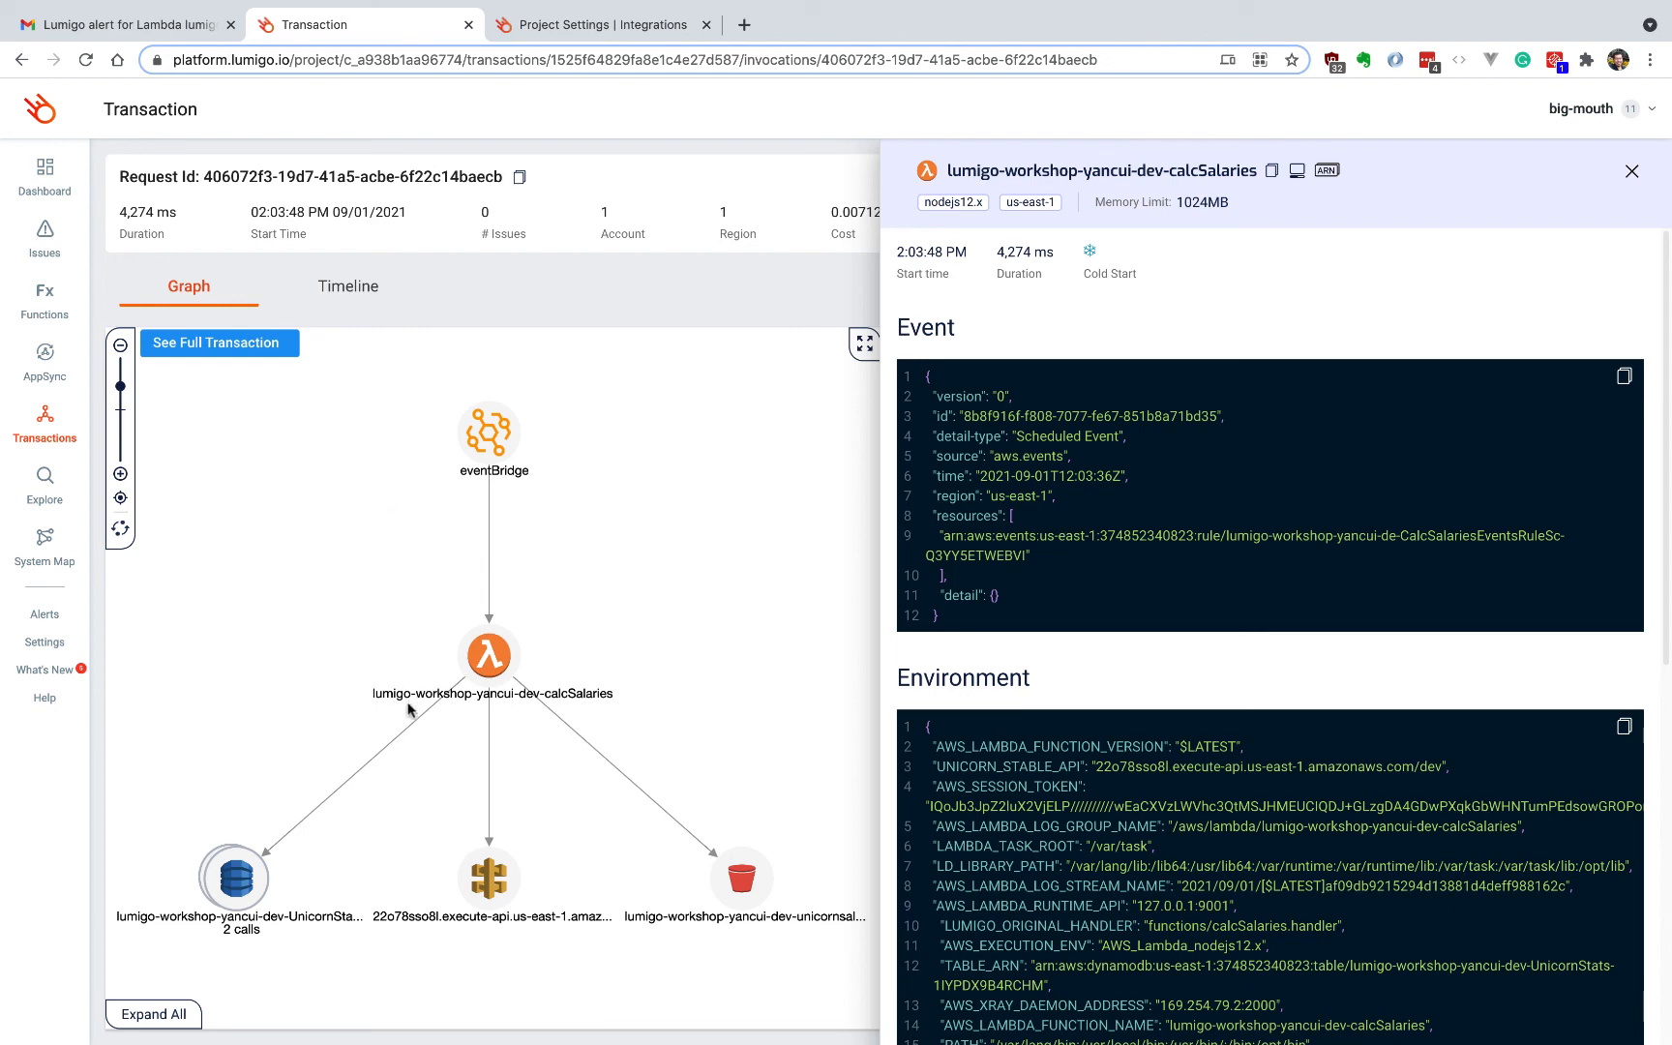
Show the calcSalaries transaction timeline with its 4,039 ms execute-api call
{"action": "left_click", "coordinate": [485, 881]}
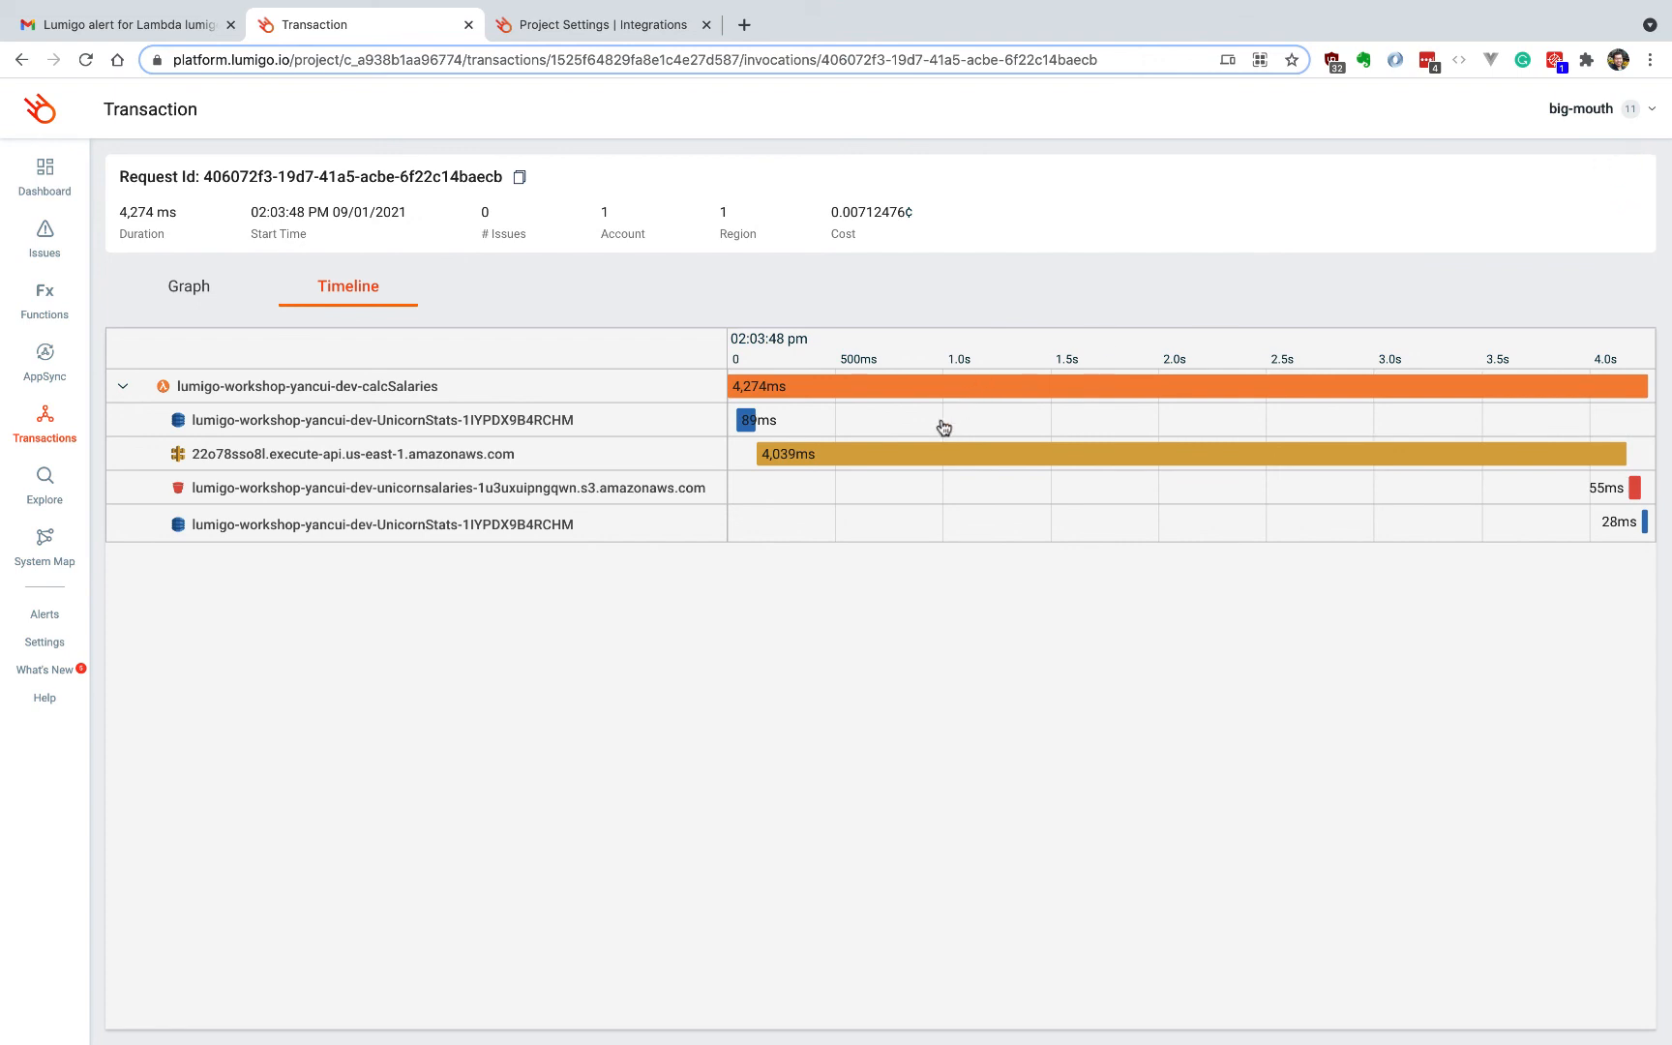
{"action": "mouse_move", "coordinate": [446, 455]}
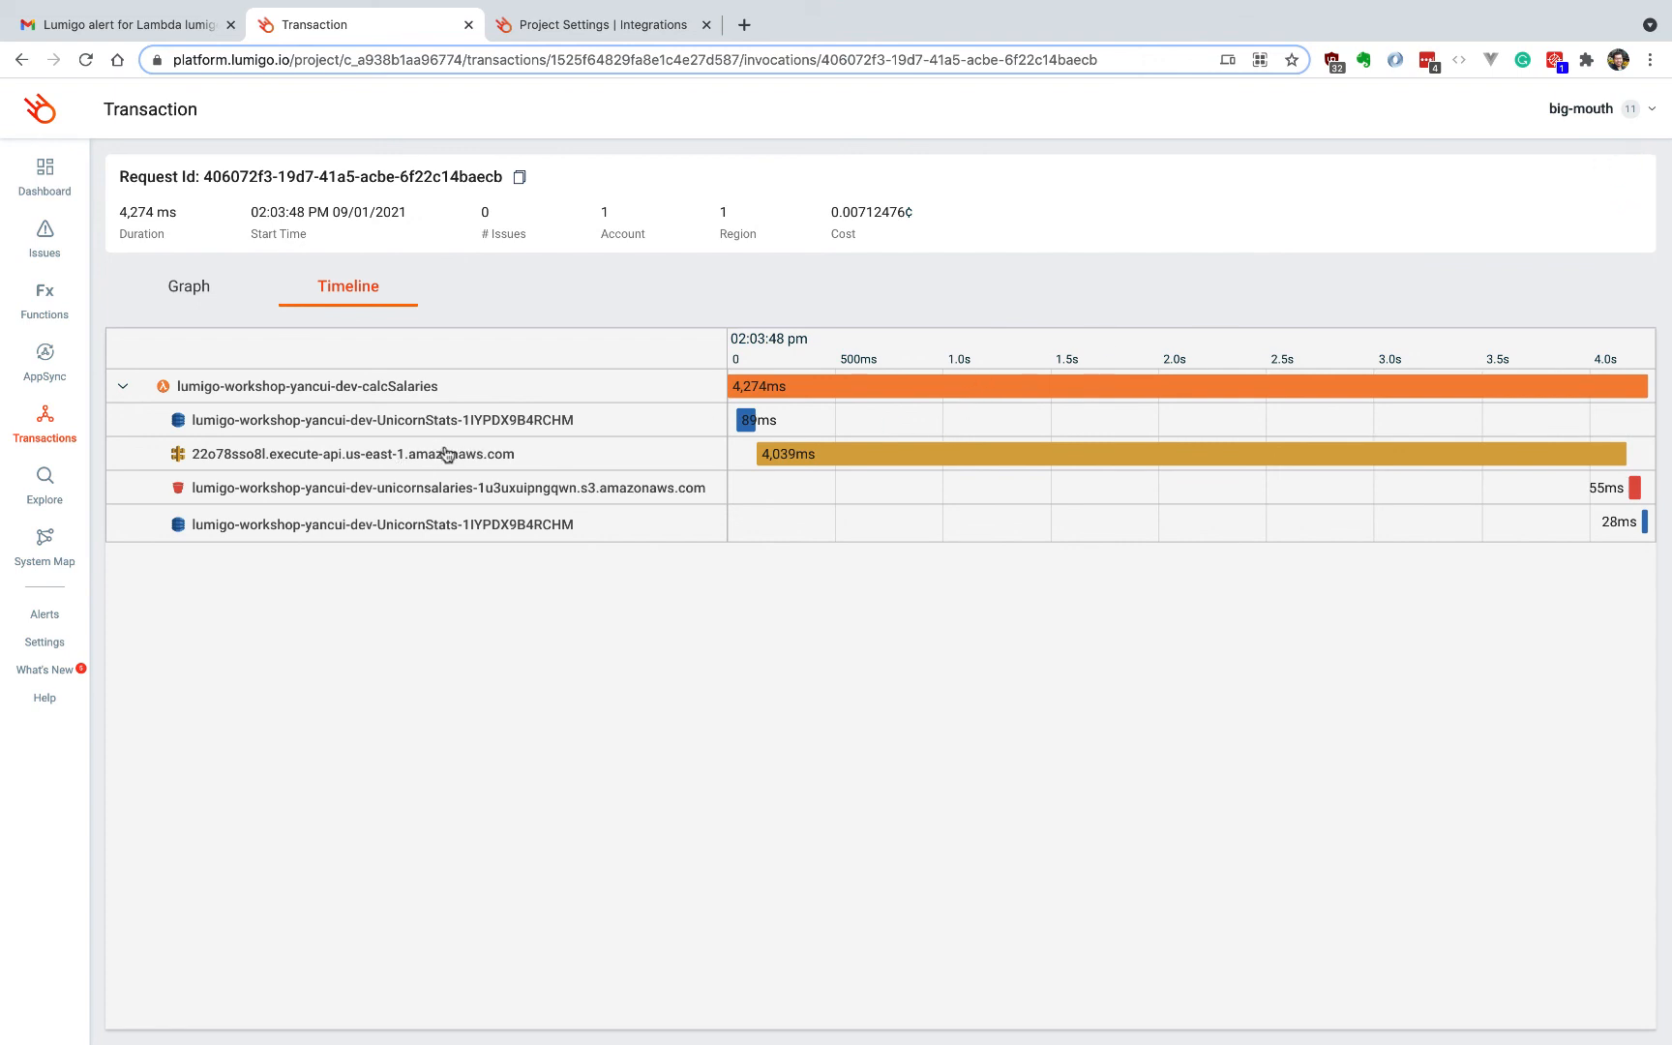
{"action": "mouse_move", "coordinate": [446, 454]}
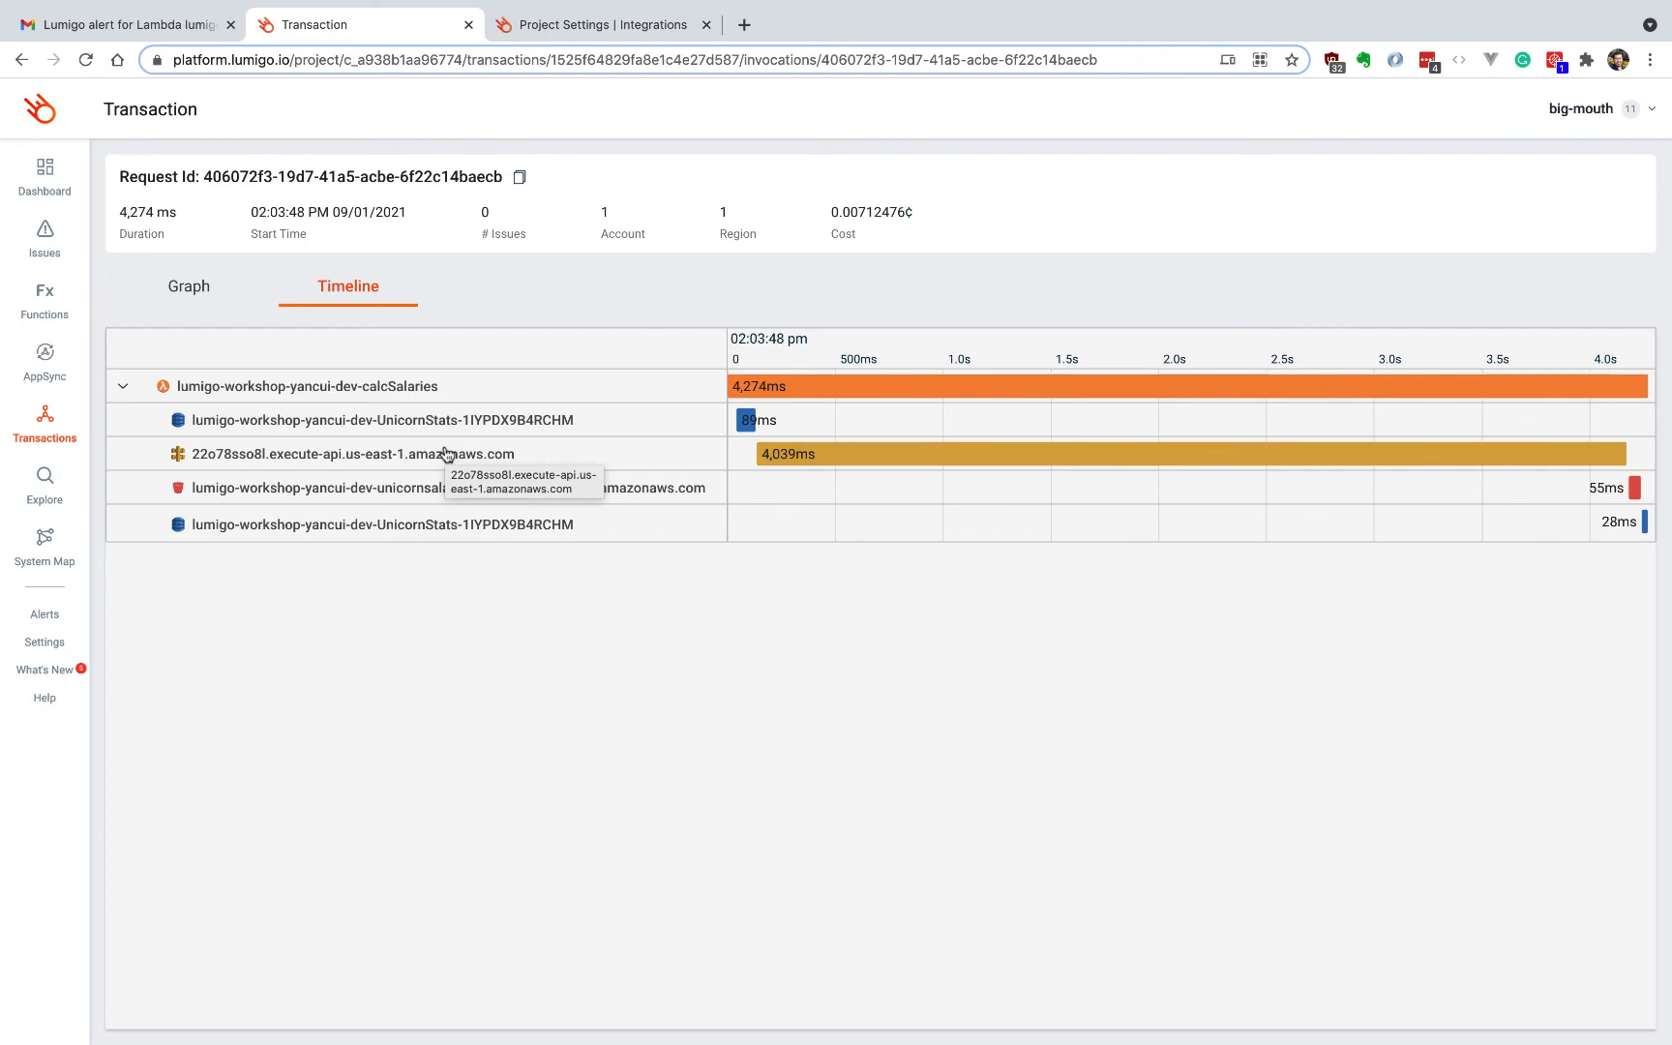